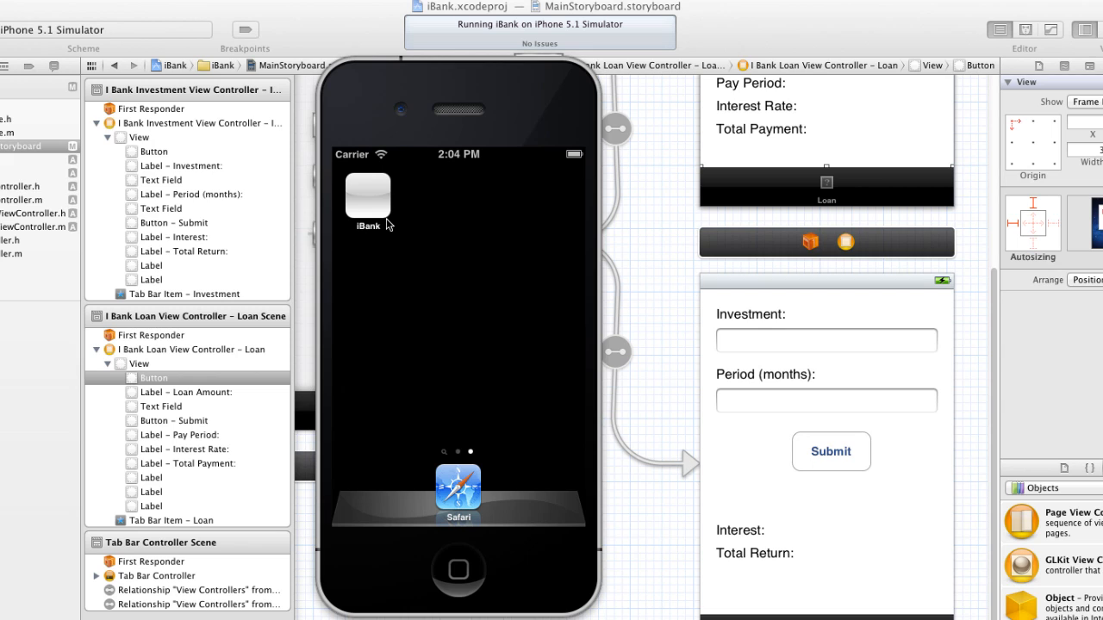
mouse_move(362, 226)
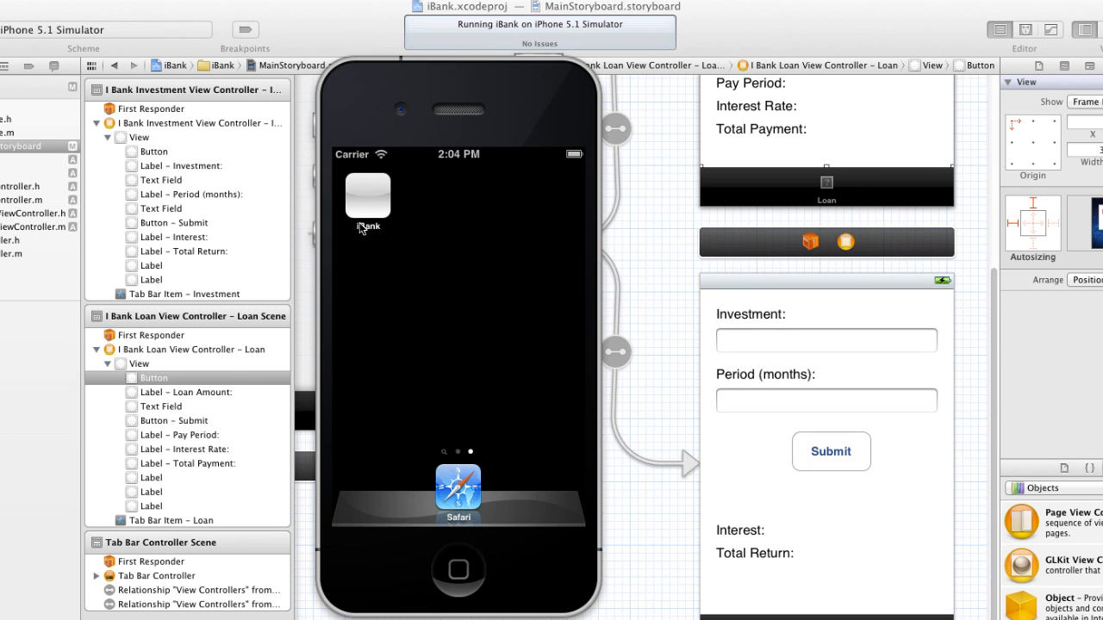
mouse_move(355, 175)
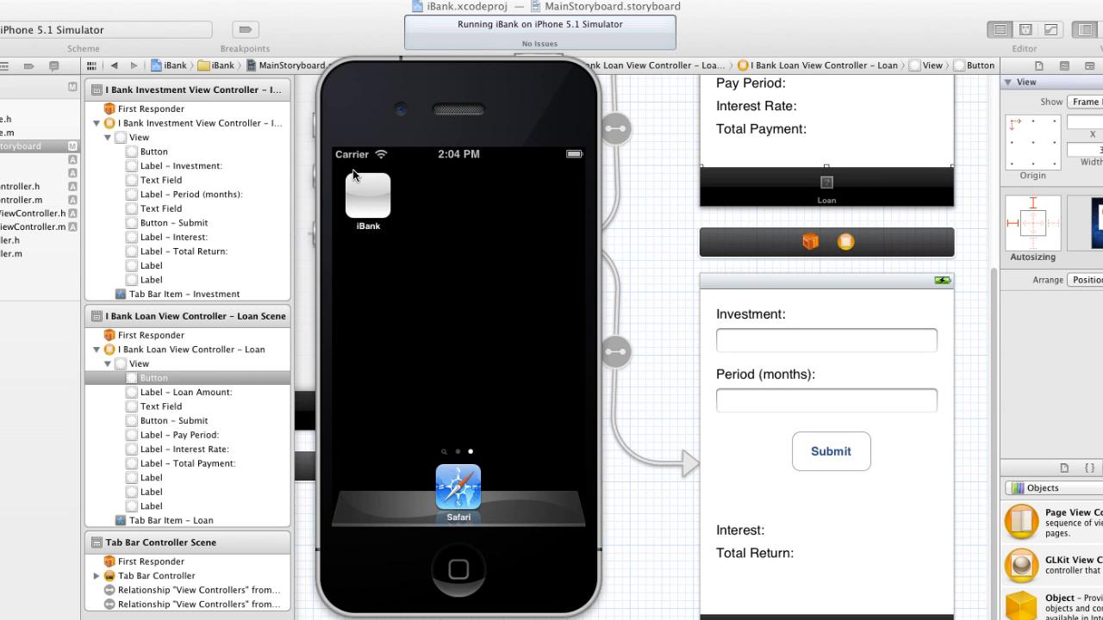
mouse_move(101, 252)
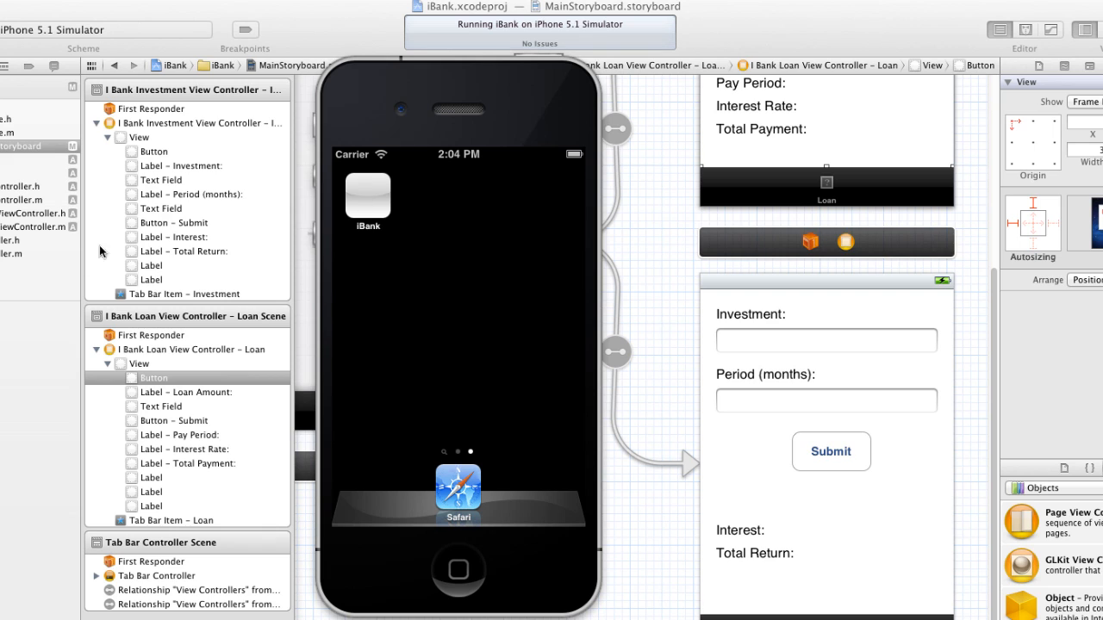
mouse_move(381, 203)
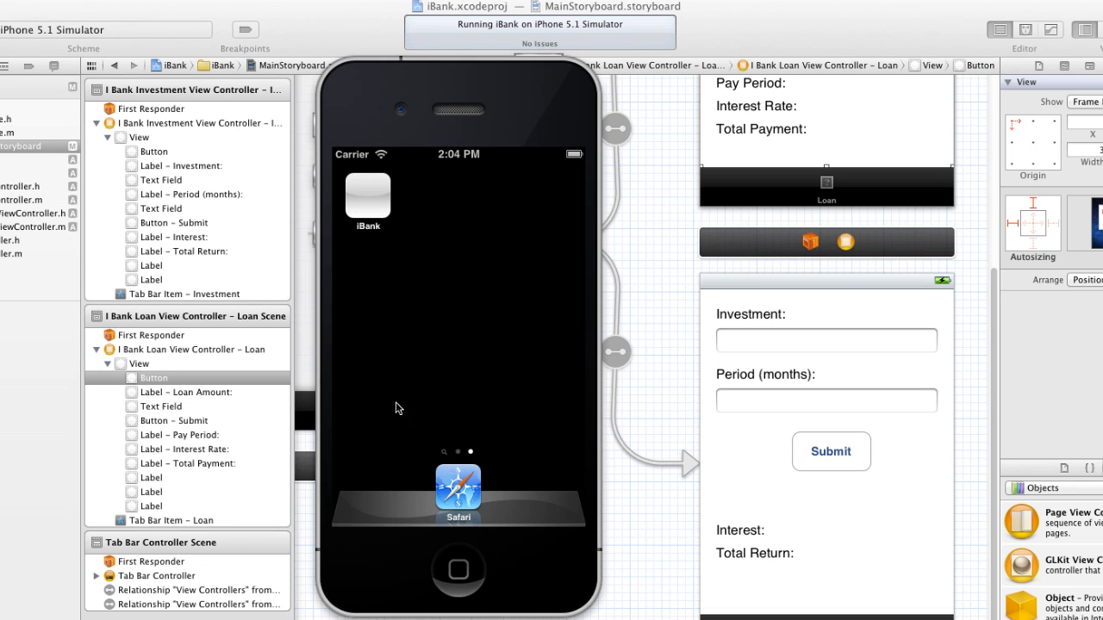
Step: Go from gimp.org to the GIMP downloads page listing the Mac OS X install options
click(367, 192)
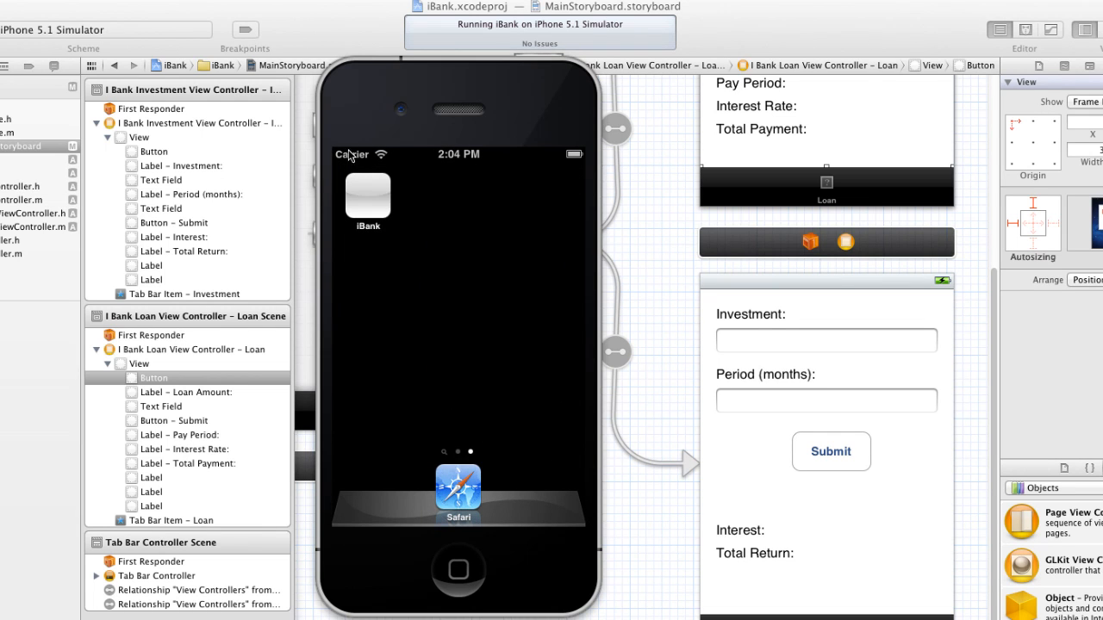
mouse_move(636, 594)
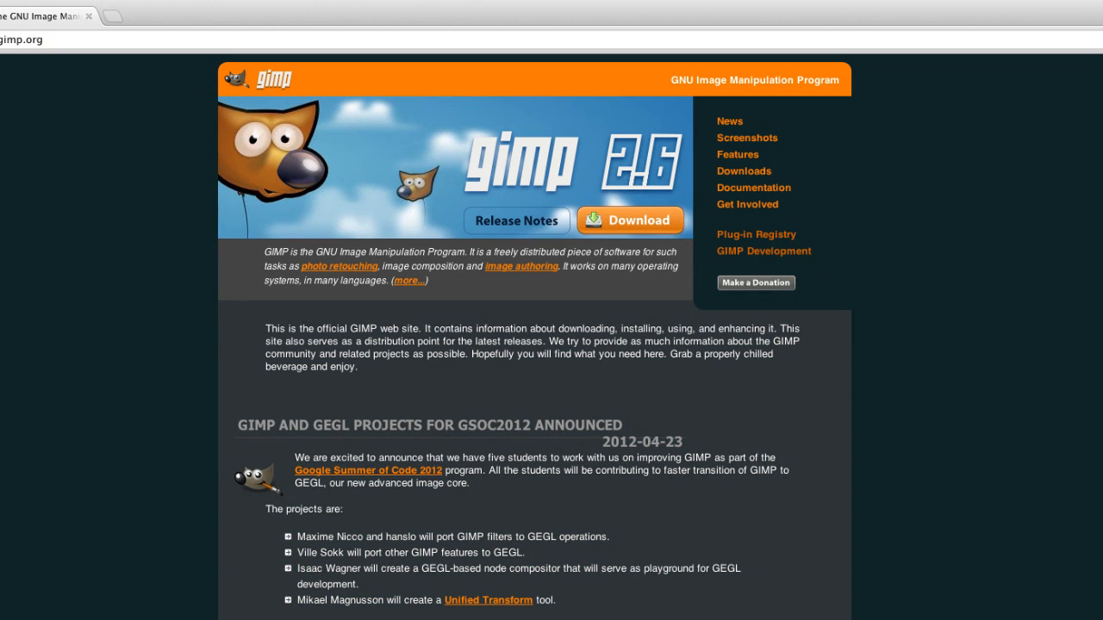
mouse_move(699, 495)
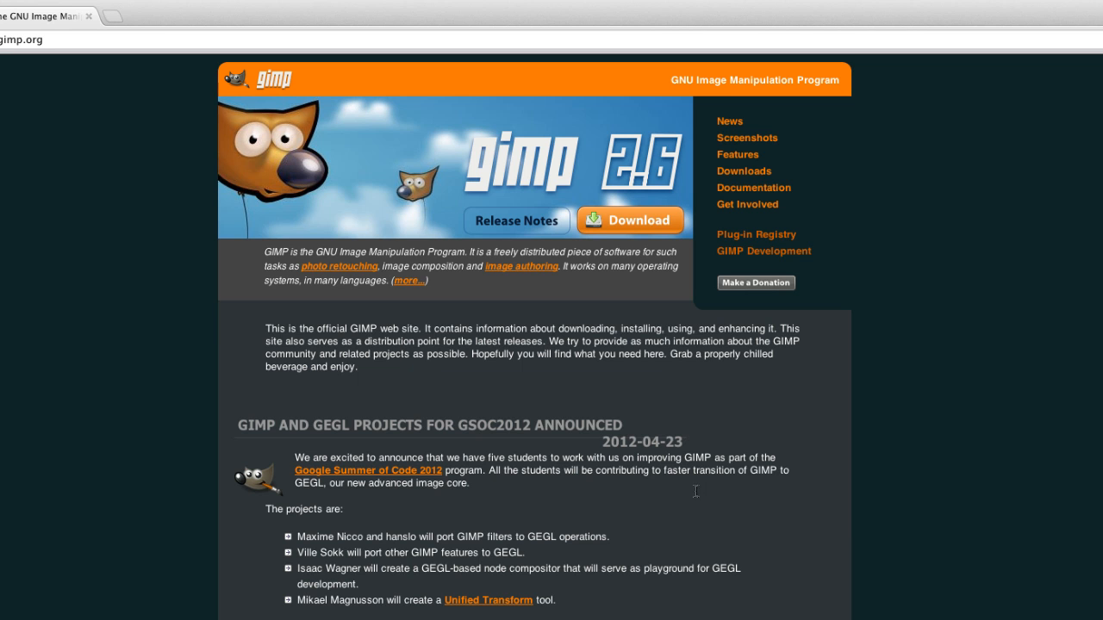
click(744, 171)
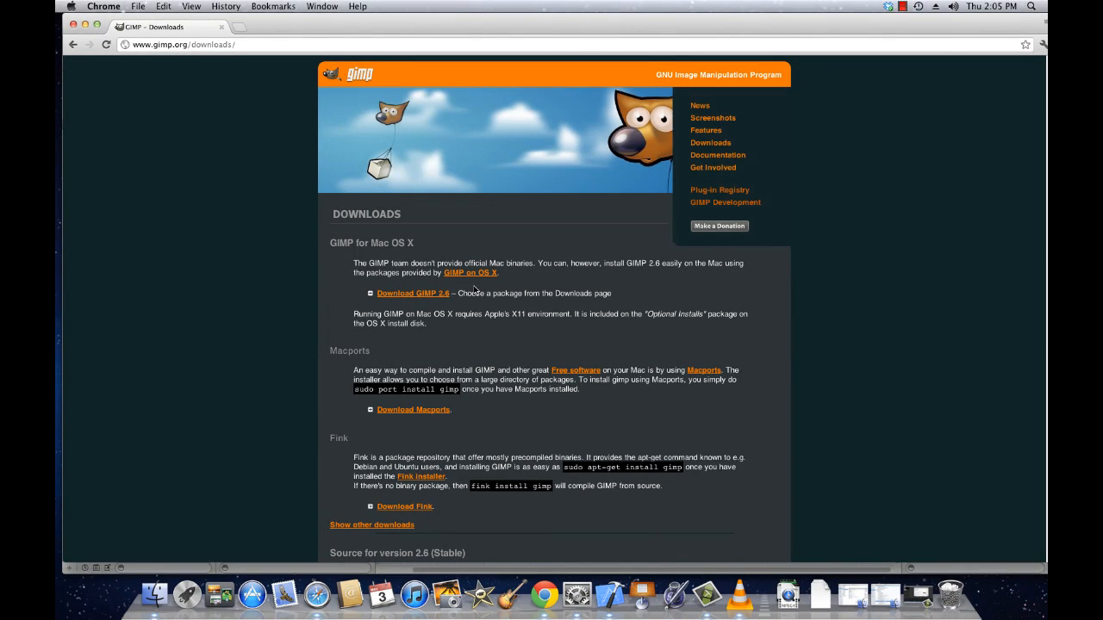
mouse_move(412, 293)
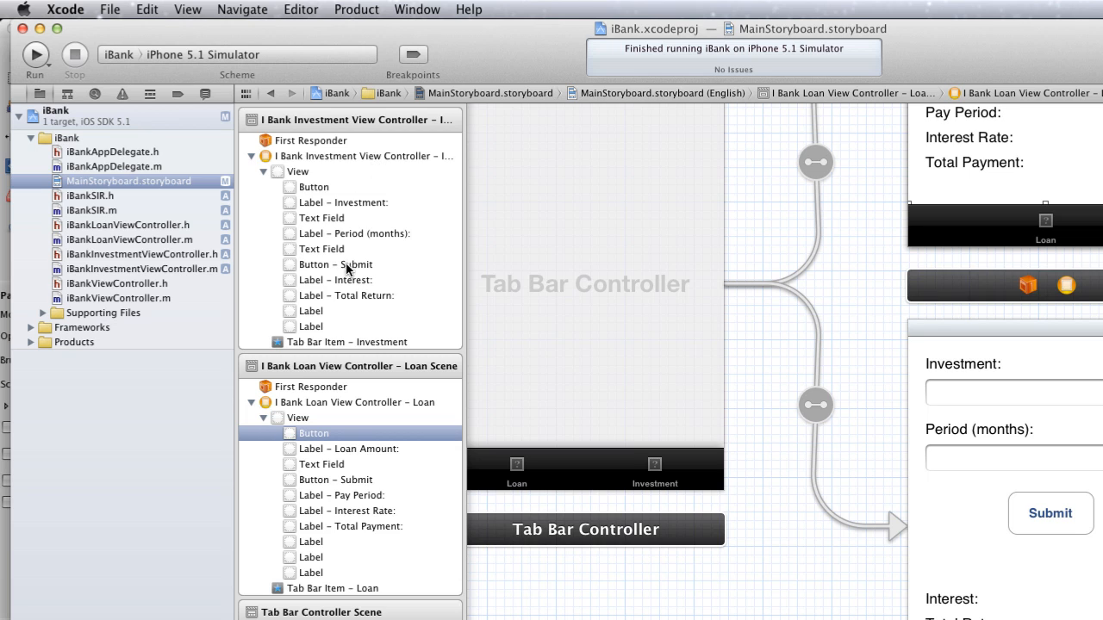
mouse_move(188, 180)
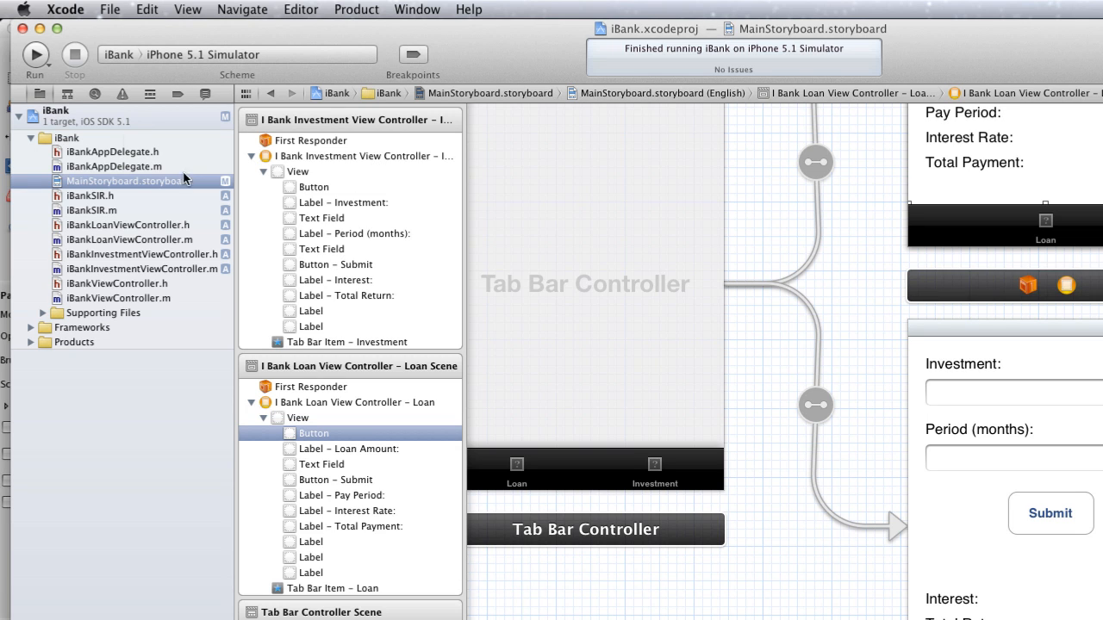
mouse_move(148, 210)
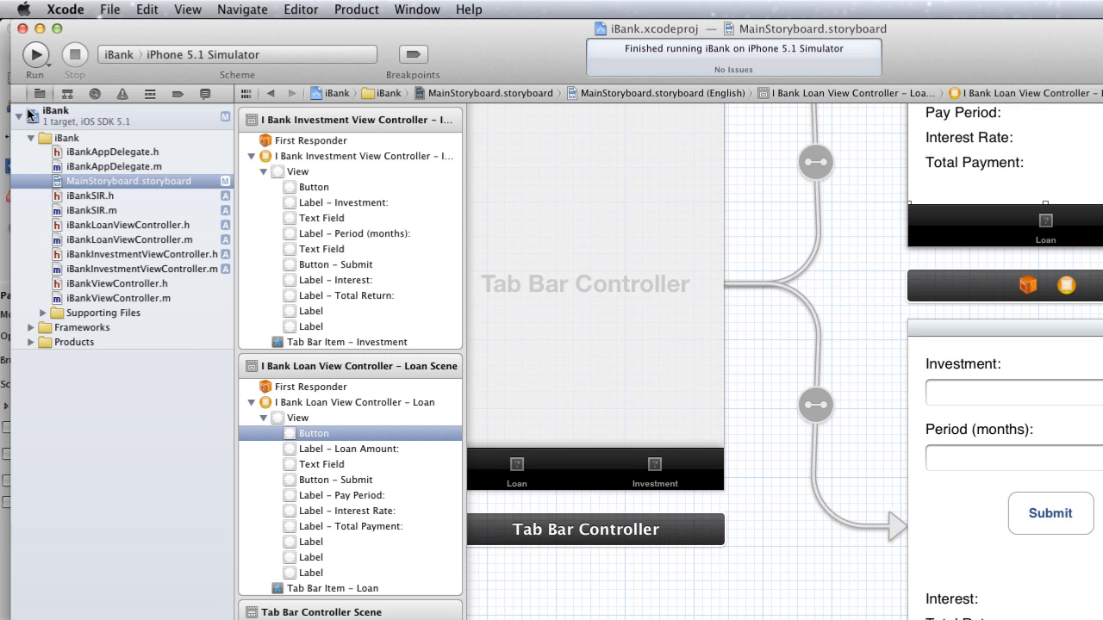
mouse_move(173, 126)
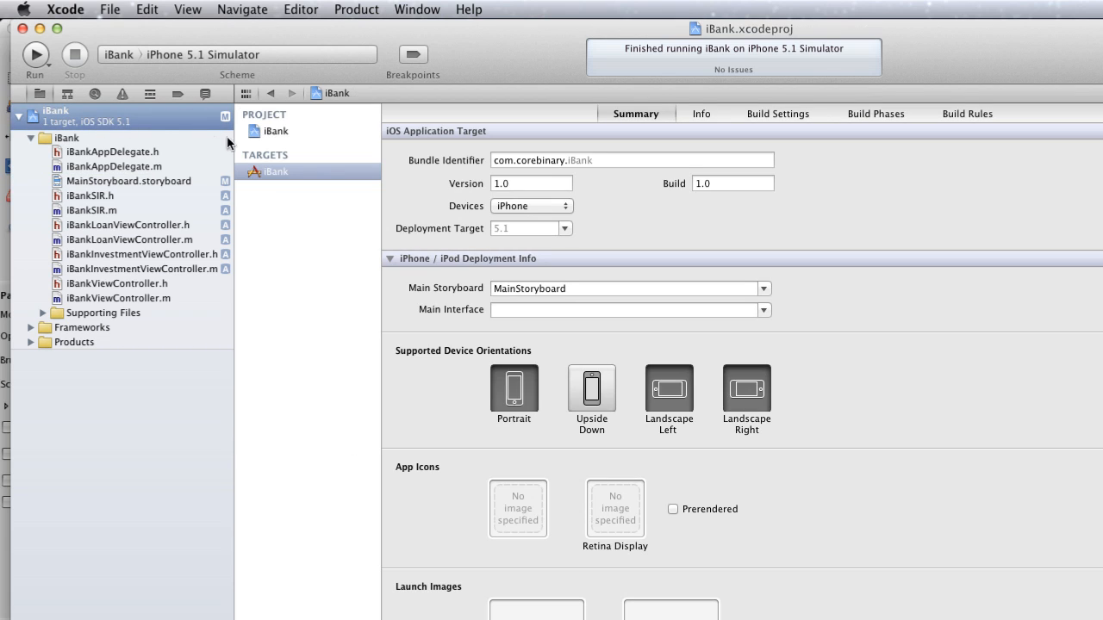
mouse_move(830, 349)
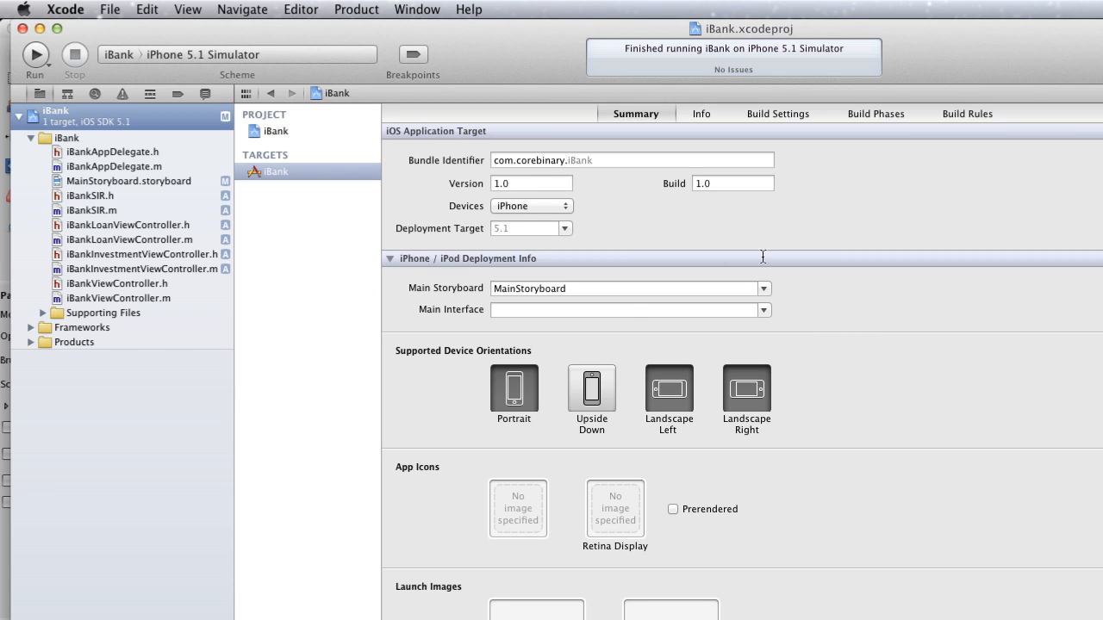
mouse_move(665, 123)
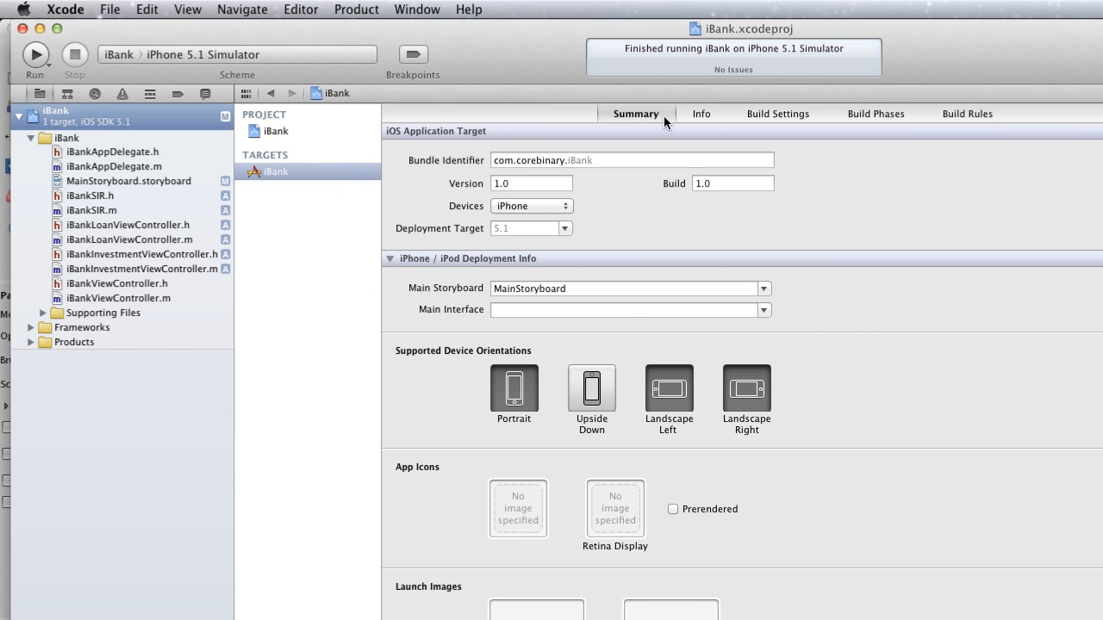
mouse_move(461, 179)
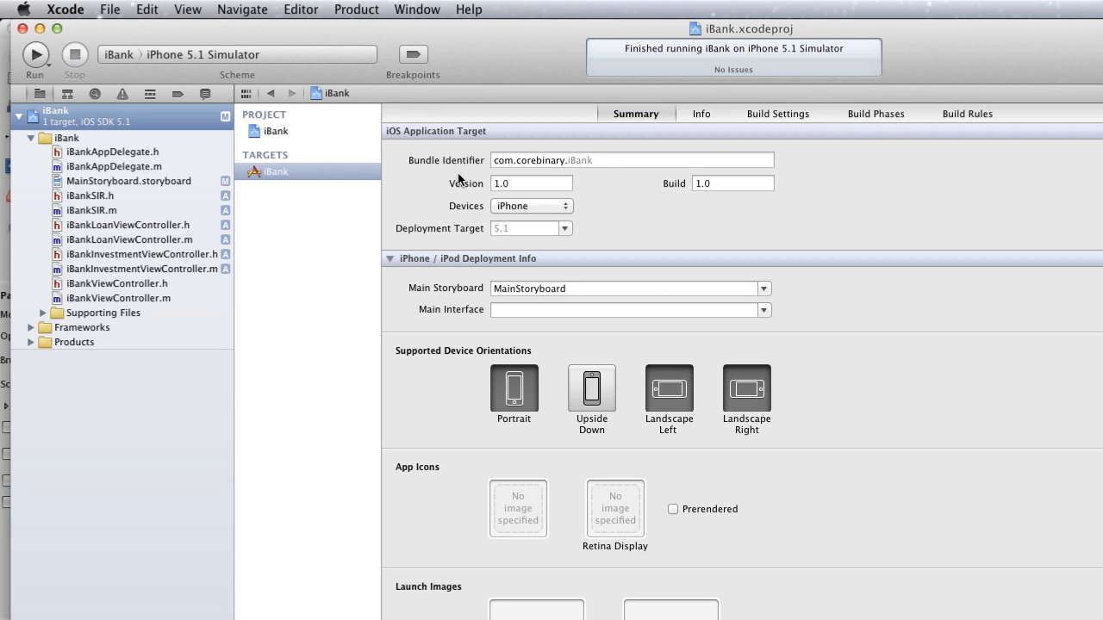
mouse_move(591, 512)
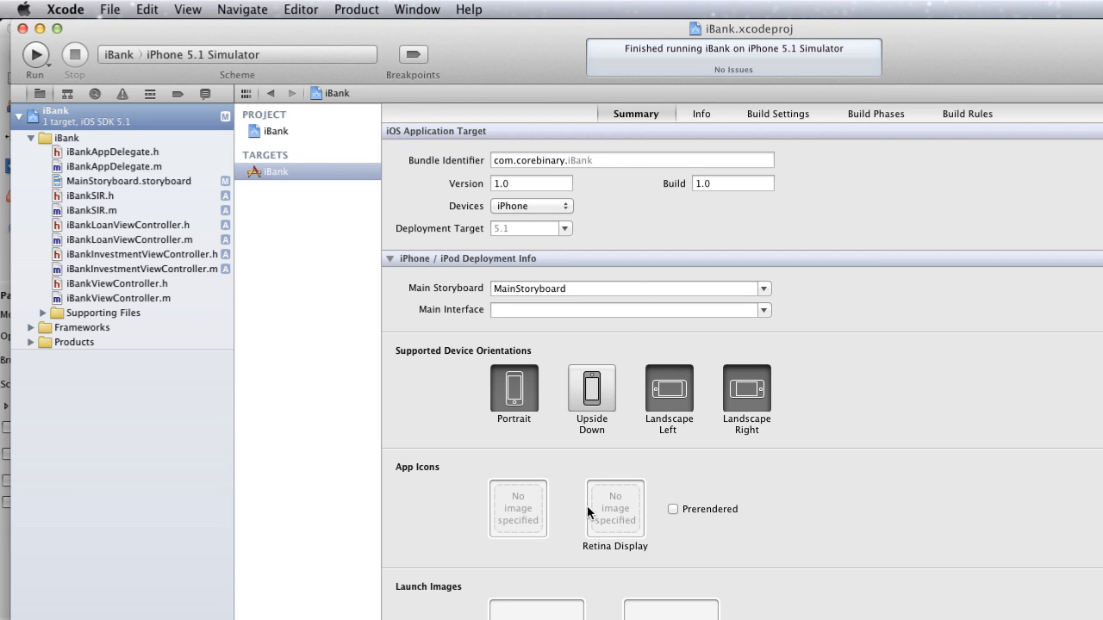
mouse_move(636, 565)
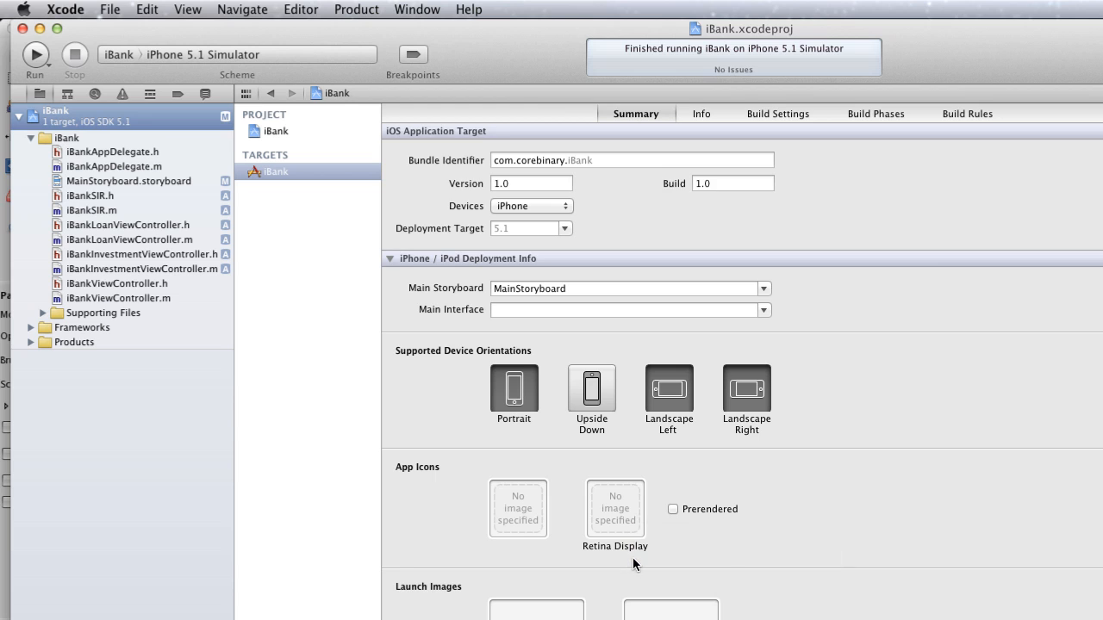
Step: Scroll the iBank target summary to check the empty 57 × 57 and 114 × 114 App Icons slots
scroll(down, 3)
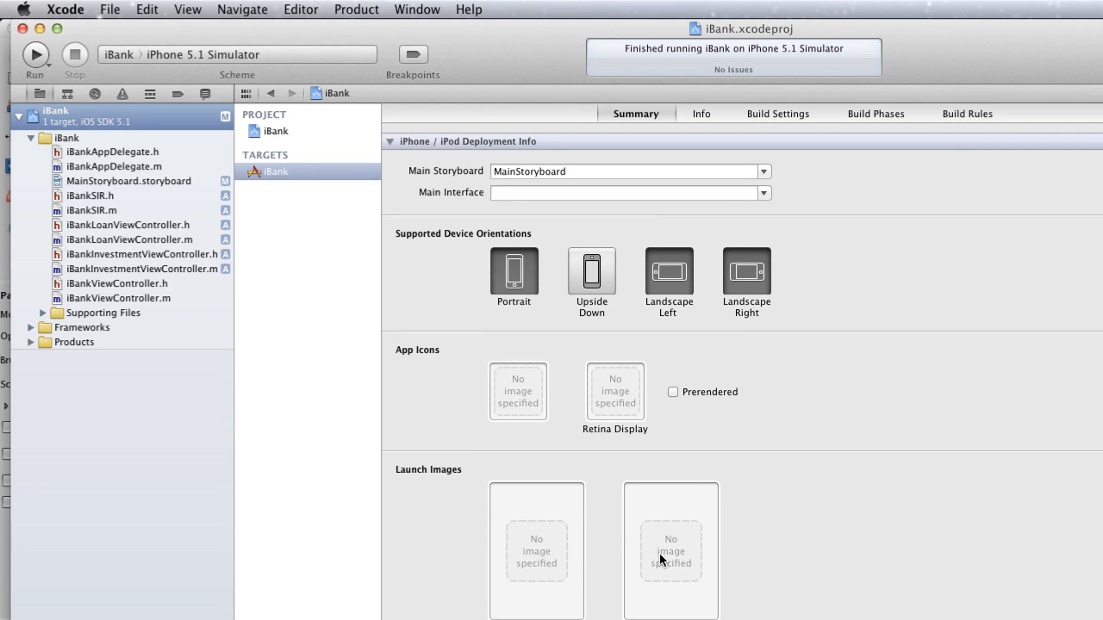
mouse_move(514, 401)
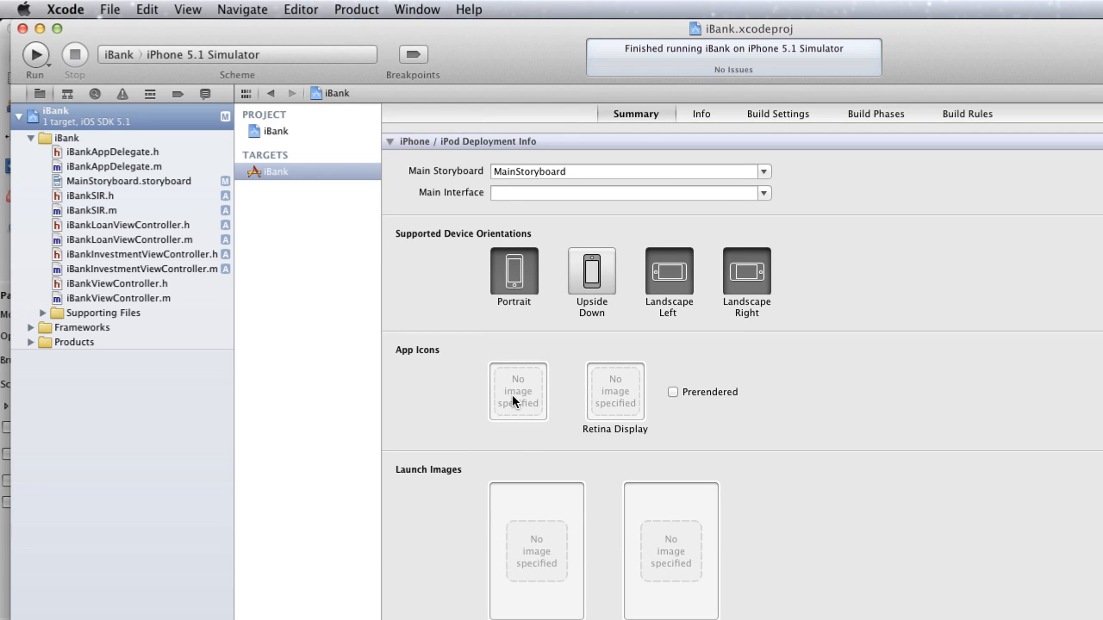
mouse_move(539, 405)
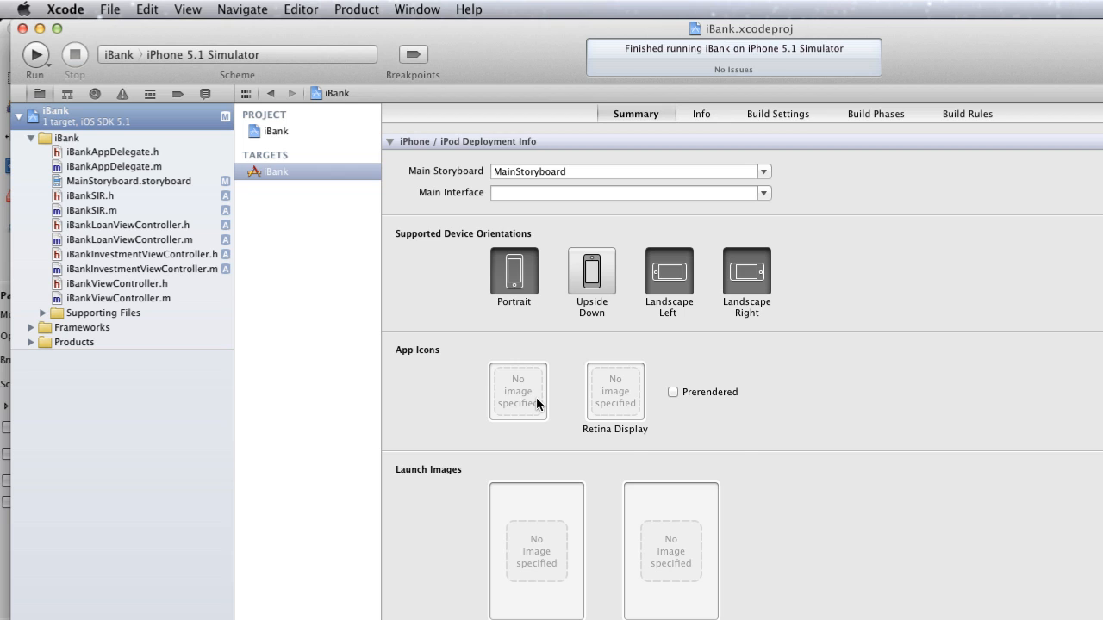
mouse_move(517, 392)
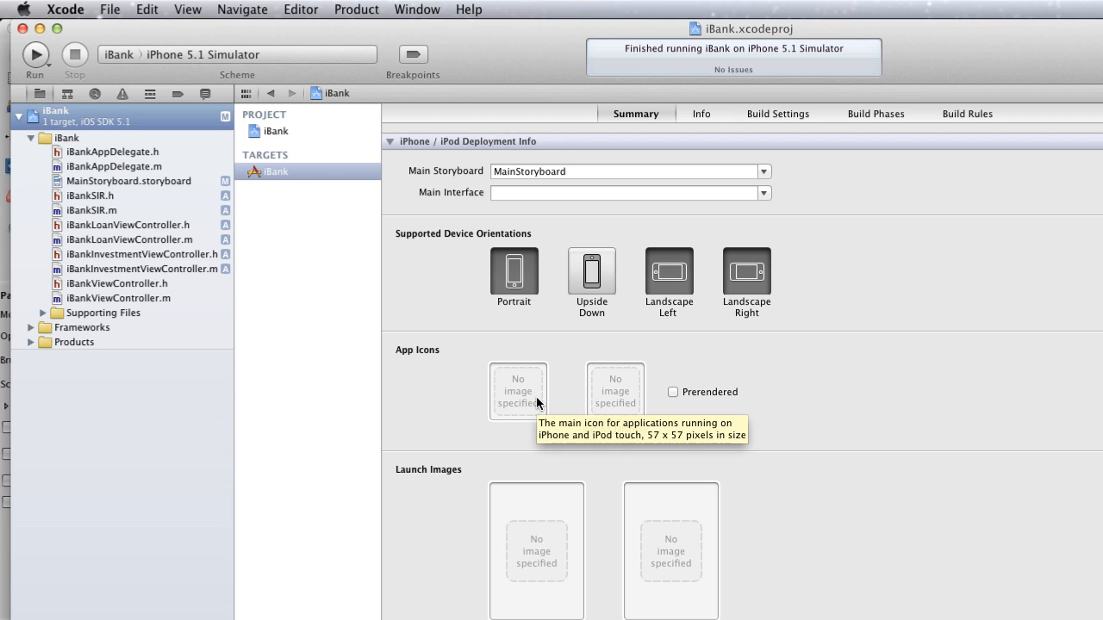
mouse_move(615, 396)
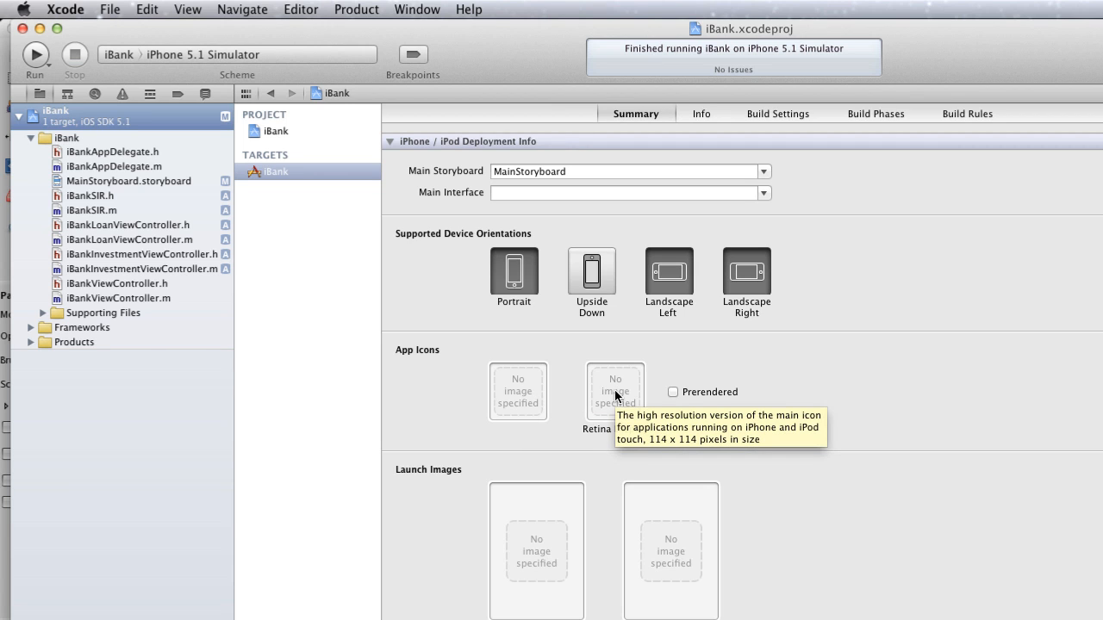
mouse_move(696, 421)
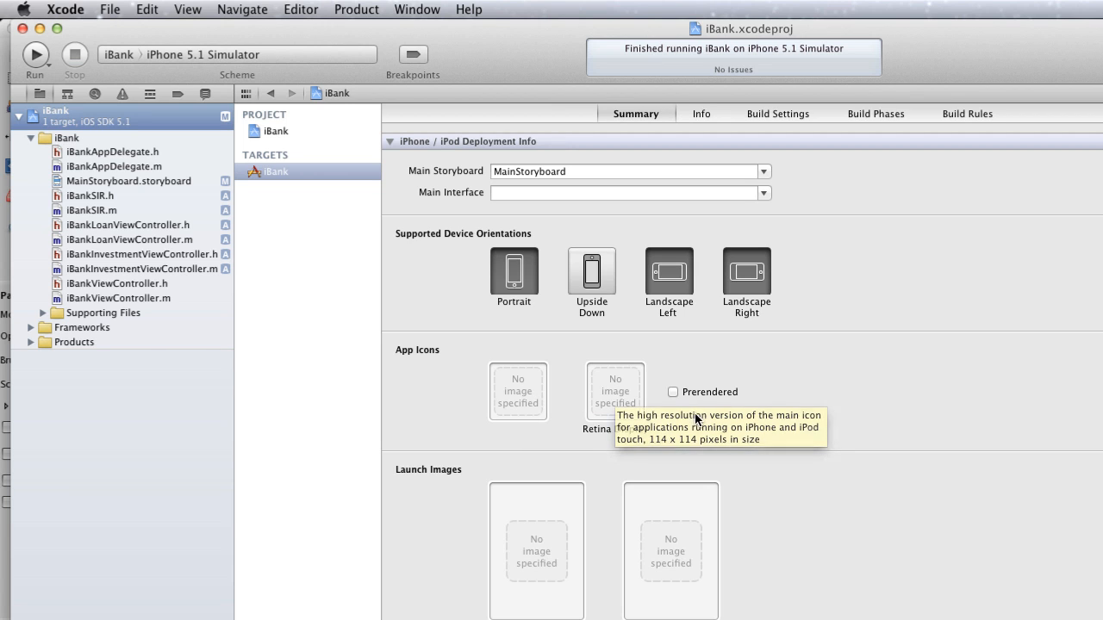
mouse_move(594, 395)
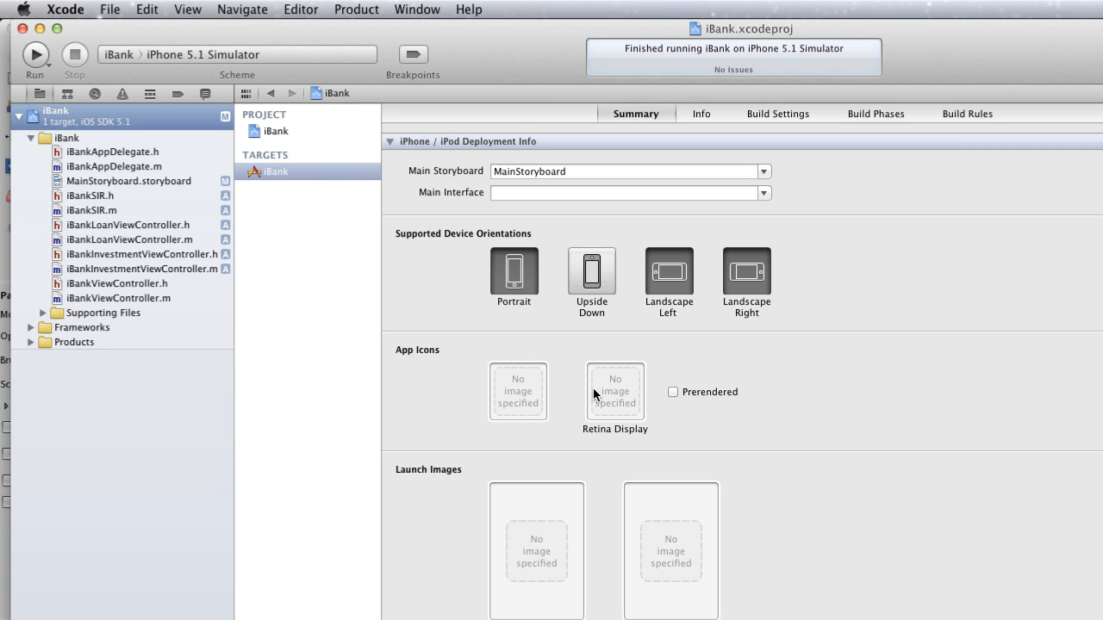
mouse_move(616, 392)
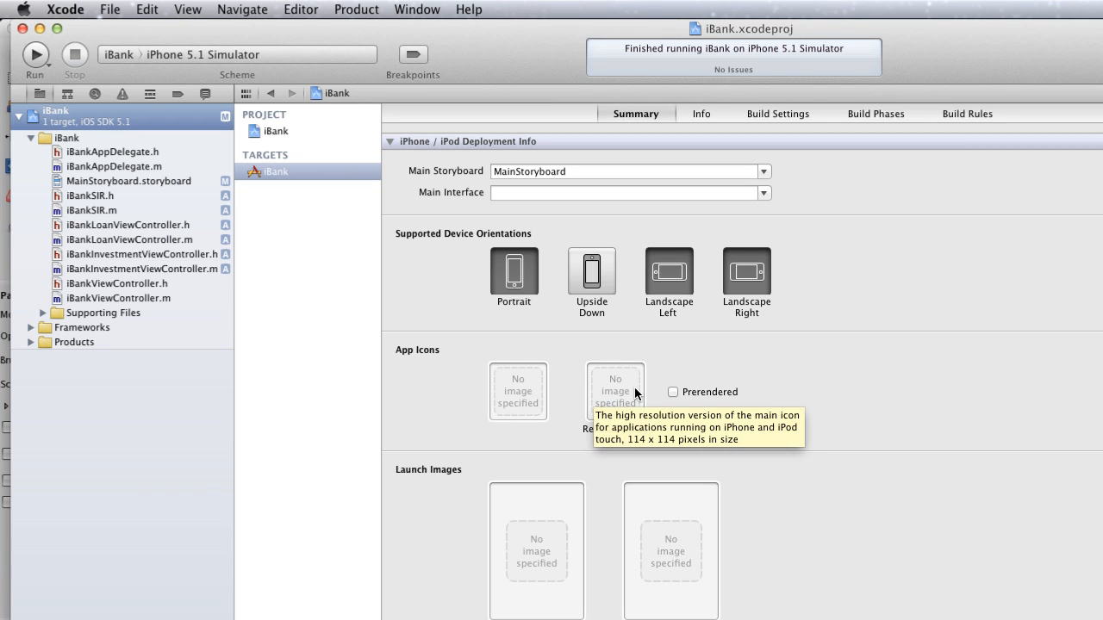
mouse_move(636, 398)
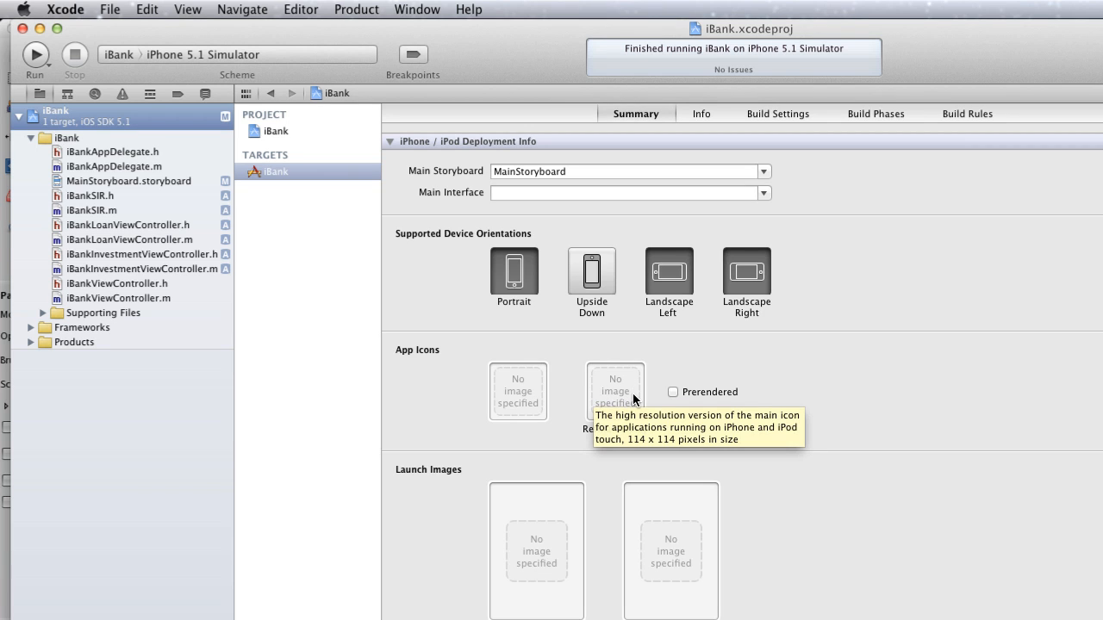
mouse_move(530, 394)
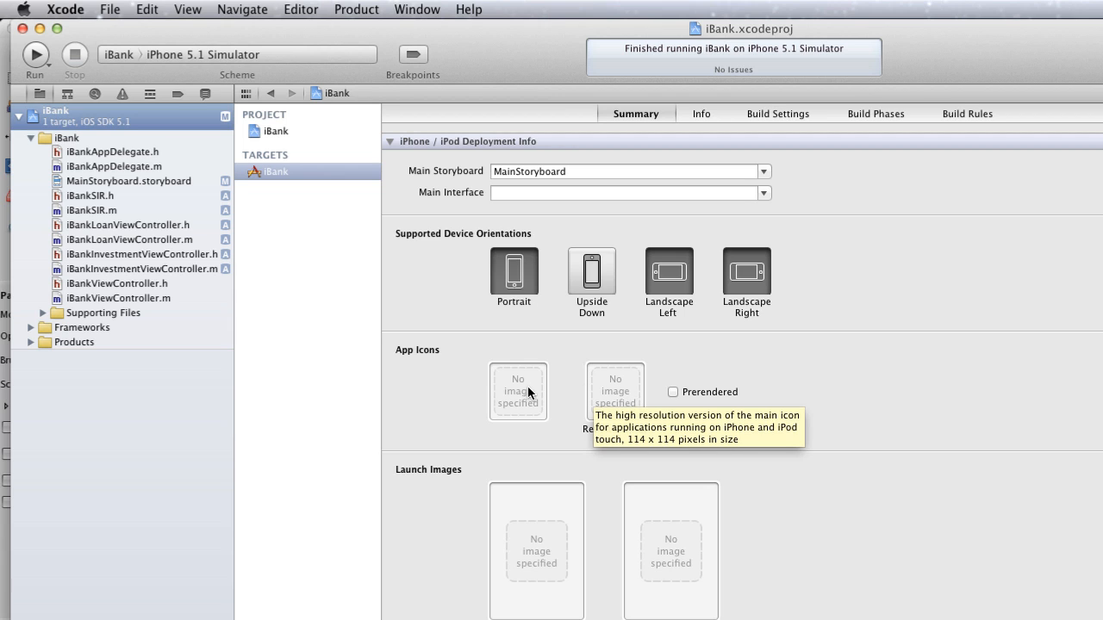
mouse_move(541, 395)
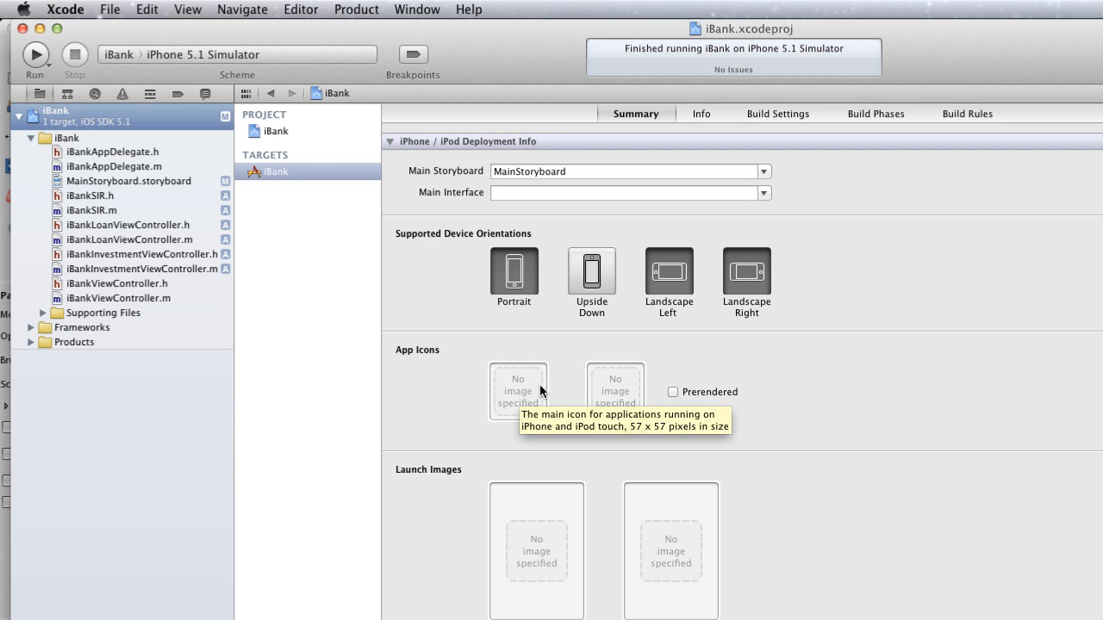
mouse_move(541, 395)
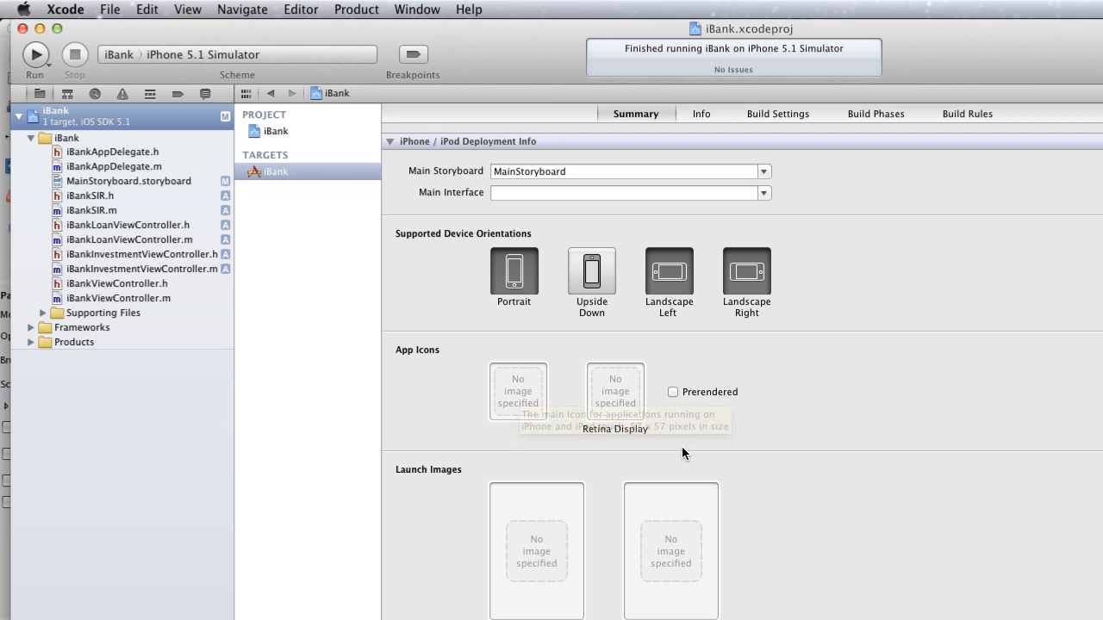
mouse_move(633, 409)
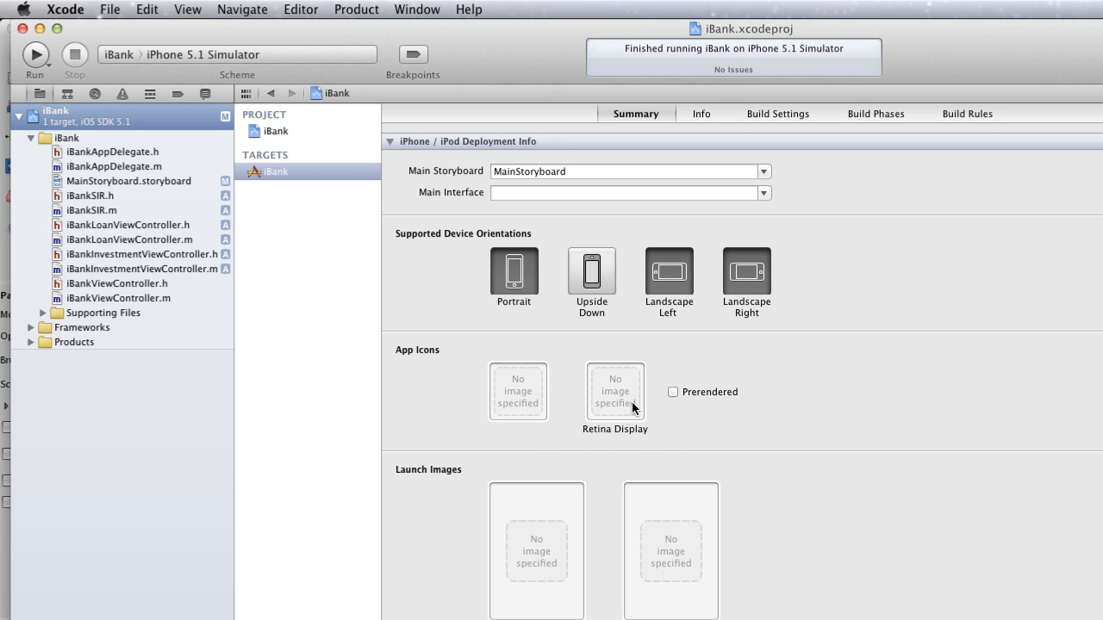
mouse_move(614, 392)
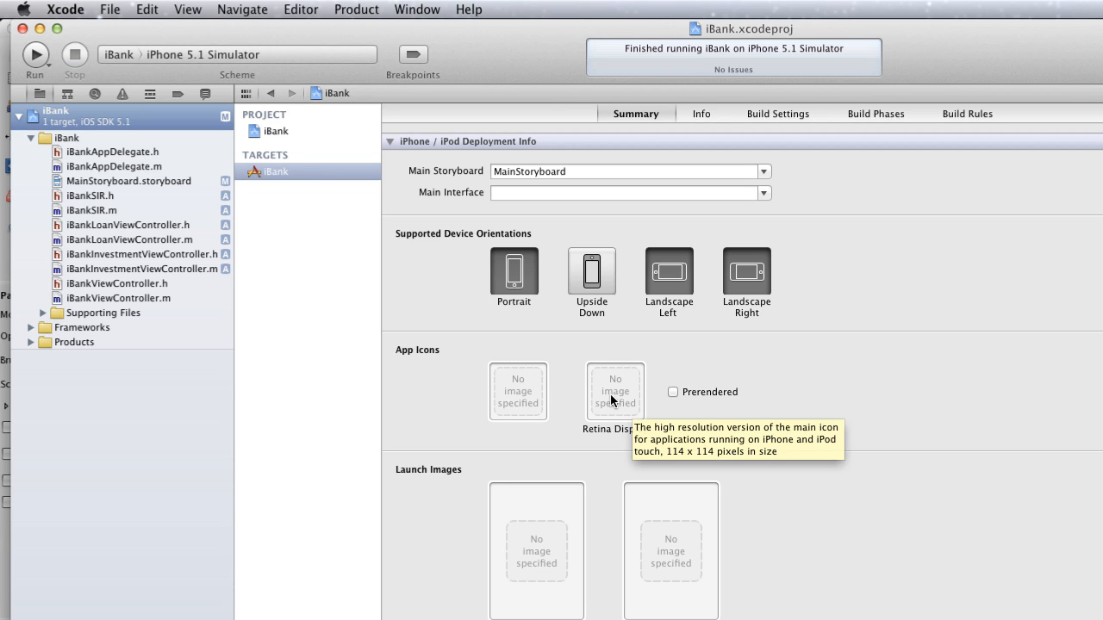
mouse_move(794, 618)
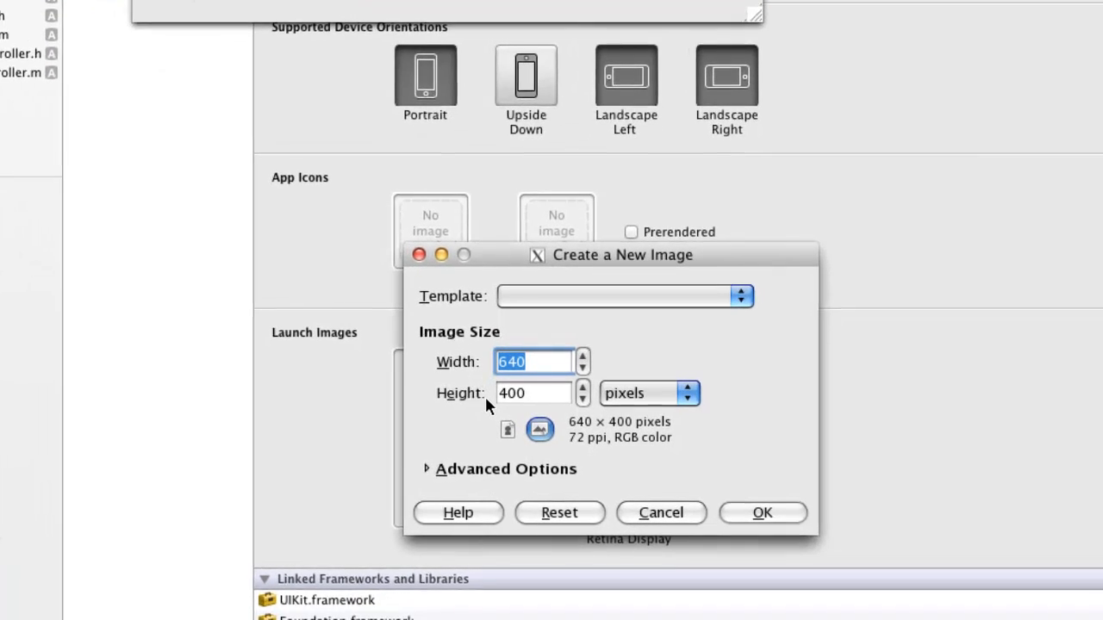
mouse_move(561, 431)
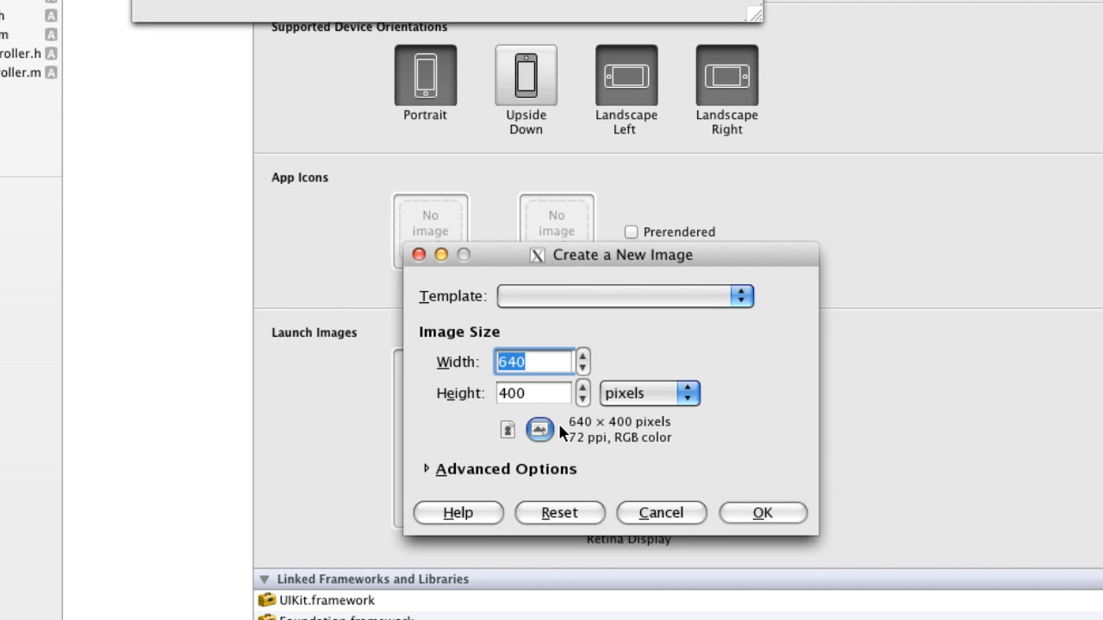
Step: Create a new blank 114 × 114 pixel image in GIMP
text(114)
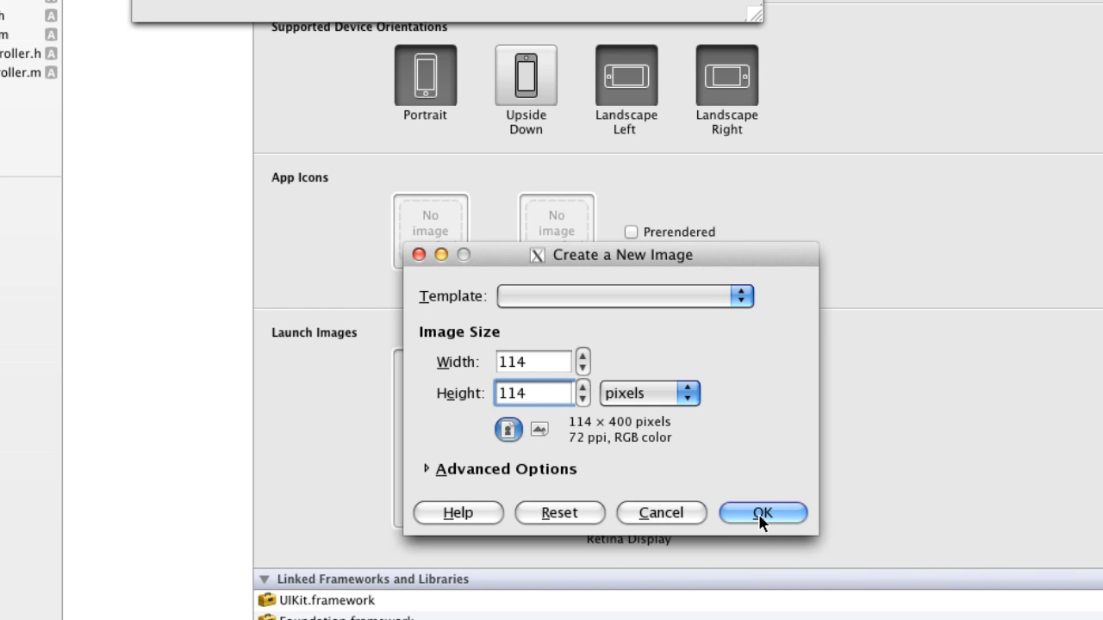
click(761, 513)
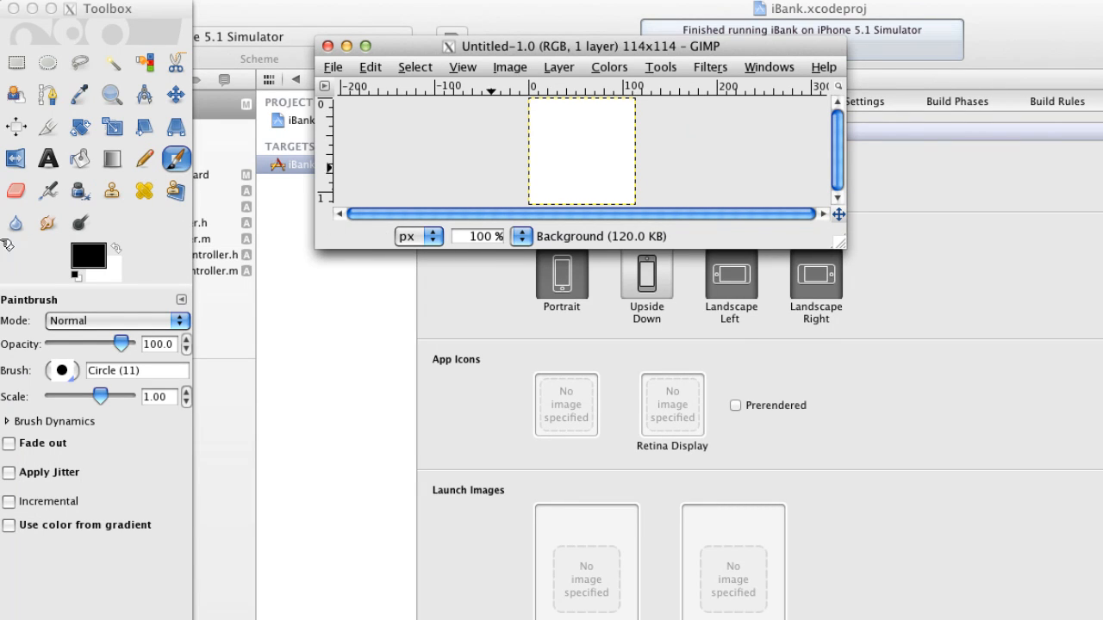
mouse_move(270, 317)
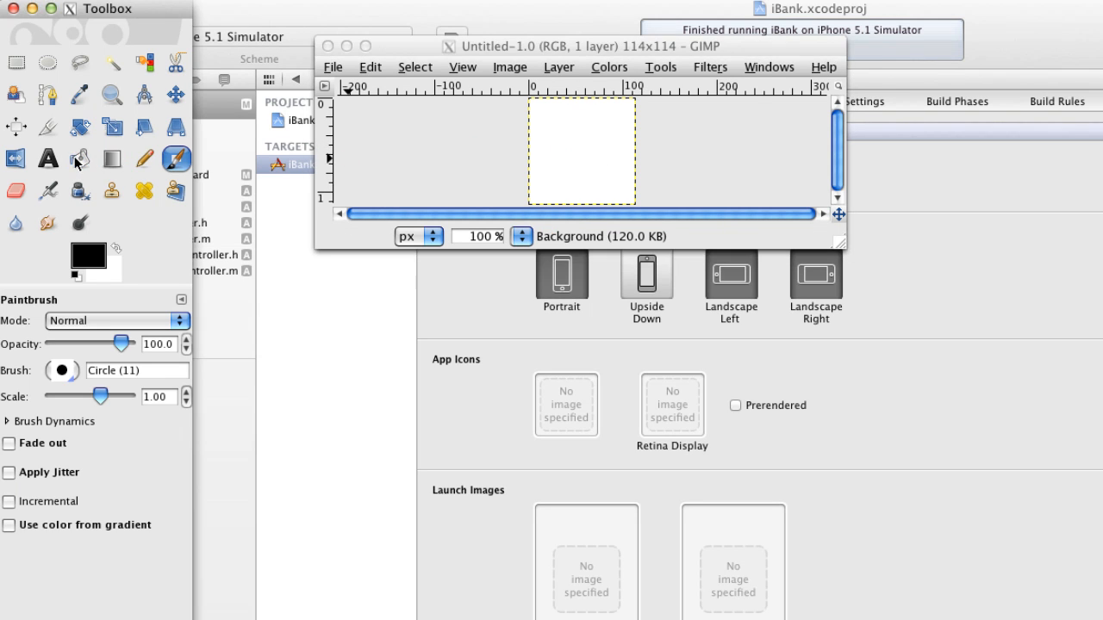
Step: Activate Bucket Fill and choose pink (bf0a9b) as the foreground colour
click(79, 158)
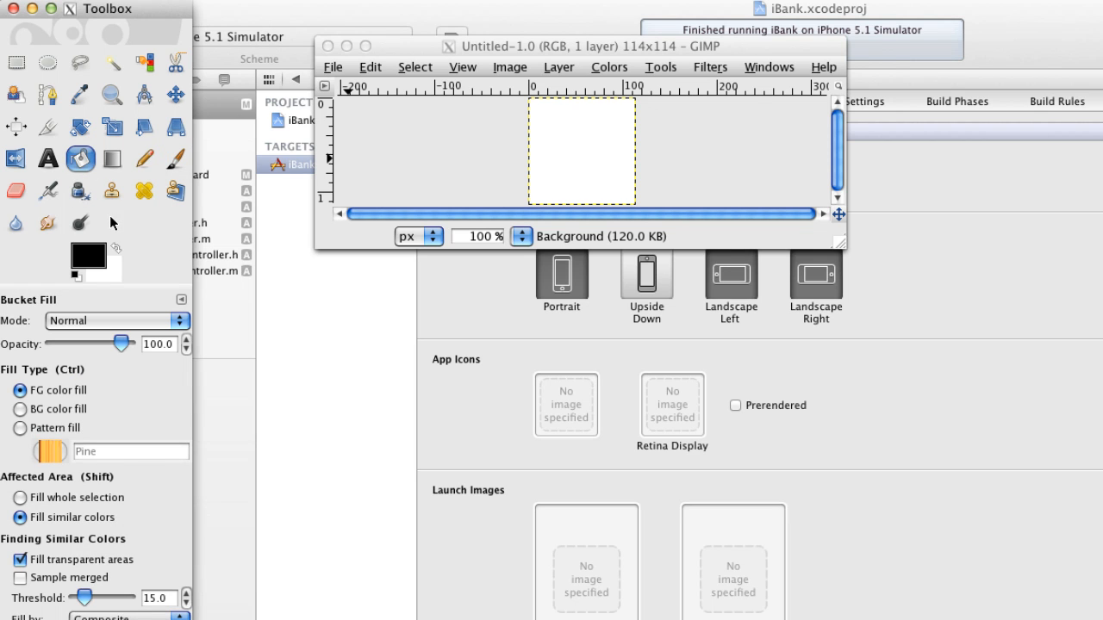
click(81, 253)
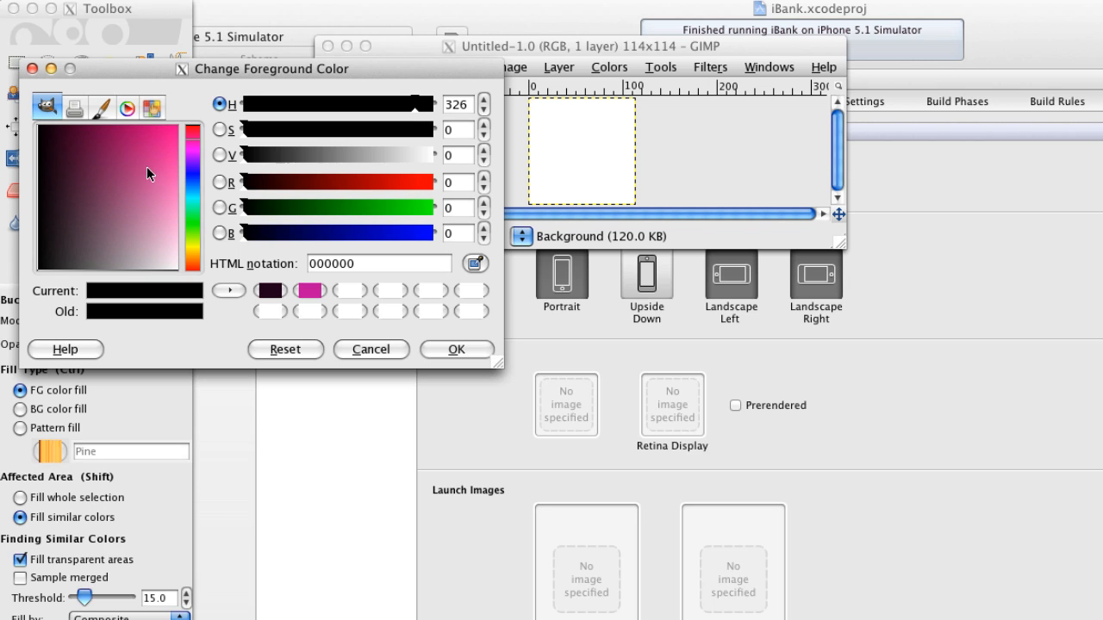
click(137, 179)
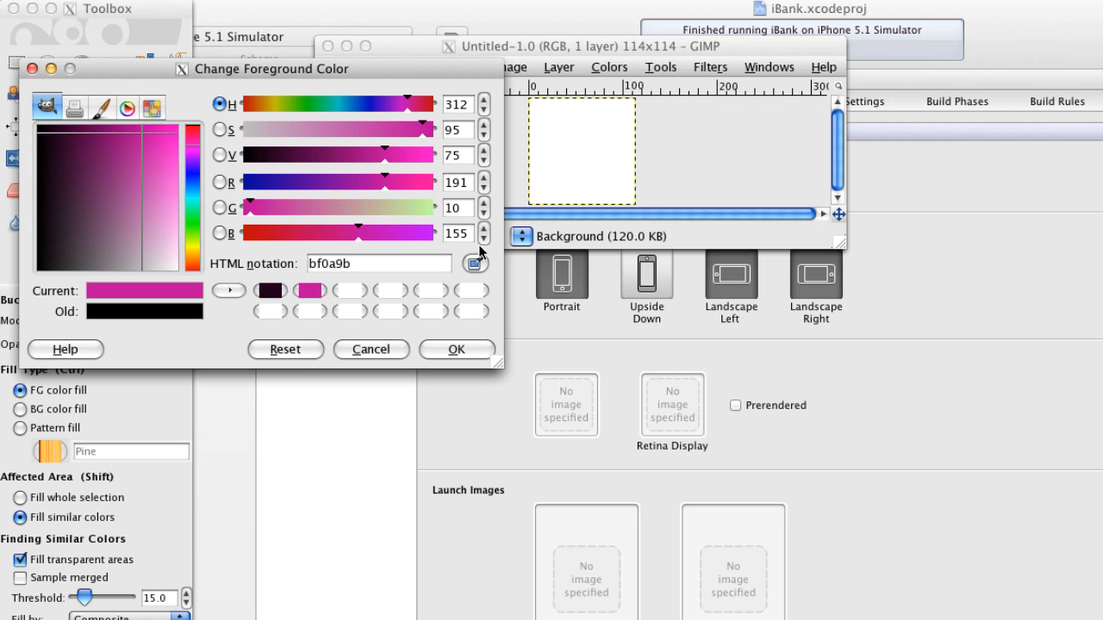
mouse_move(460, 103)
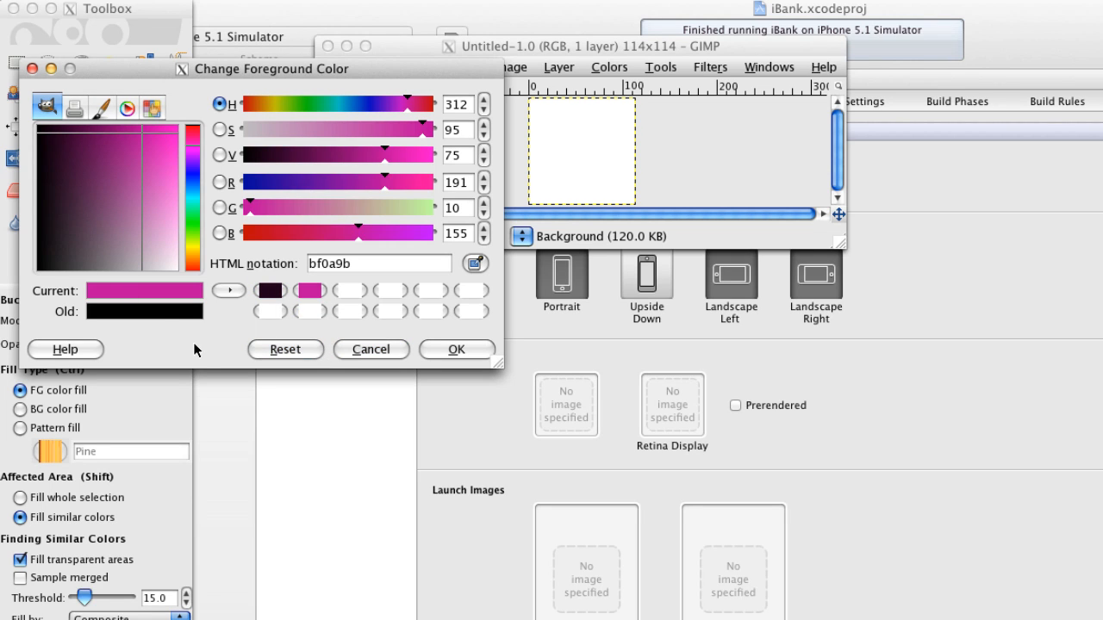
mouse_move(203, 353)
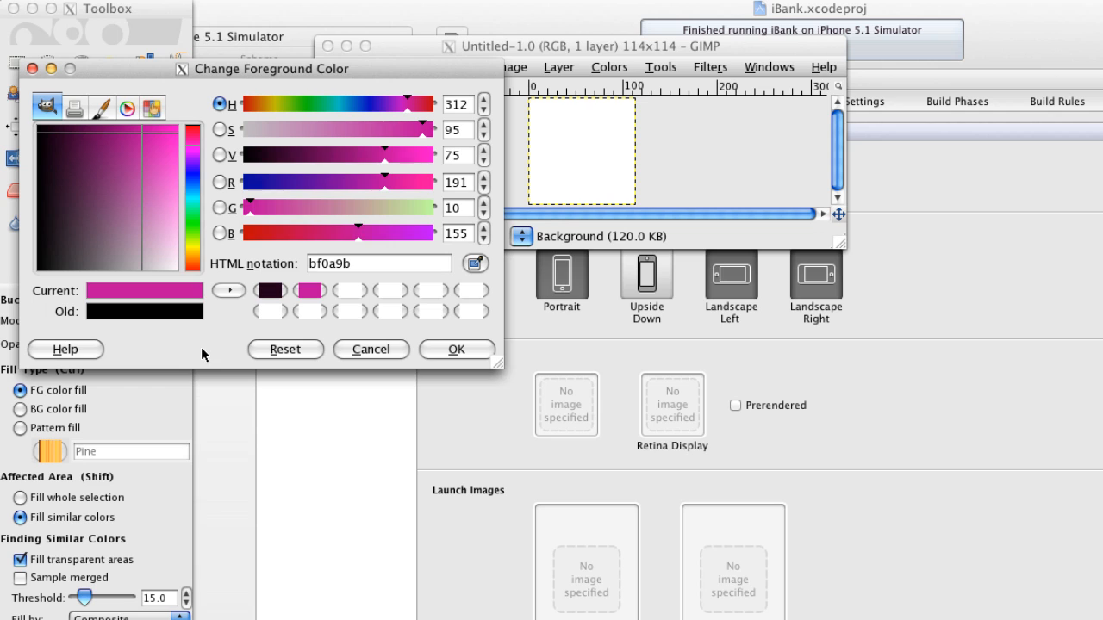
mouse_move(196, 378)
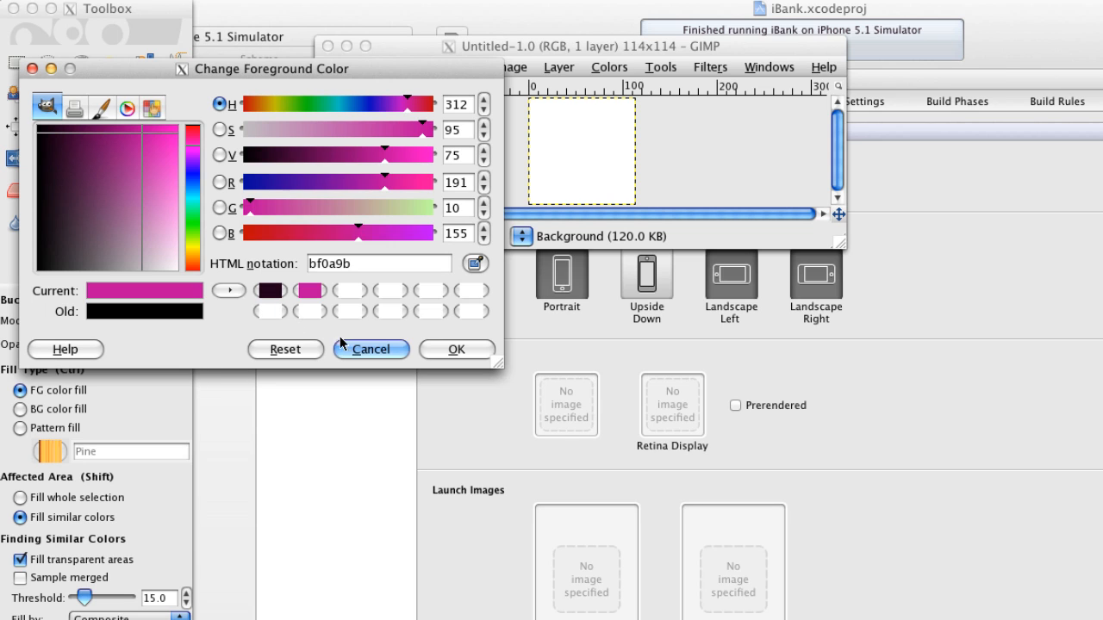
Step: Confirm the pink colour and bucket-fill the entire 114 × 114 canvas
click(371, 349)
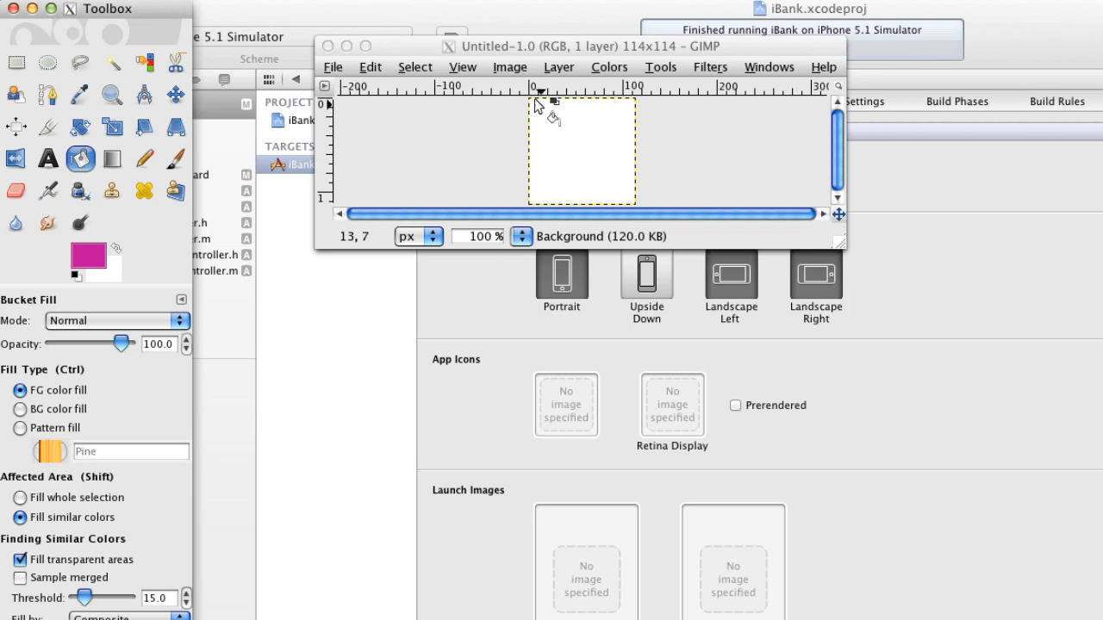
mouse_move(478, 172)
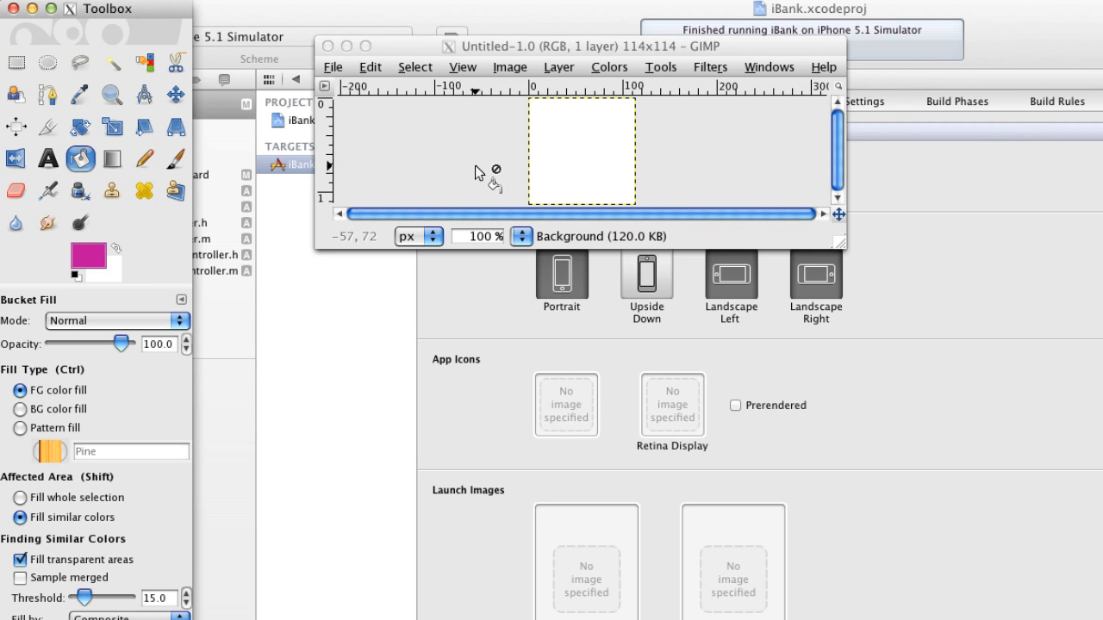
mouse_move(542, 168)
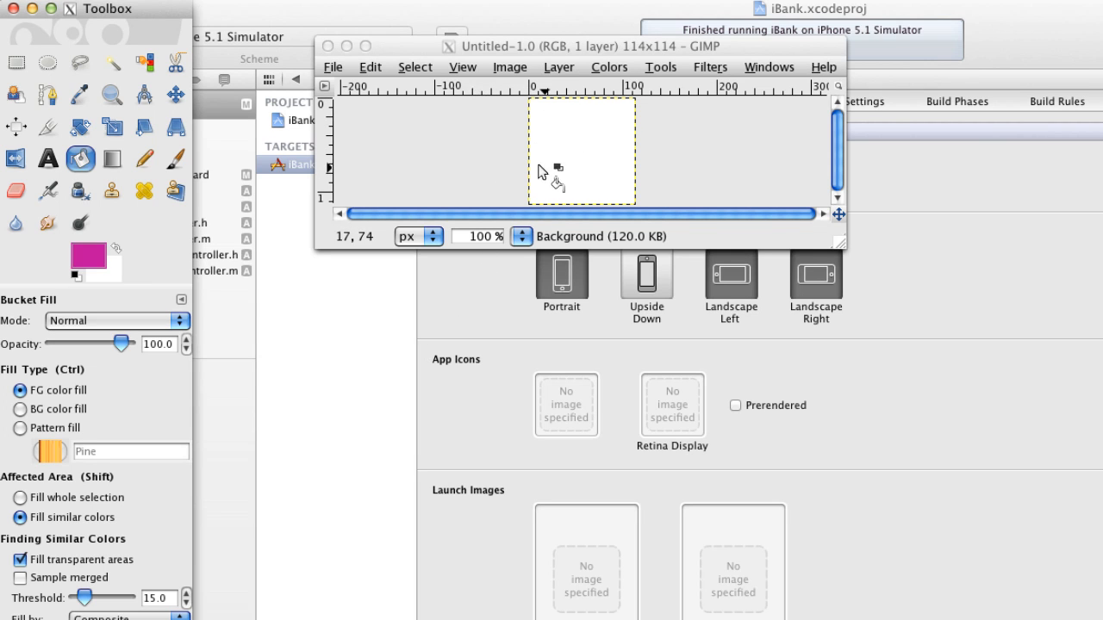
mouse_move(550, 177)
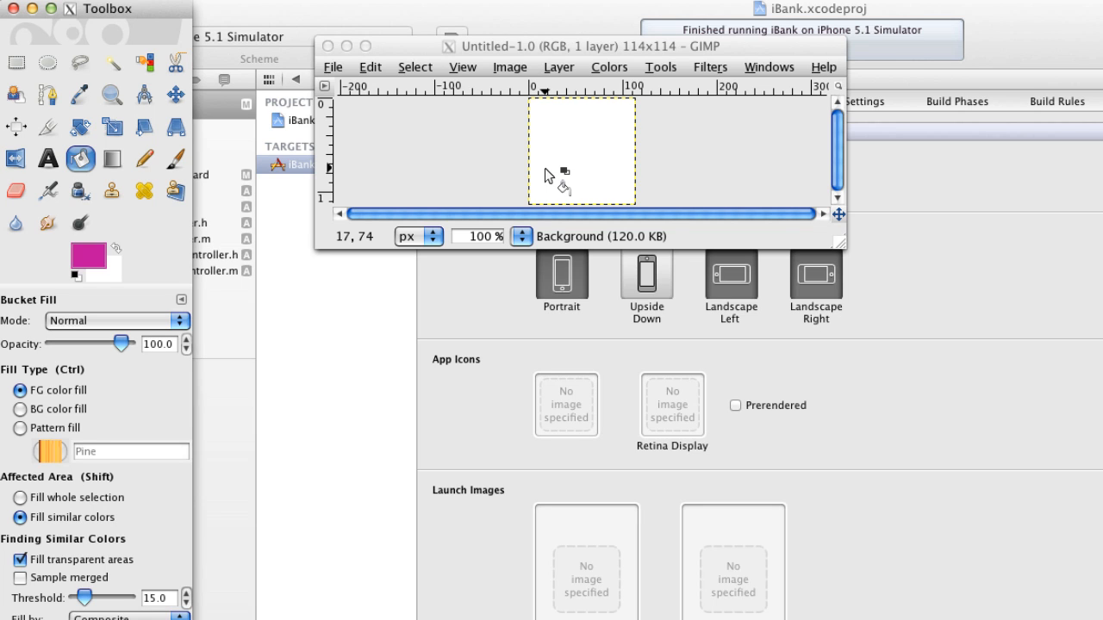
mouse_move(543, 172)
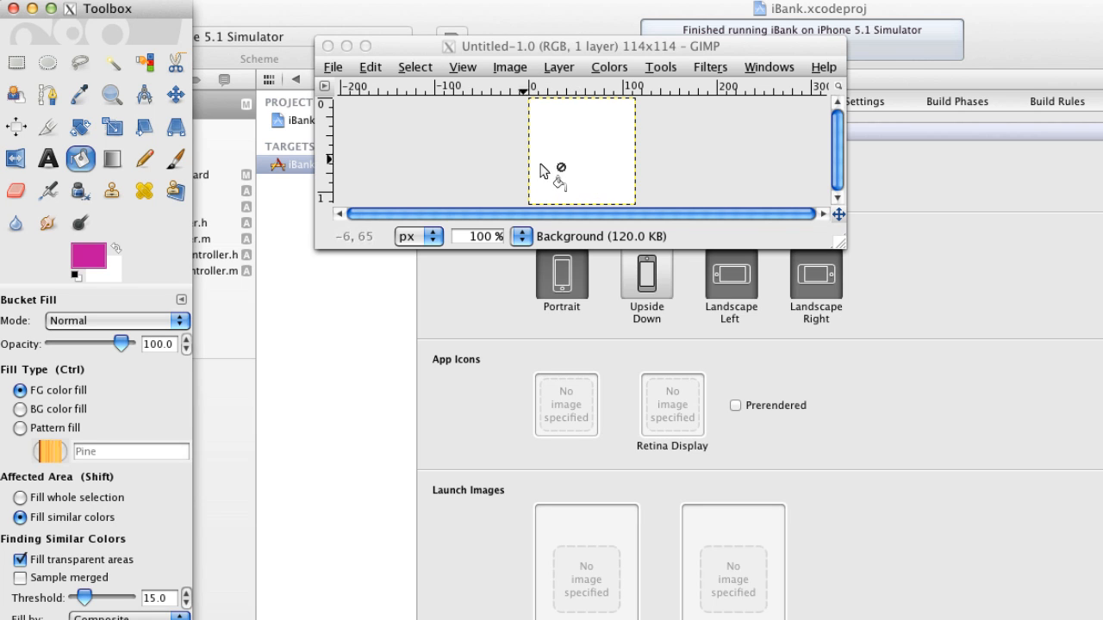
mouse_move(488, 154)
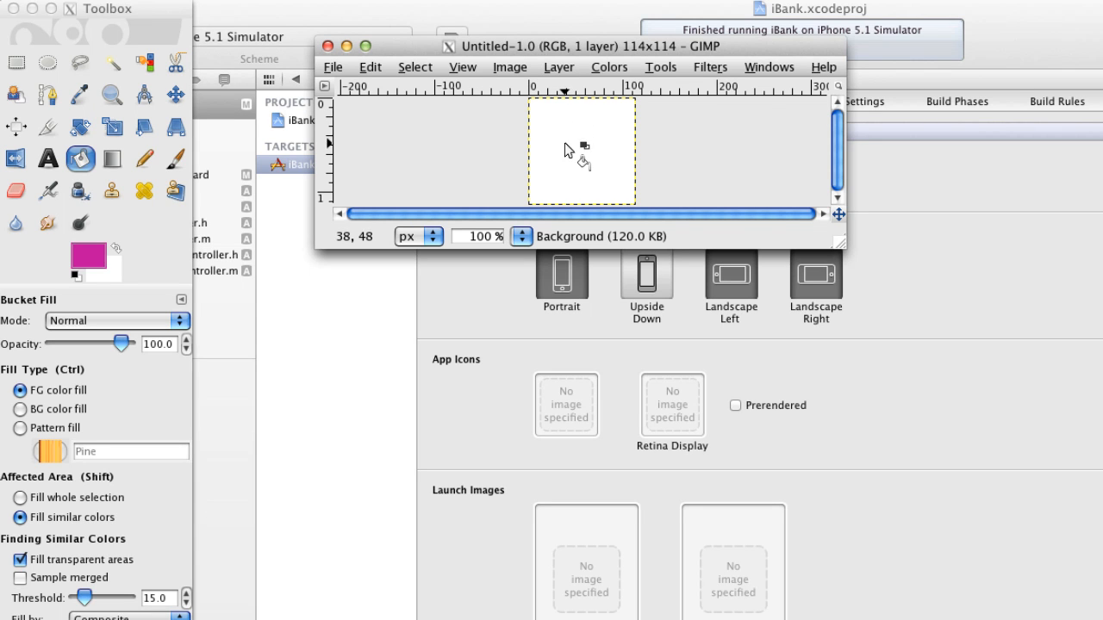
click(569, 150)
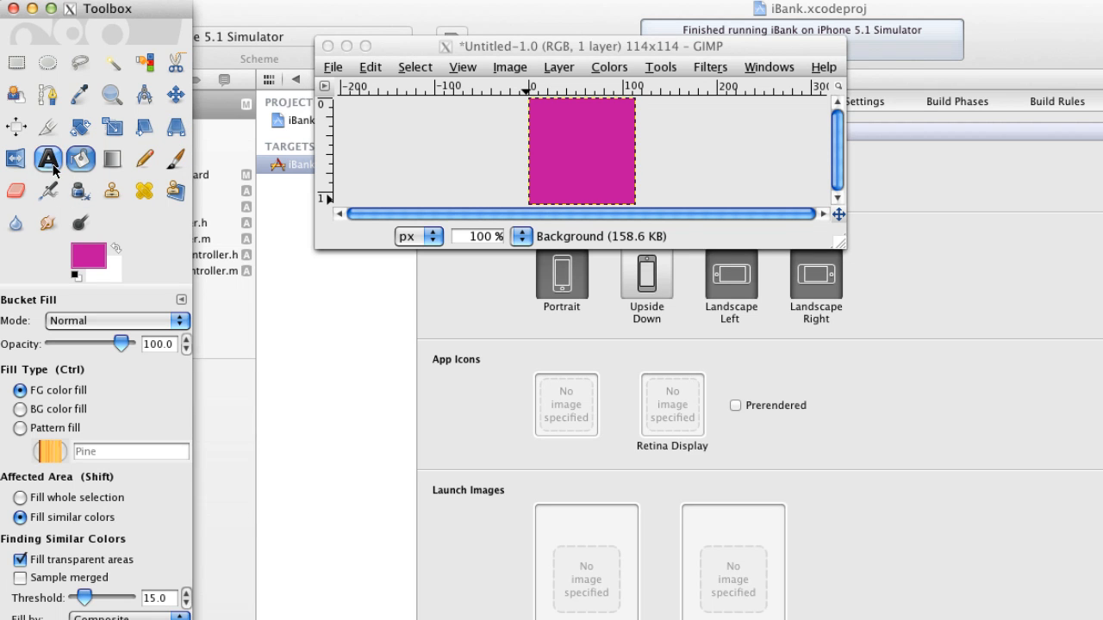
Step: Add a '$' text layer on the pink canvas and set its colour to white
click(48, 159)
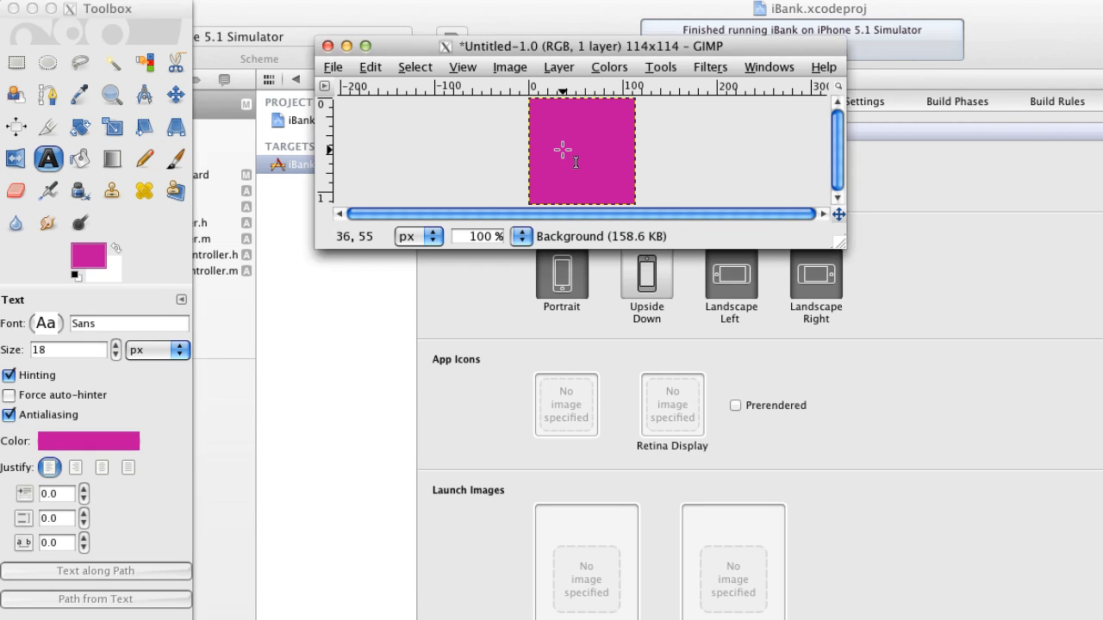
click(562, 151)
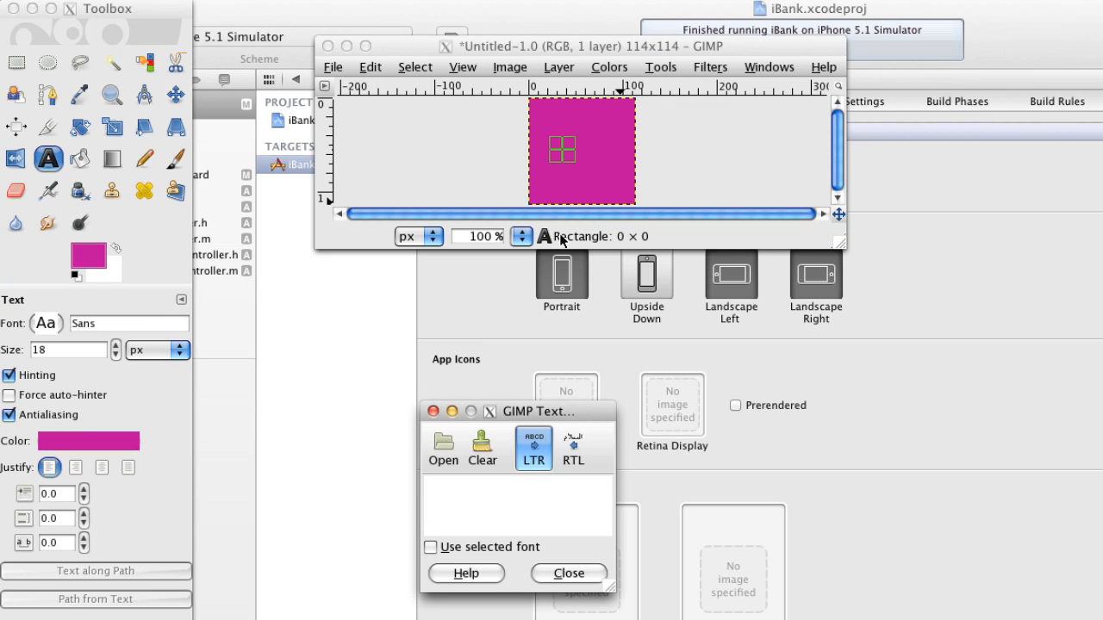
text($)
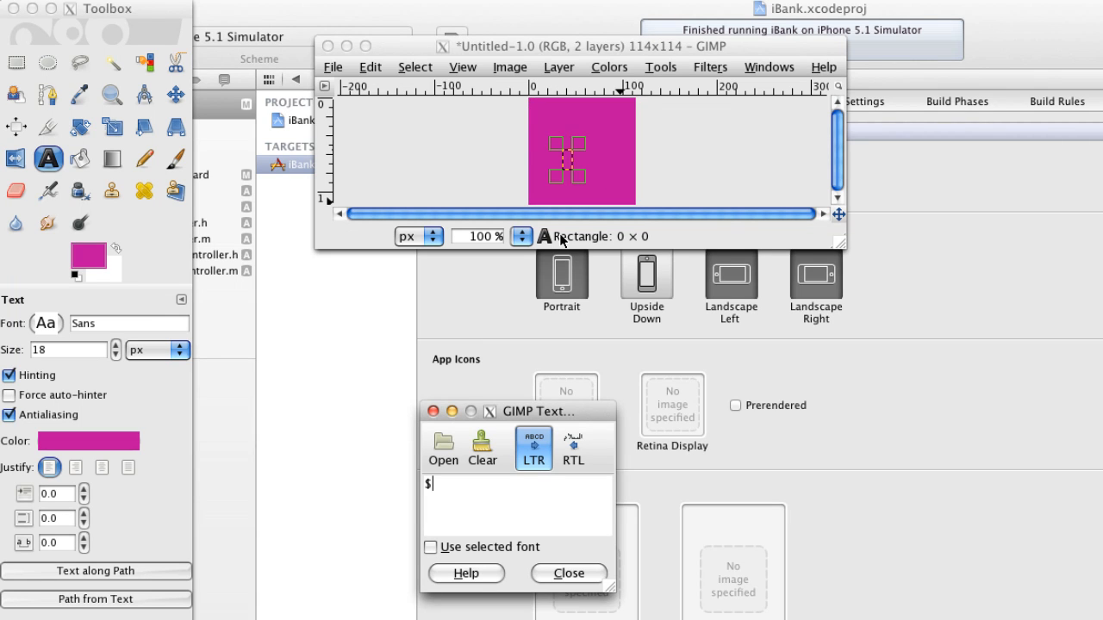
mouse_move(246, 556)
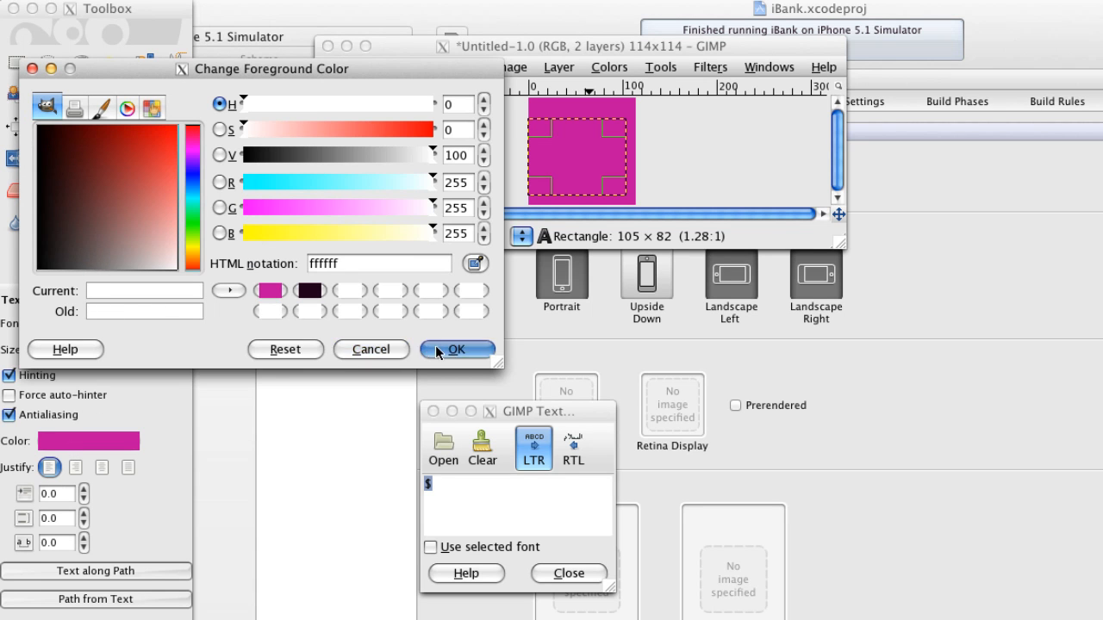
click(457, 349)
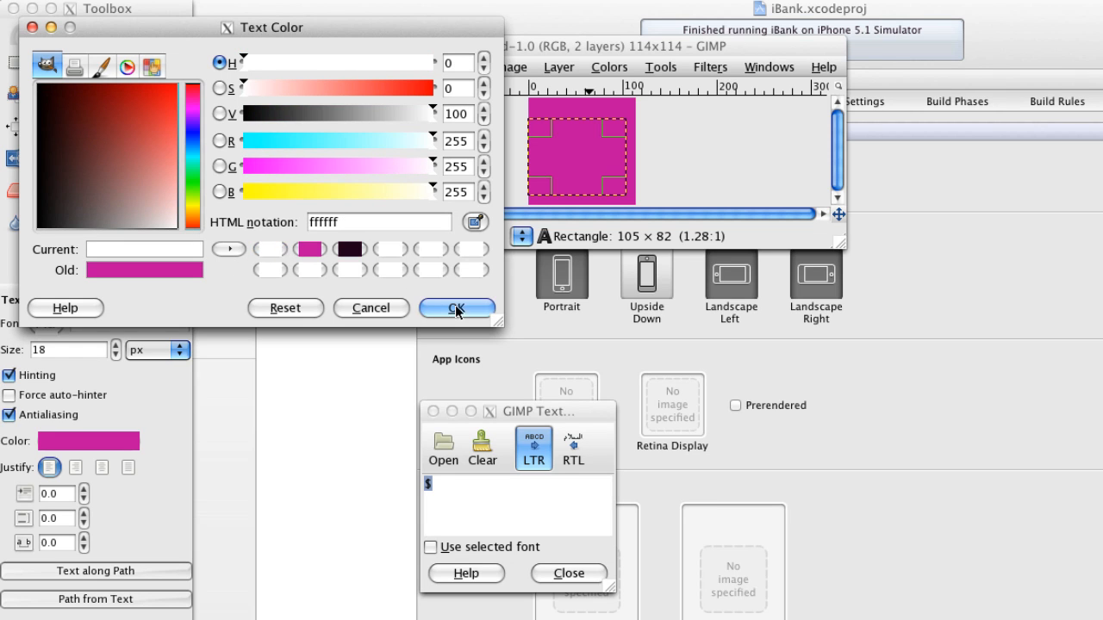
click(457, 308)
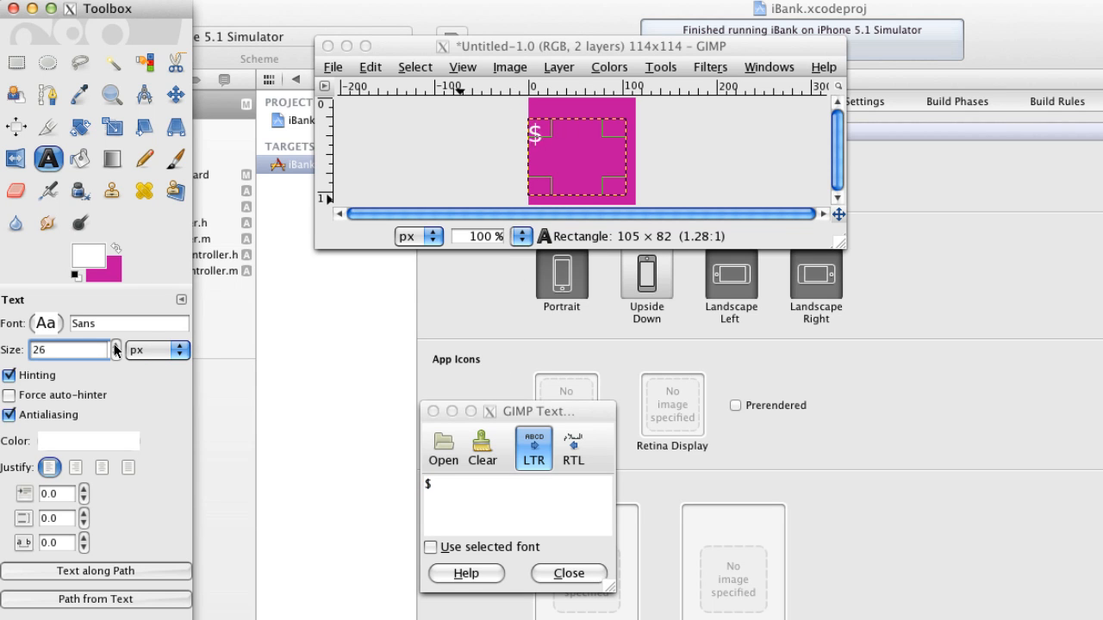
Step: Enlarge the dollar sign to 97 px and drag it to the square's centre
text(77)
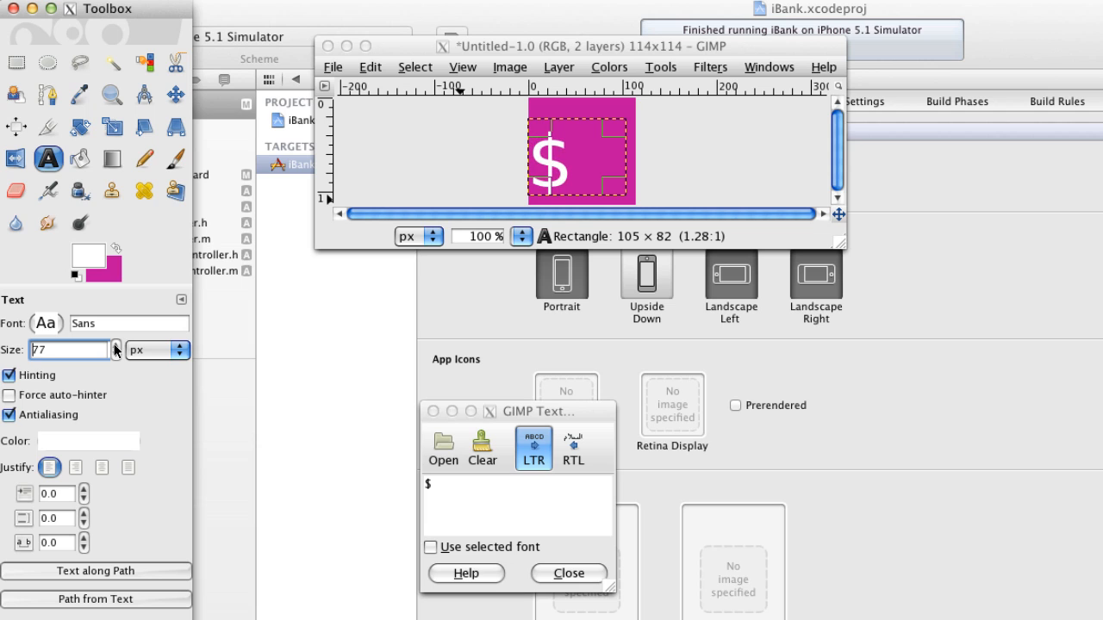
click(116, 345)
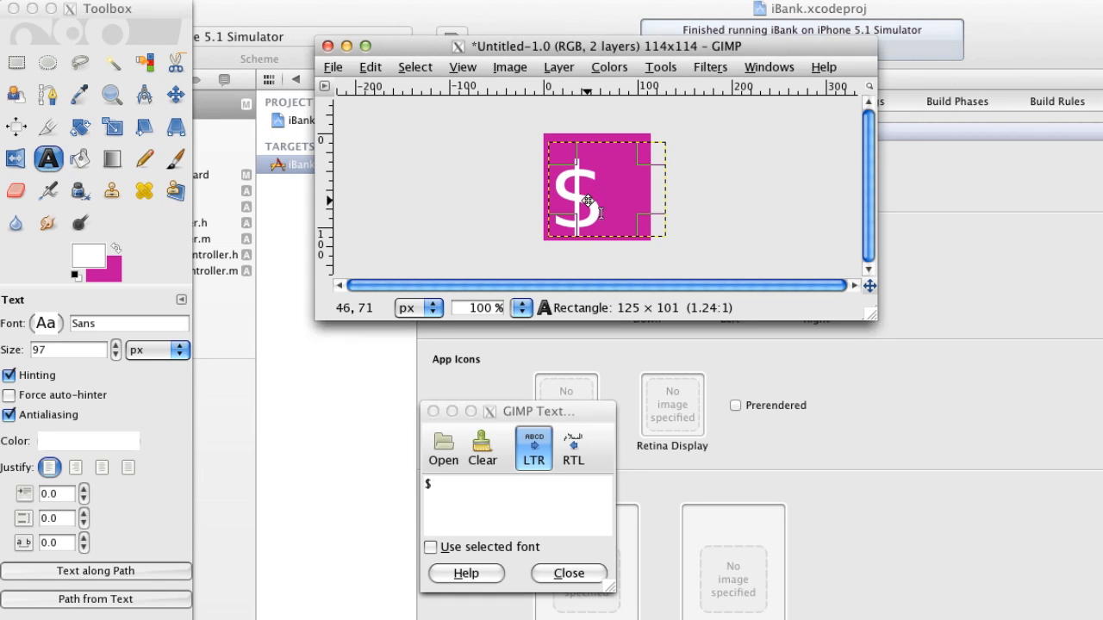
drag(586, 203, 603, 181)
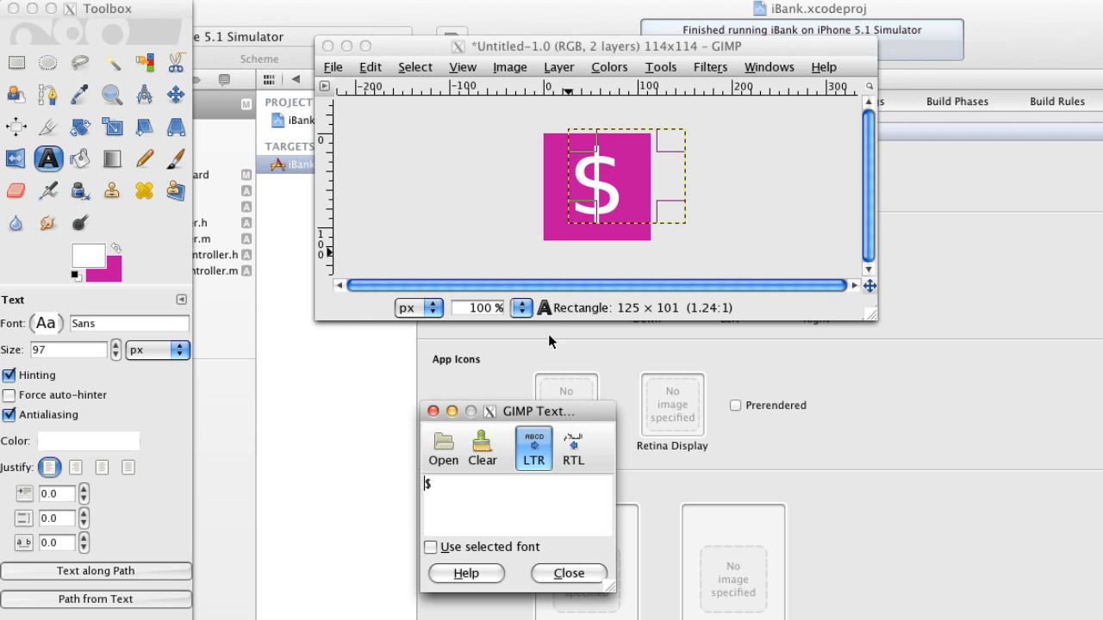
mouse_move(633, 267)
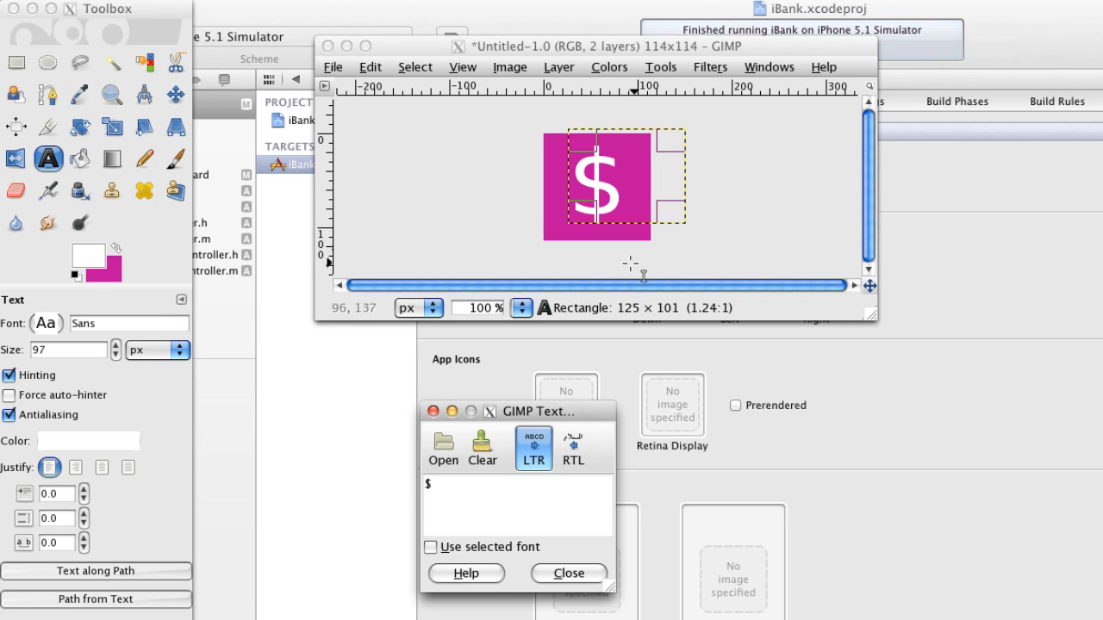
Step: Try the Align and Move tools, select the $ layer, and close the text editor
click(47, 62)
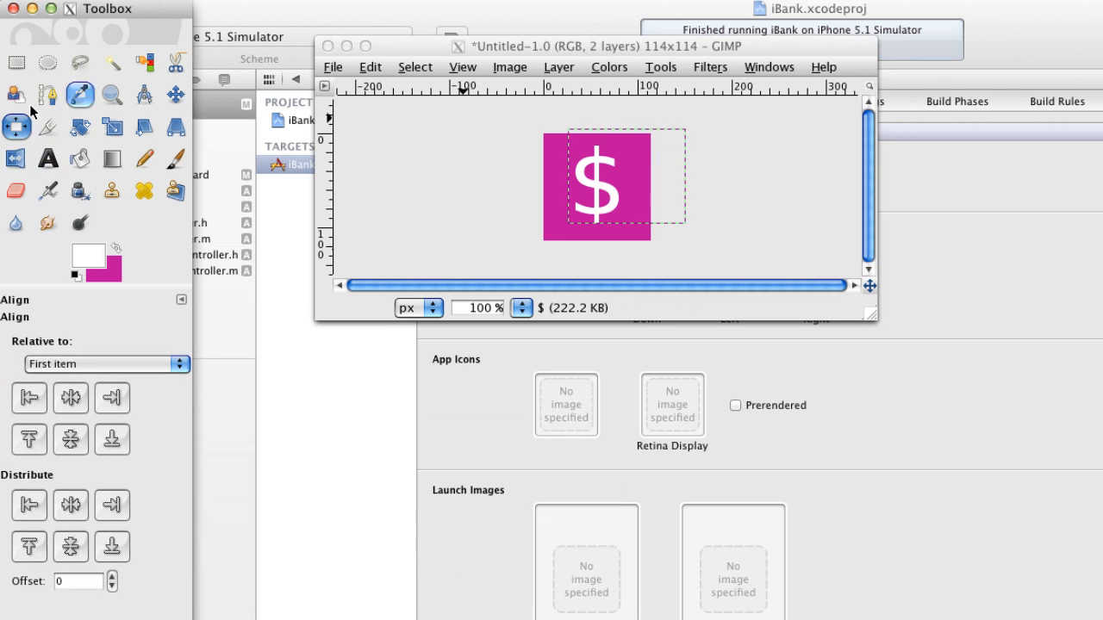
click(176, 95)
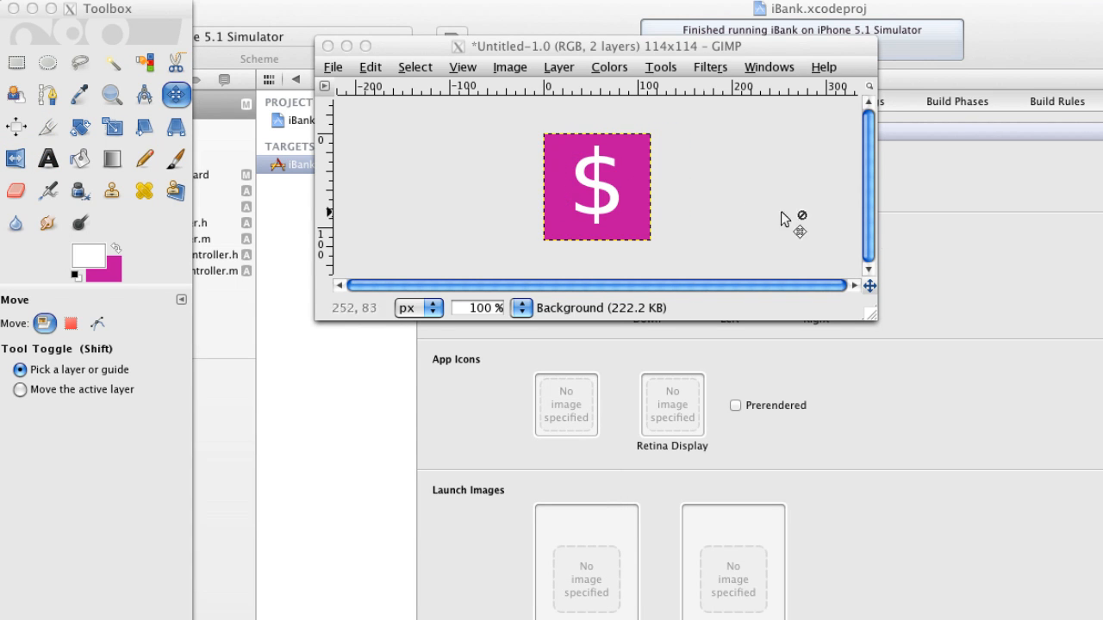
mouse_move(687, 235)
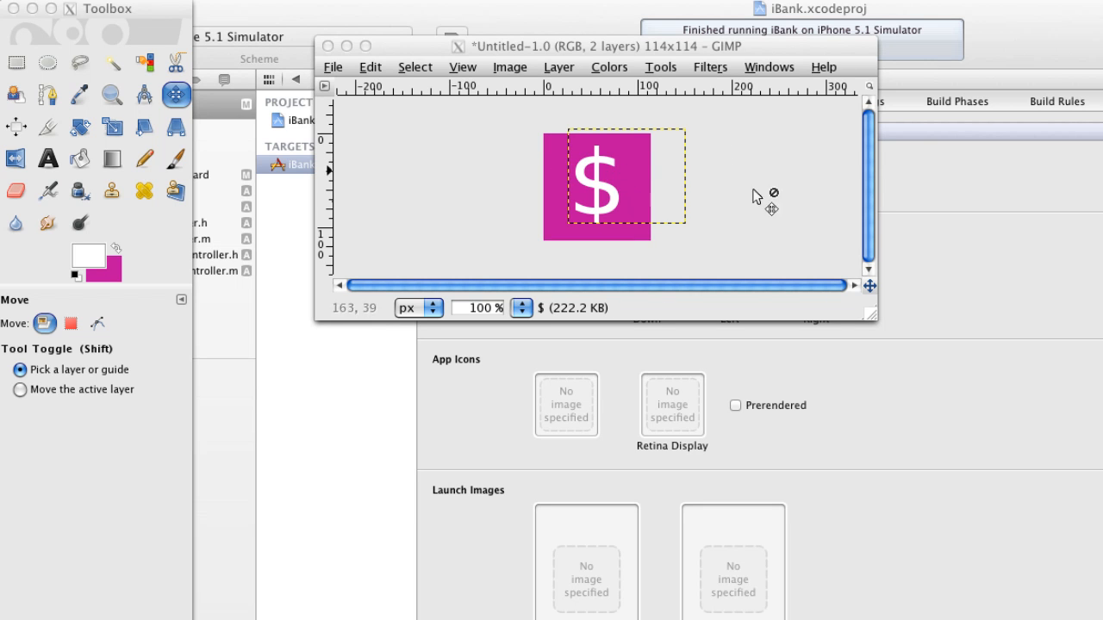
click(47, 159)
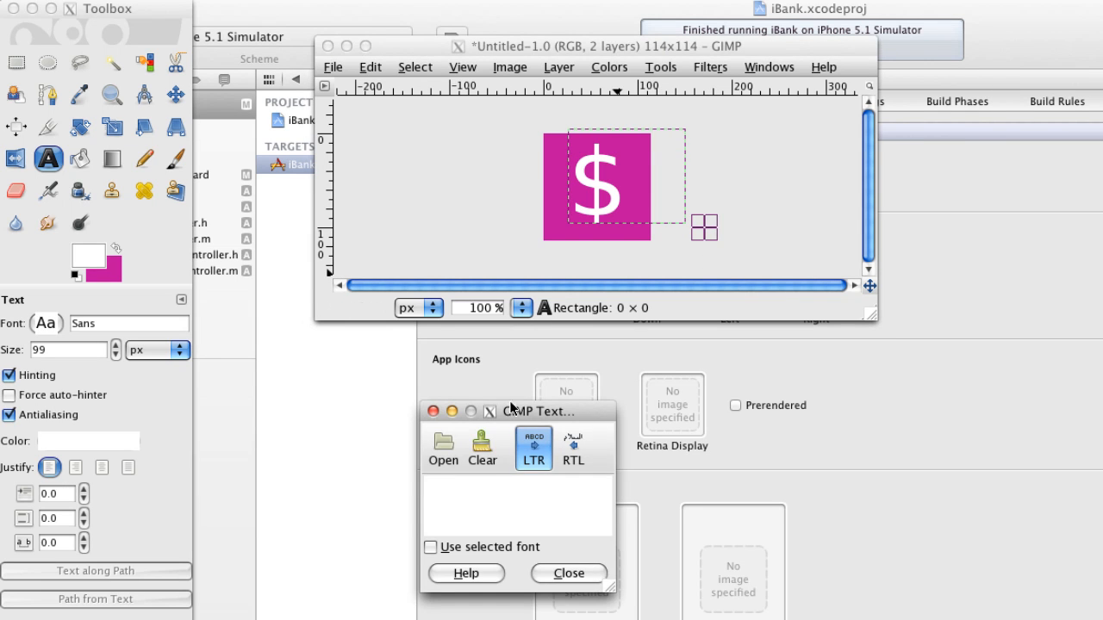
click(568, 573)
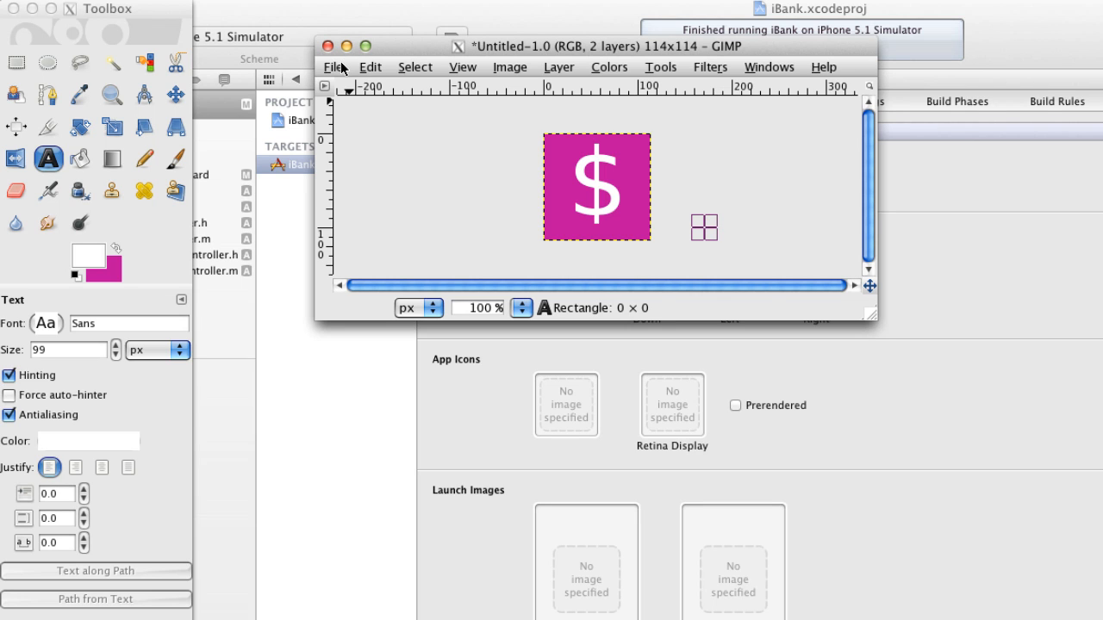
mouse_move(720, 323)
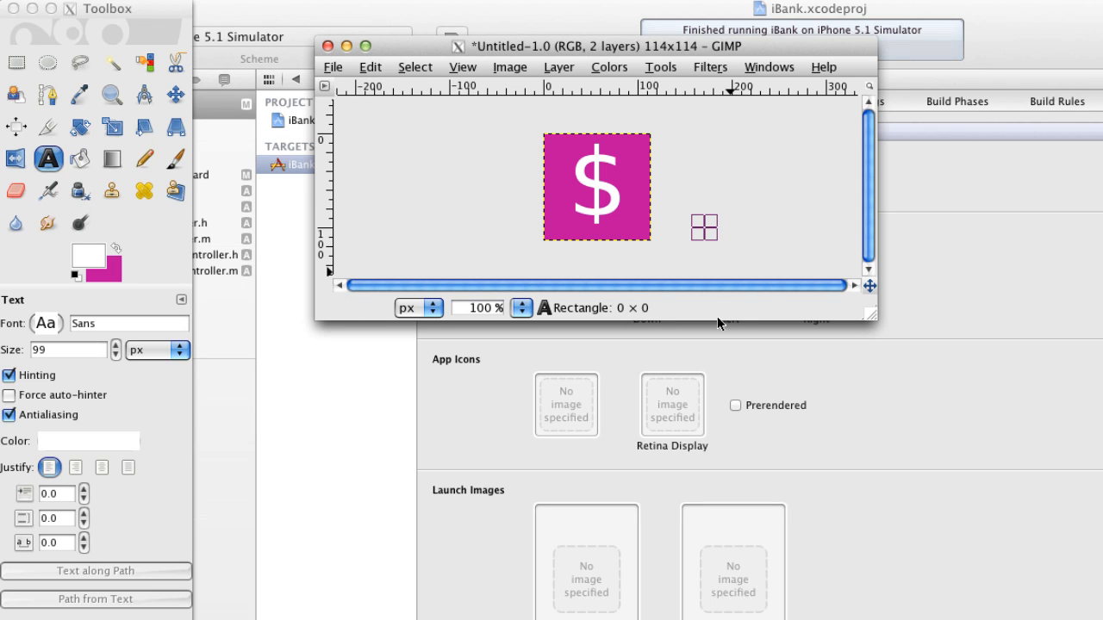
mouse_move(390, 125)
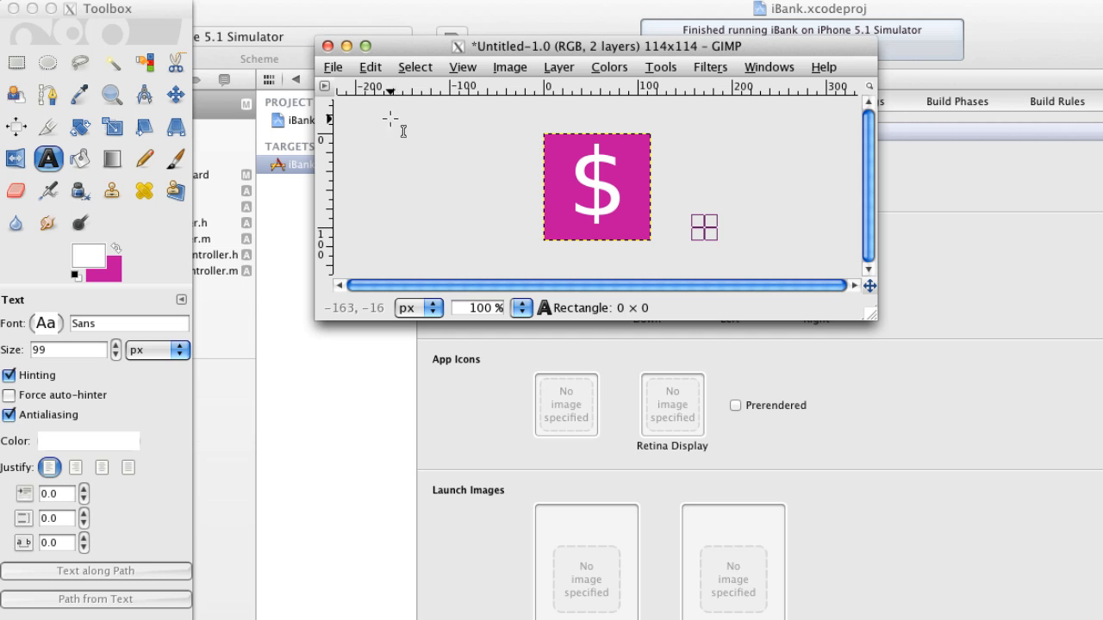
Step: Save the icon as 114.png in a new Pictures/ibank folder, merging visible layers
click(333, 66)
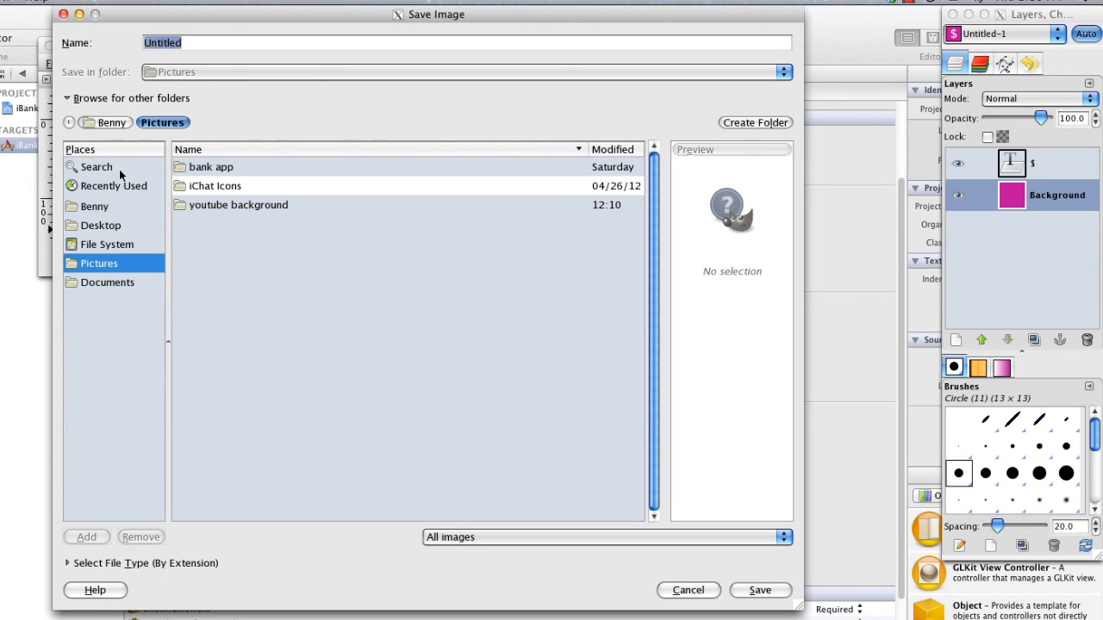
click(755, 121)
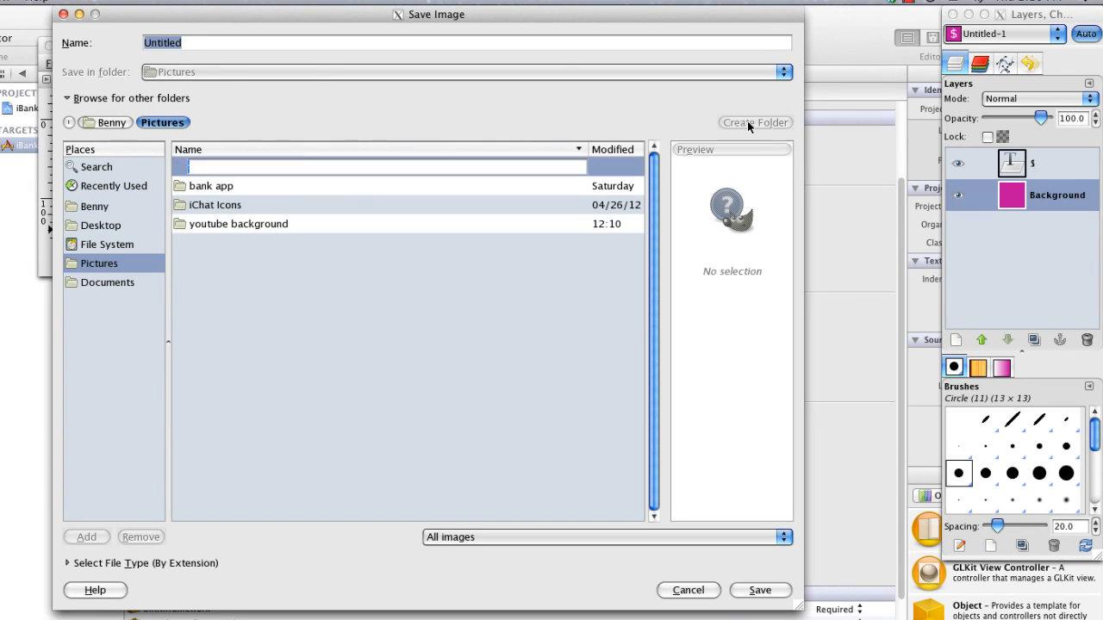
text(iban)
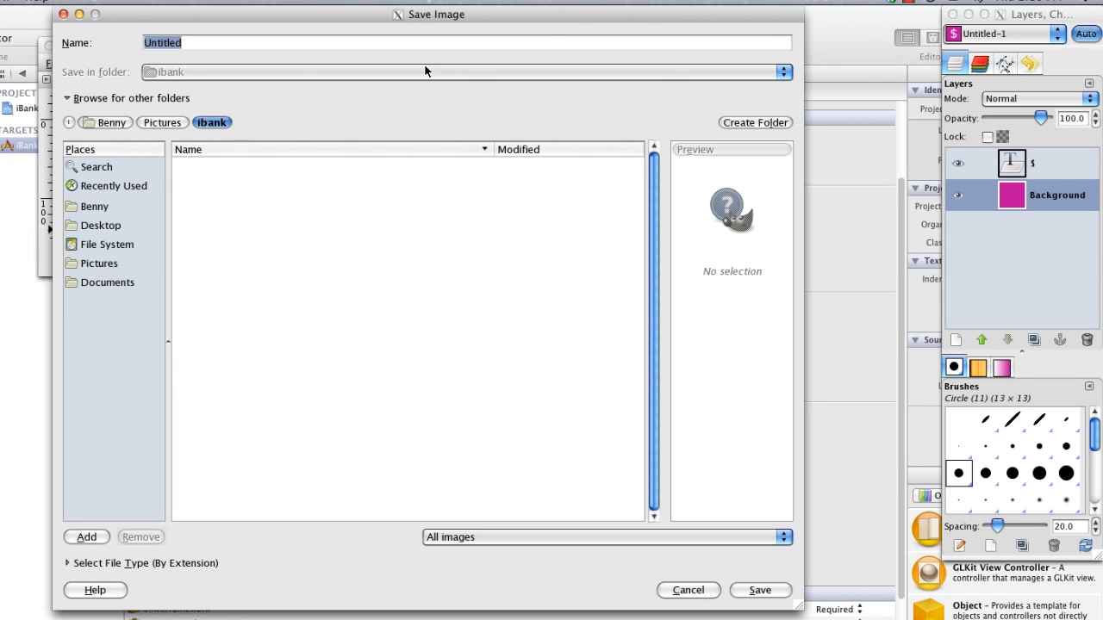
mouse_move(248, 85)
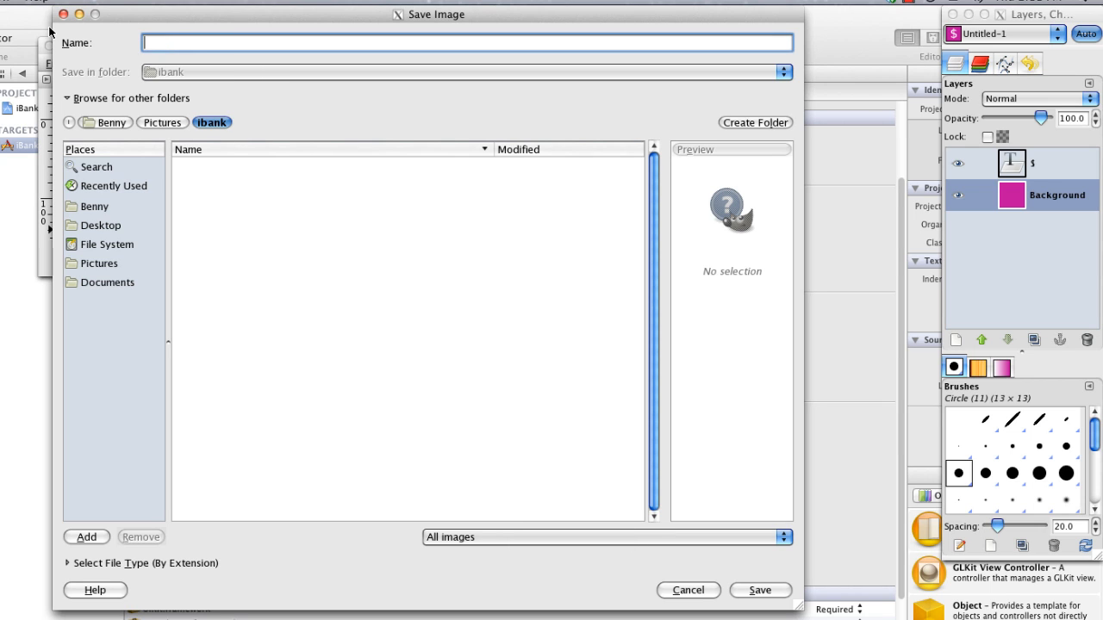
text(114)
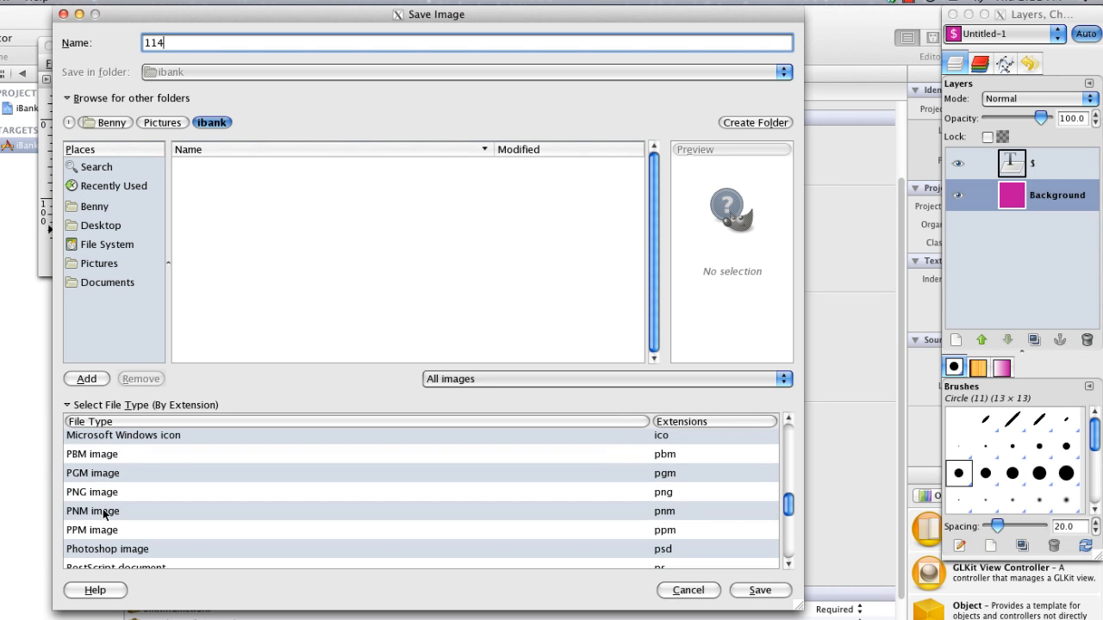
click(91, 492)
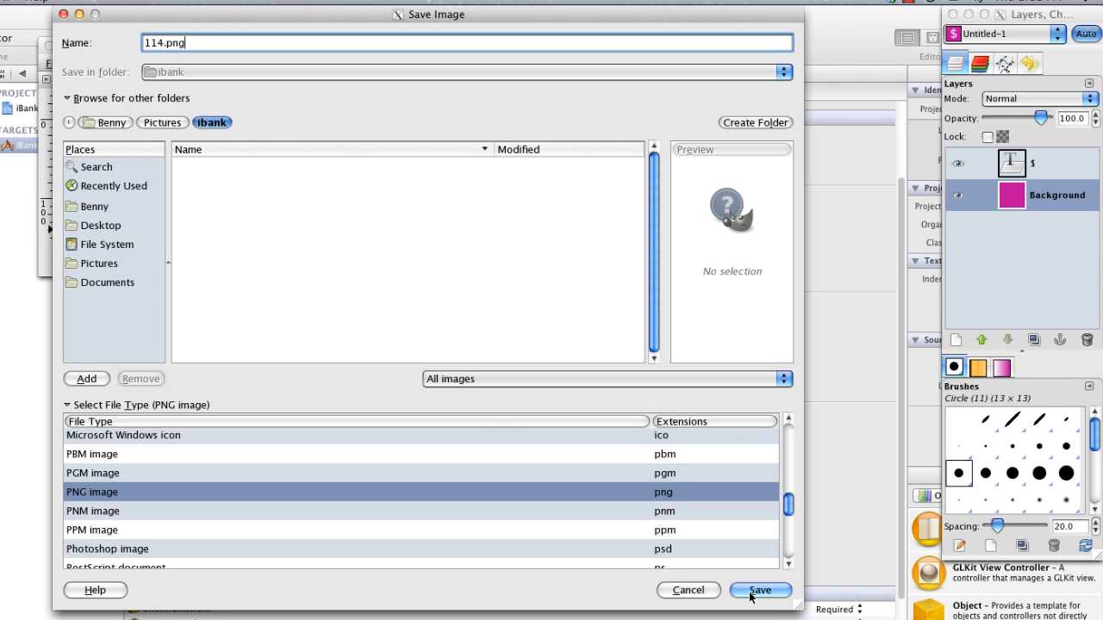
click(759, 591)
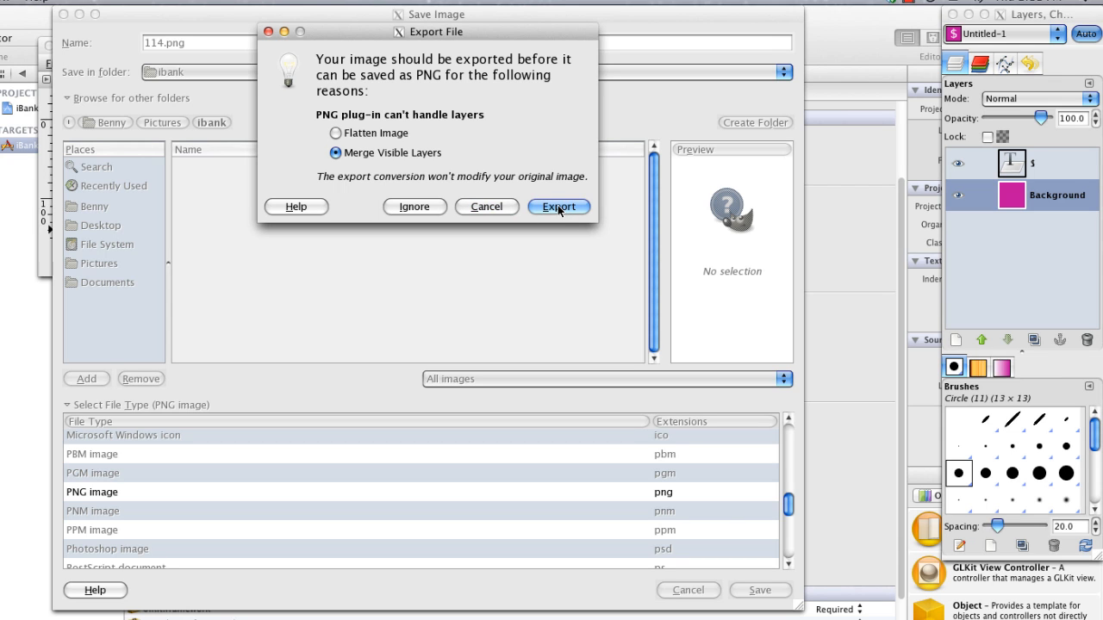
click(559, 206)
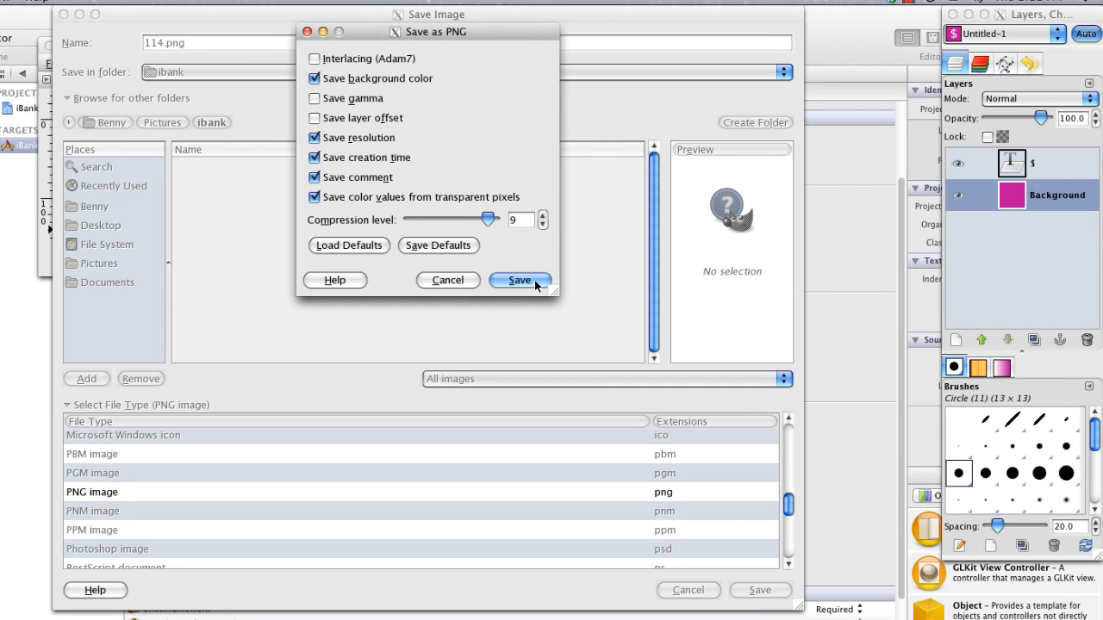
click(519, 280)
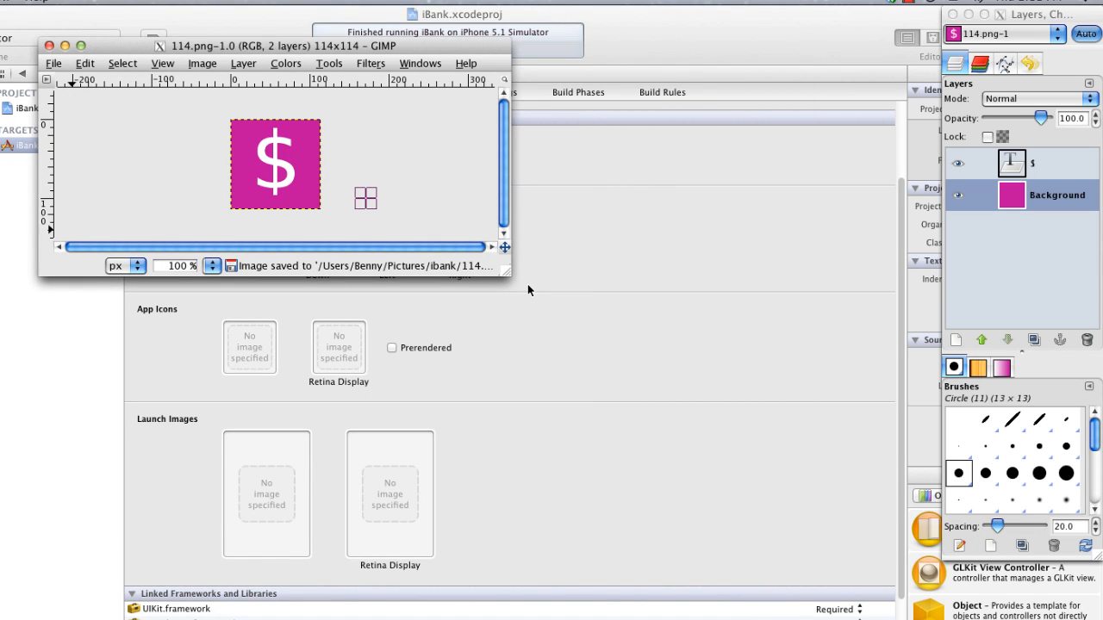
mouse_move(488, 346)
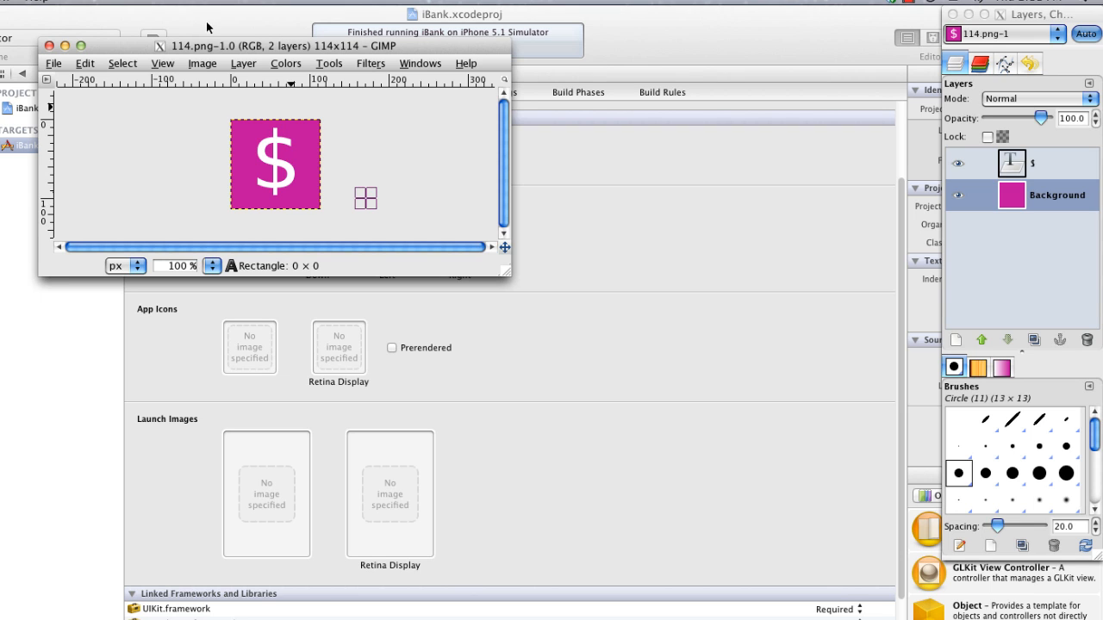
Step: Scale the dollar-sign icon image from 114 × 114 down to 57 × 57 pixels
click(203, 63)
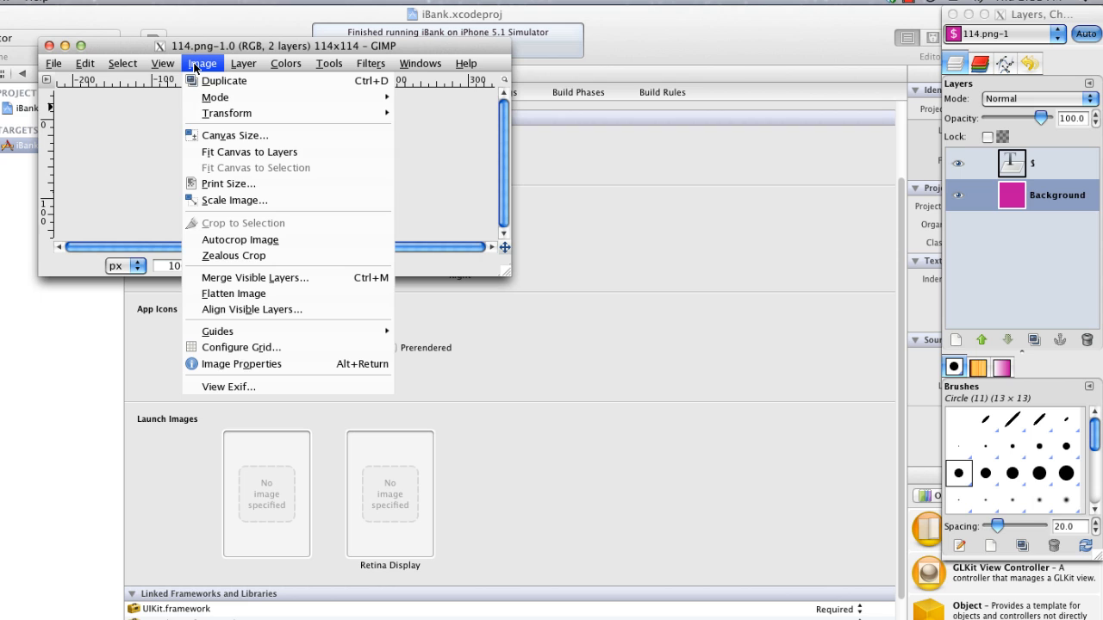
click(233, 200)
text(57)
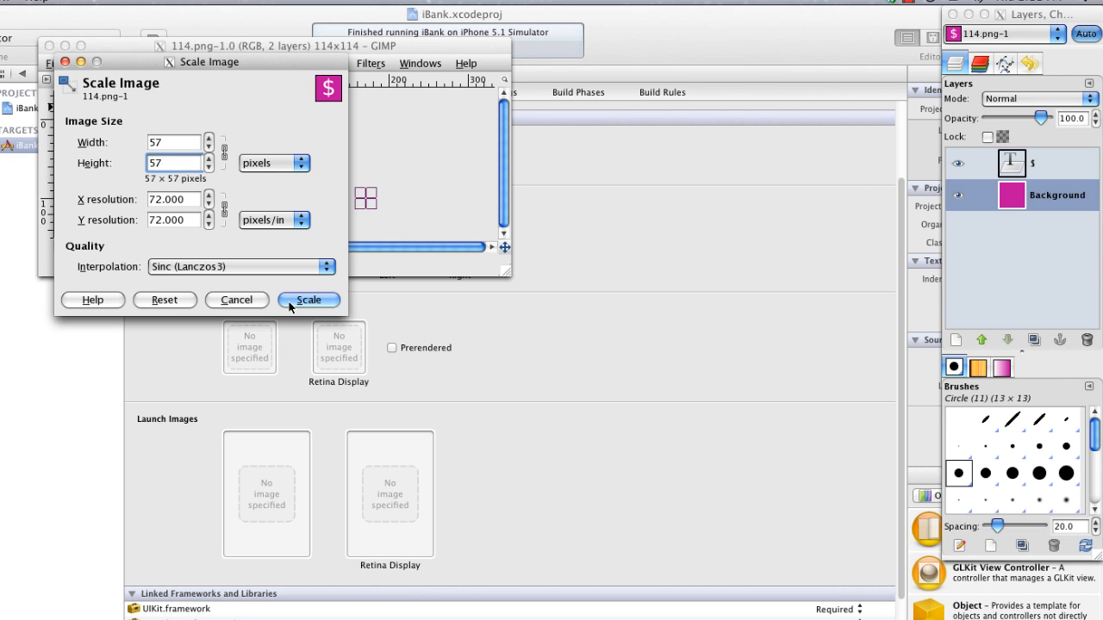
click(308, 300)
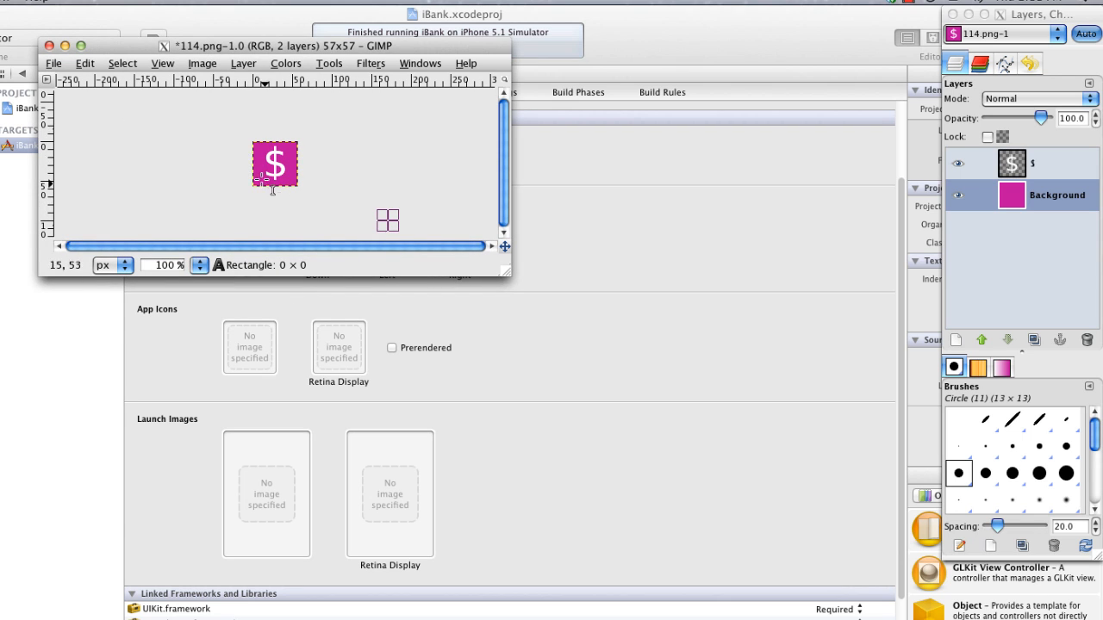
mouse_move(245, 198)
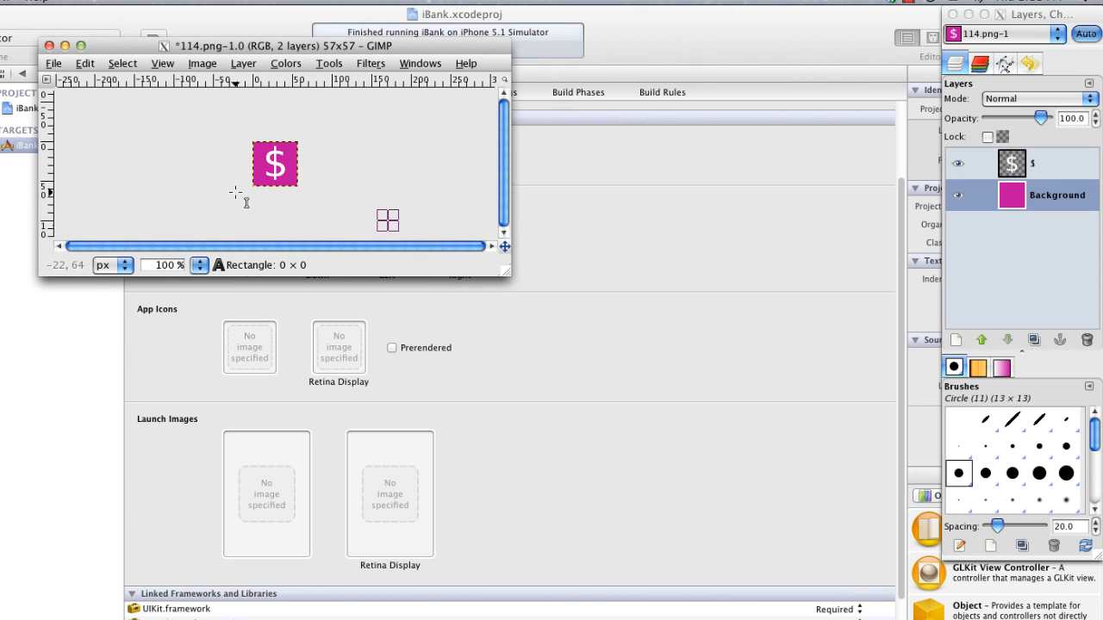
Step: Export the scaled icon as 57.png in PNG format with visible layers merged
click(53, 63)
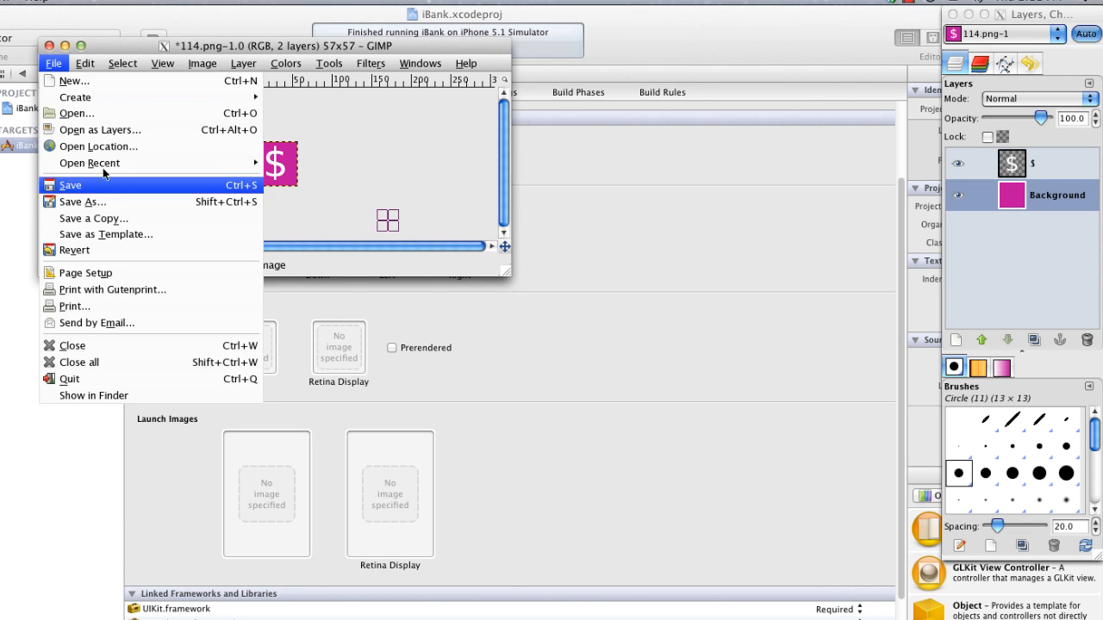
click(70, 186)
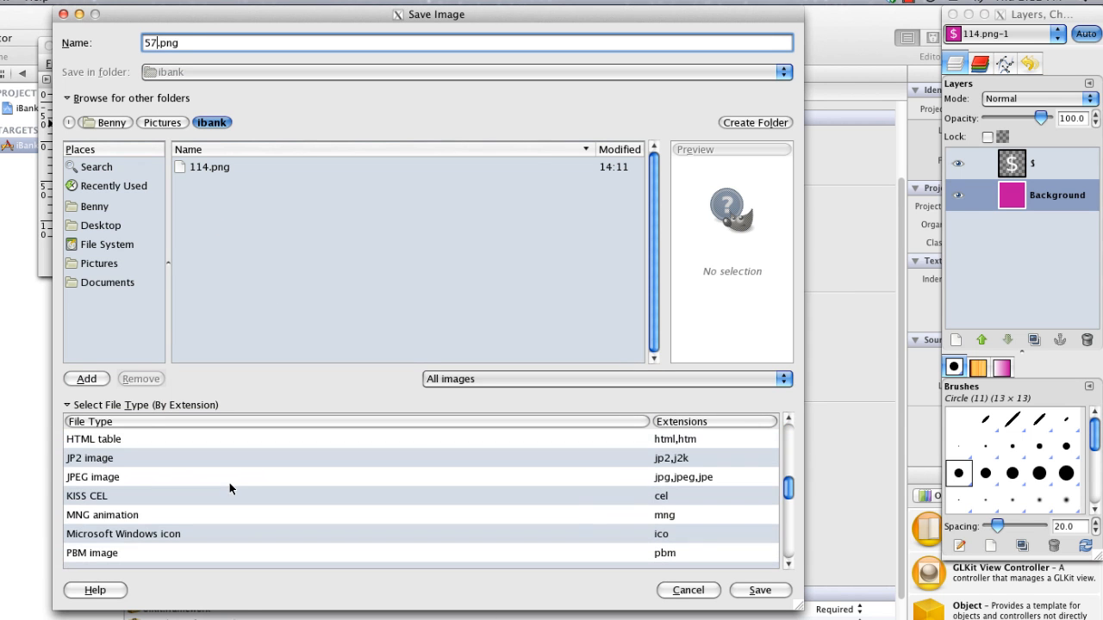
scroll(down, 3)
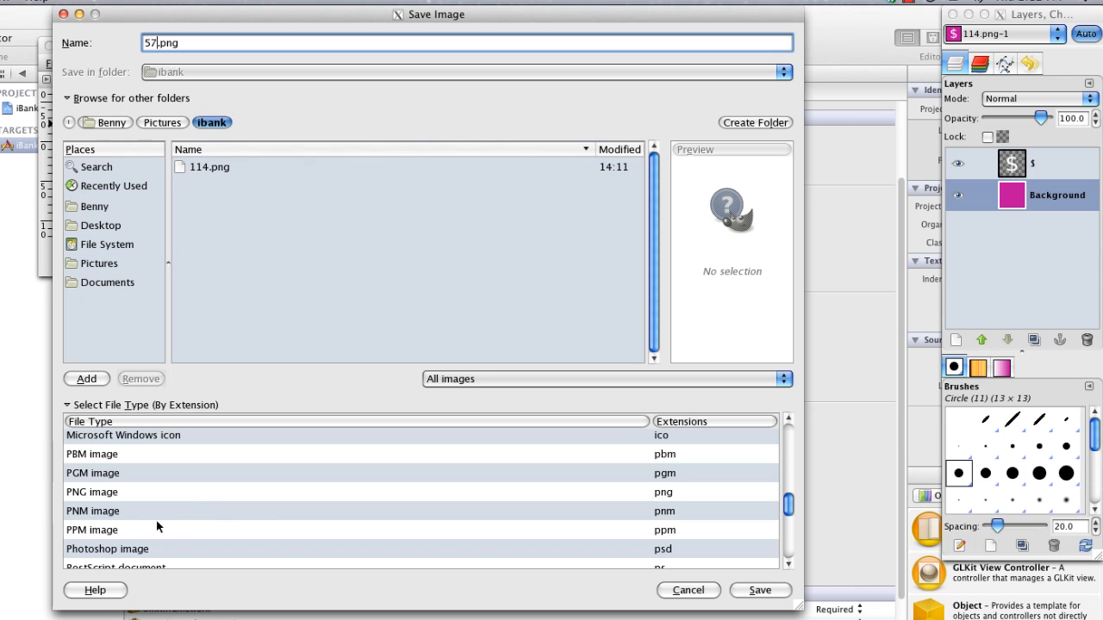
click(92, 492)
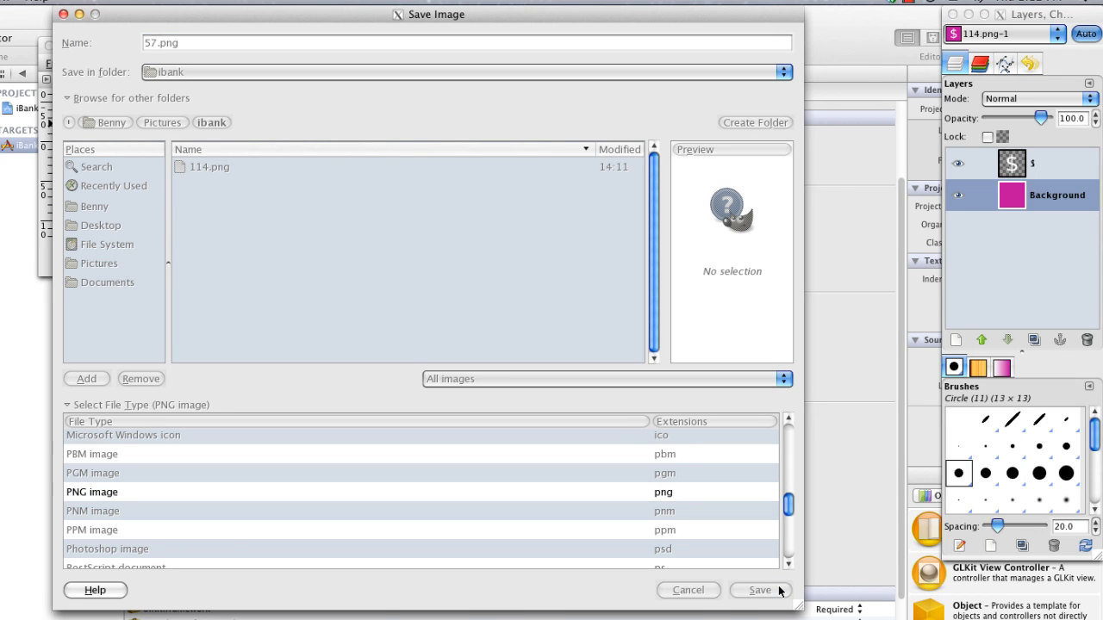
click(759, 591)
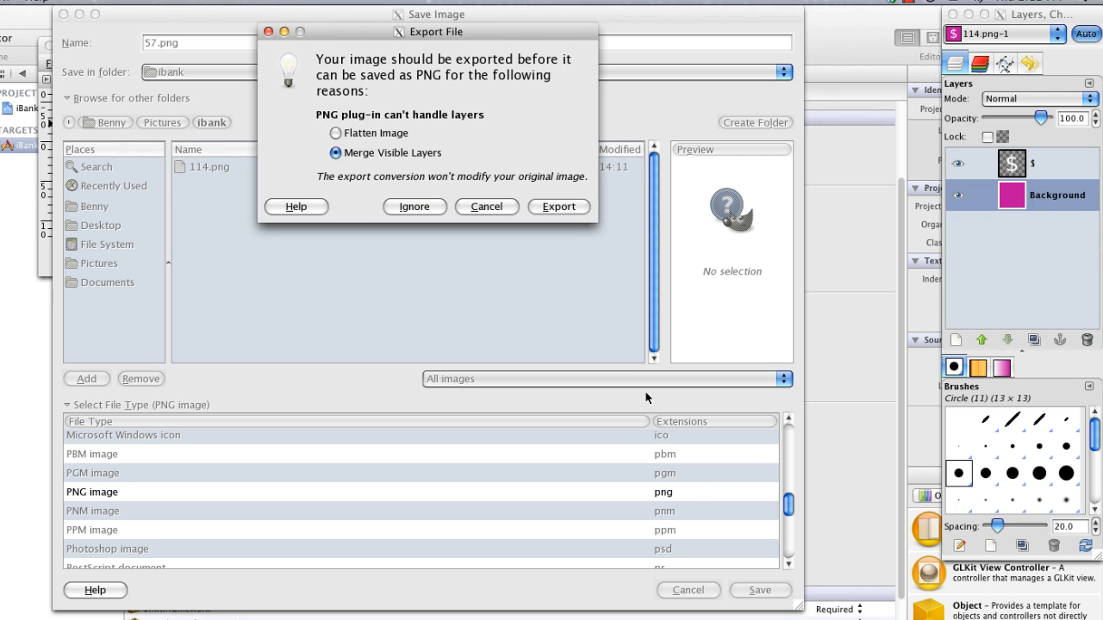
click(558, 207)
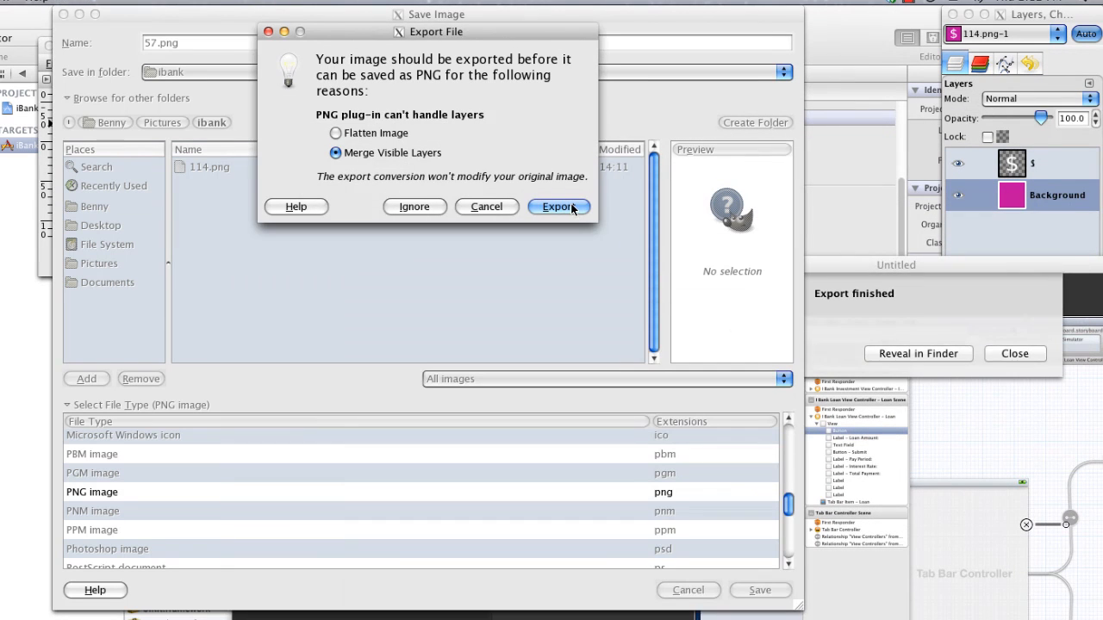
click(559, 207)
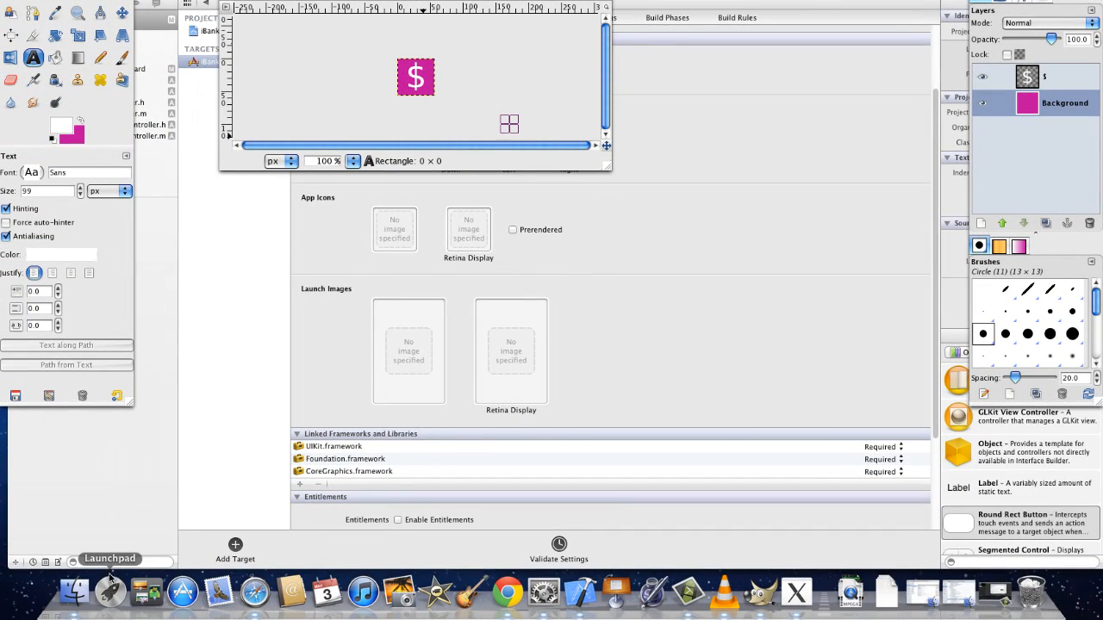
mouse_move(73, 592)
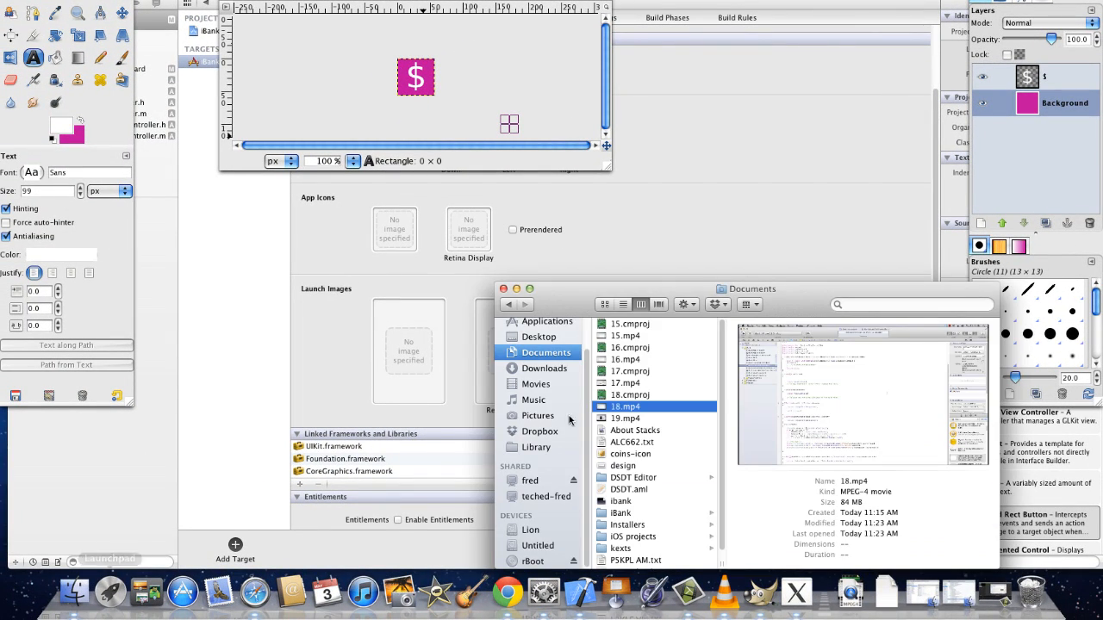
mouse_move(541, 388)
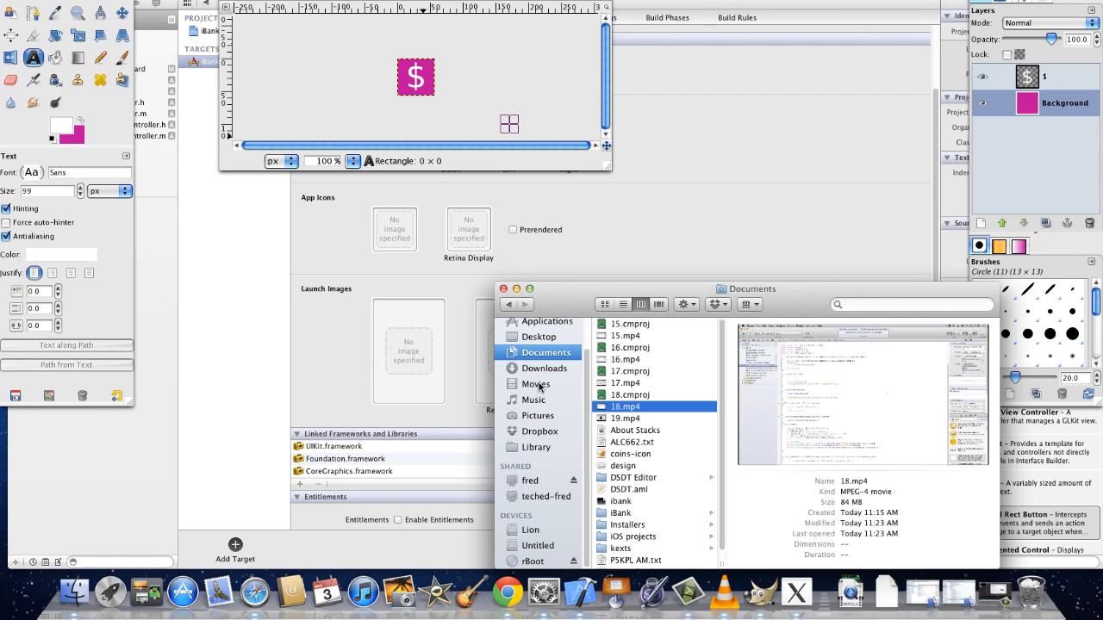
Step: Drag 114.png into the Retina Display icon well and 57.png into the standard well
click(537, 415)
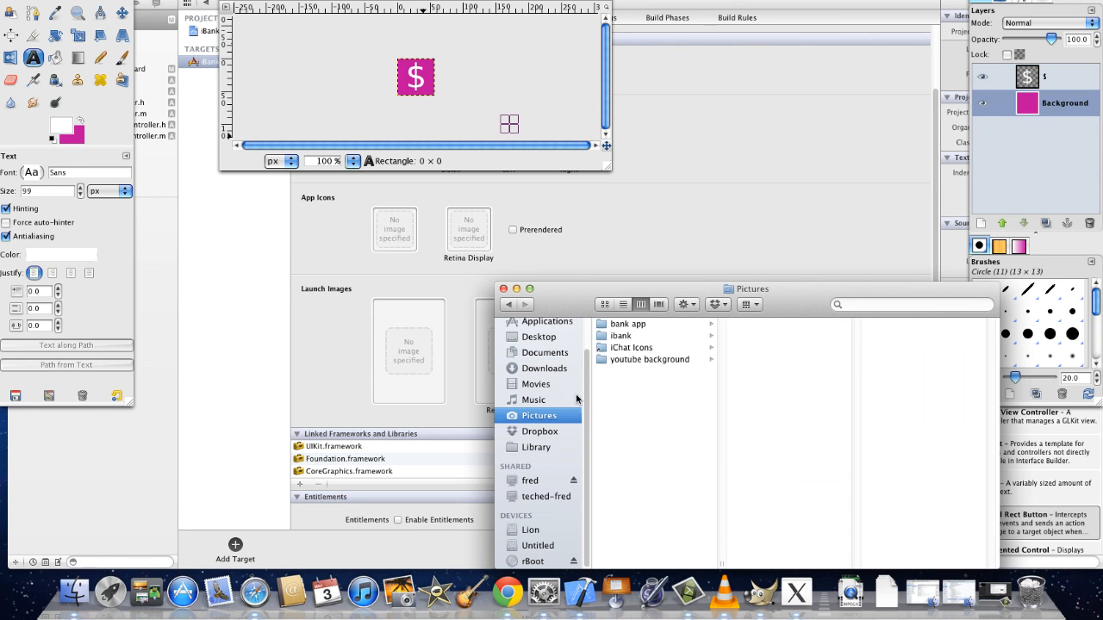
click(620, 335)
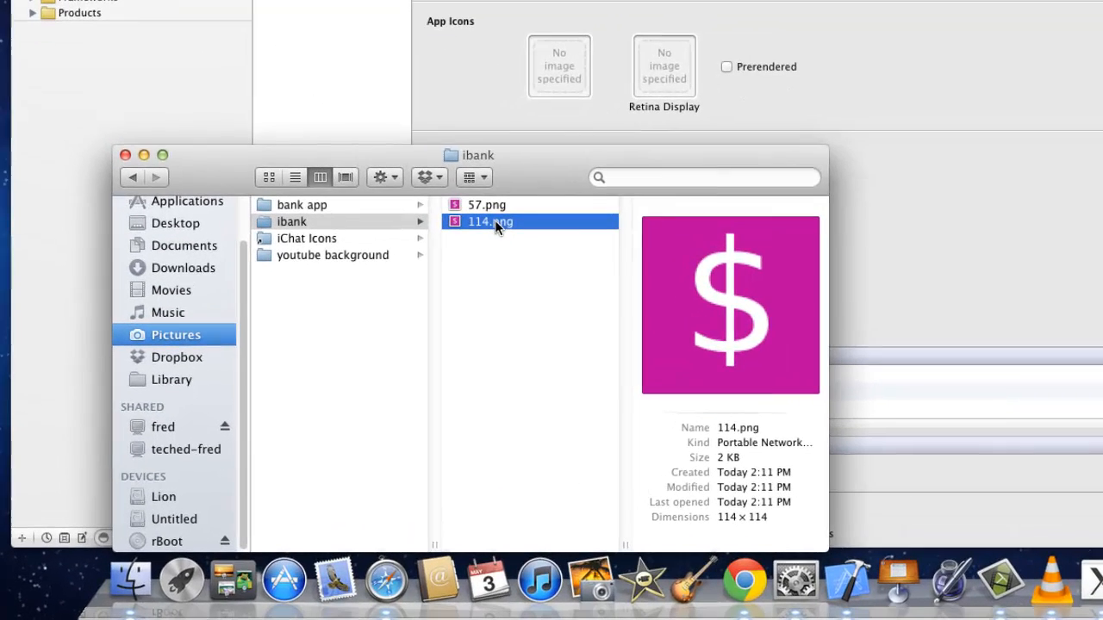
drag(489, 222, 663, 67)
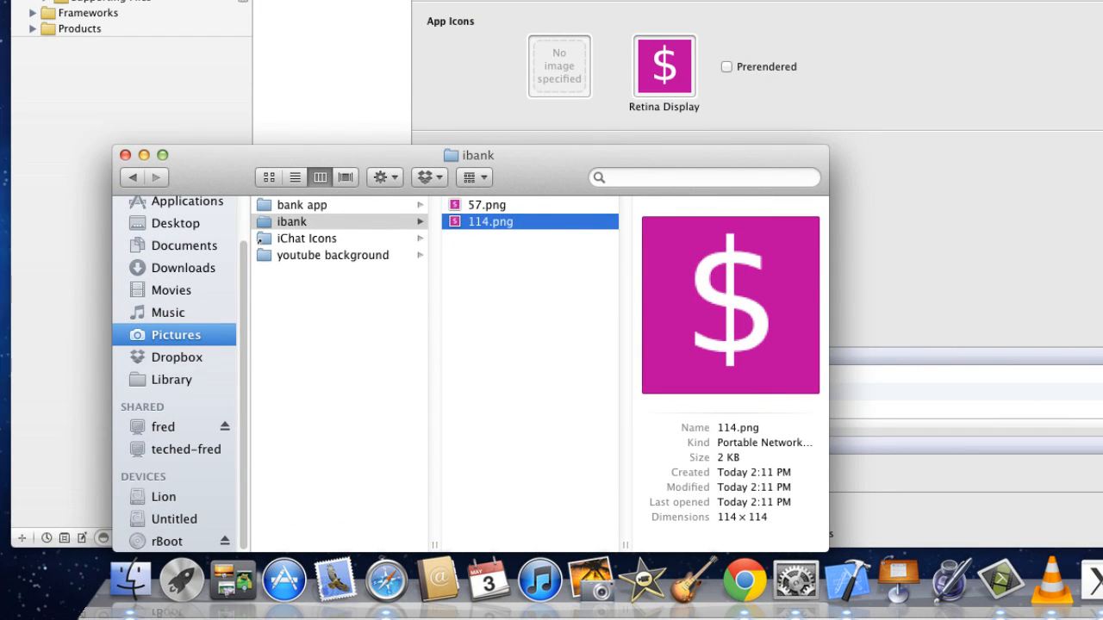
mouse_move(496, 207)
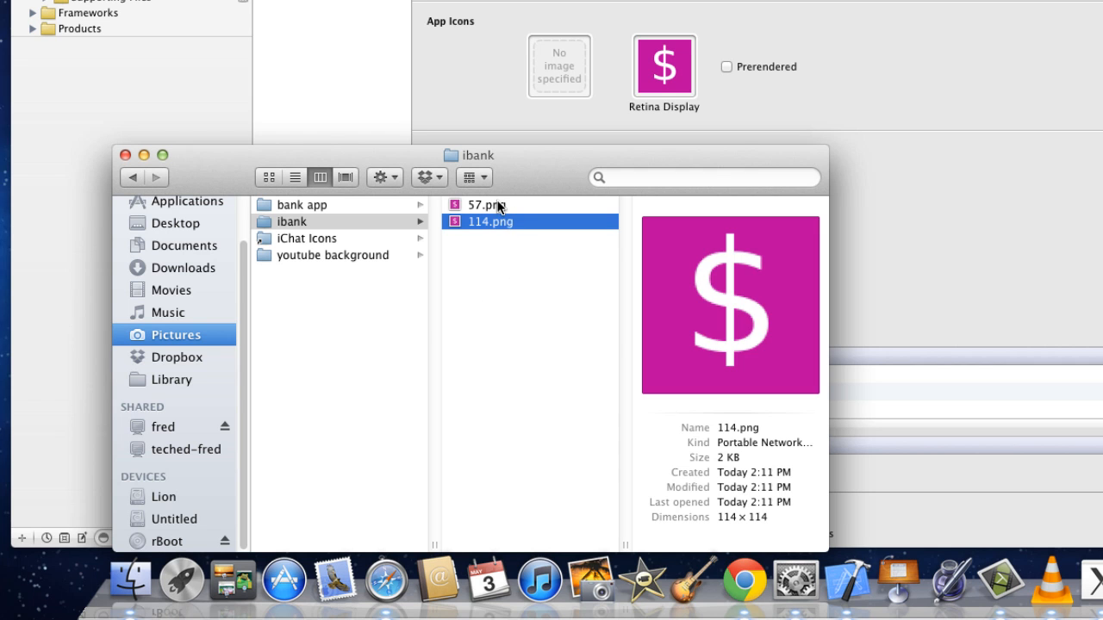
drag(486, 205, 559, 66)
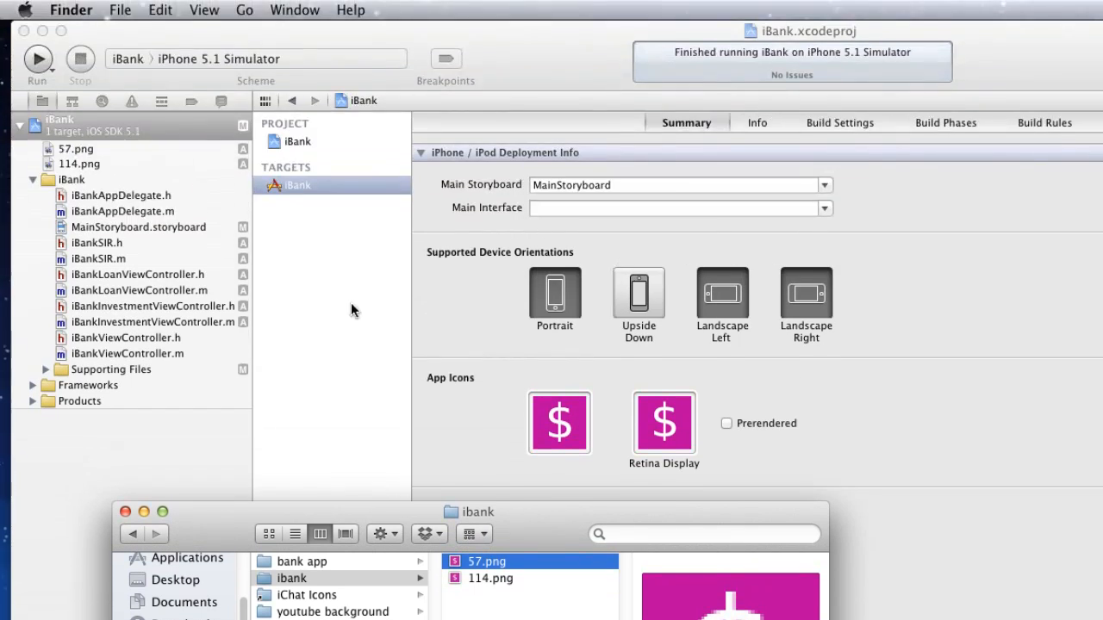
Step: View the 114.png file in the navigator, then return to the iBank target Summary
click(76, 149)
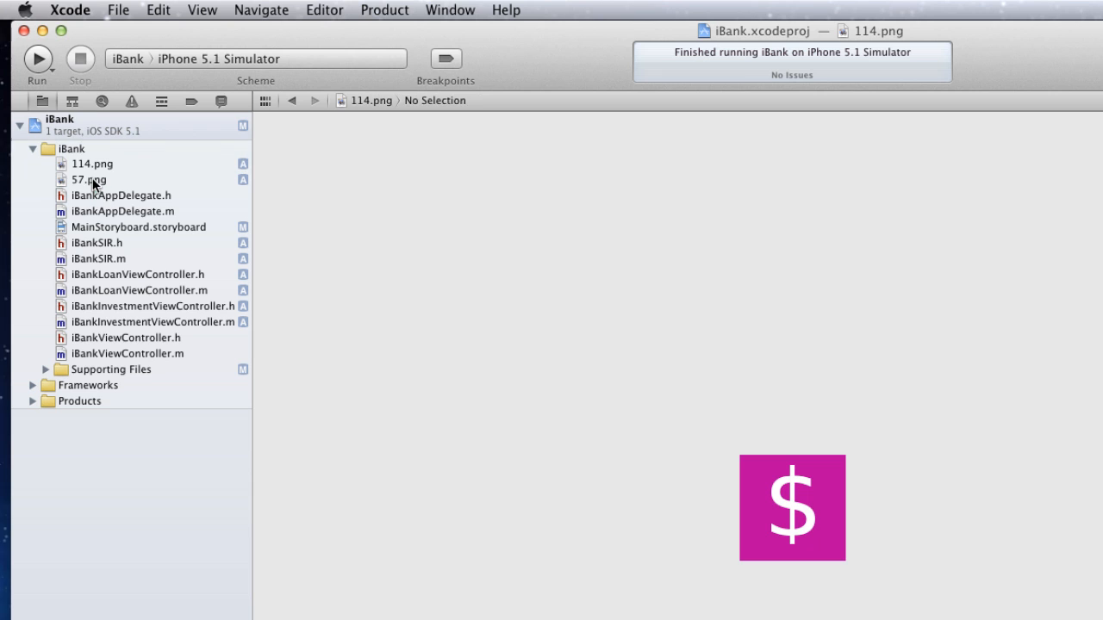
click(58, 118)
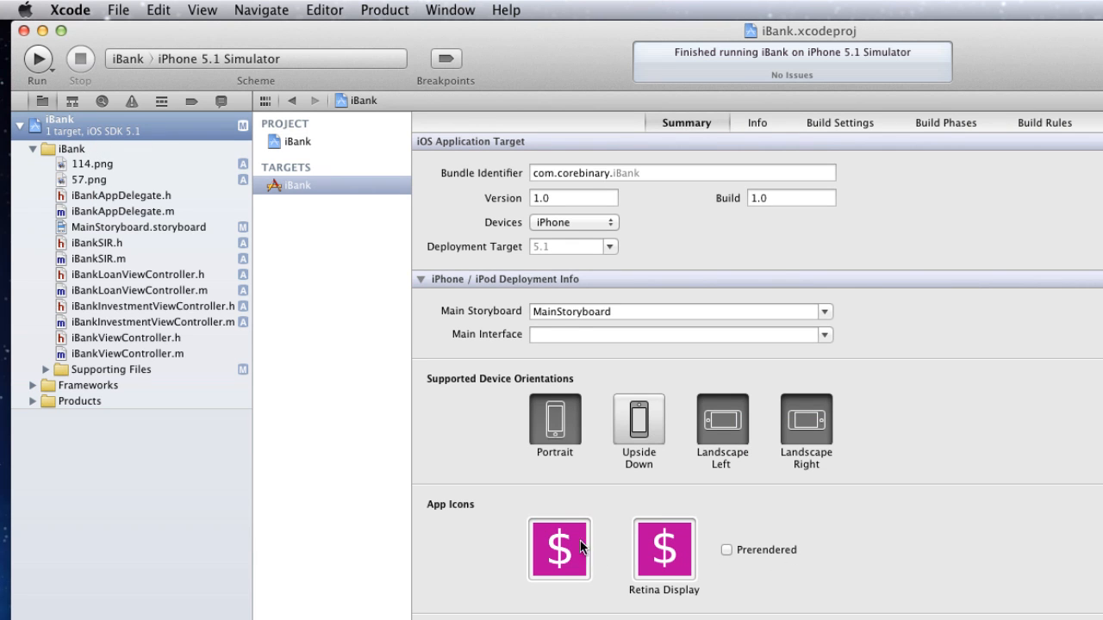
mouse_move(38, 62)
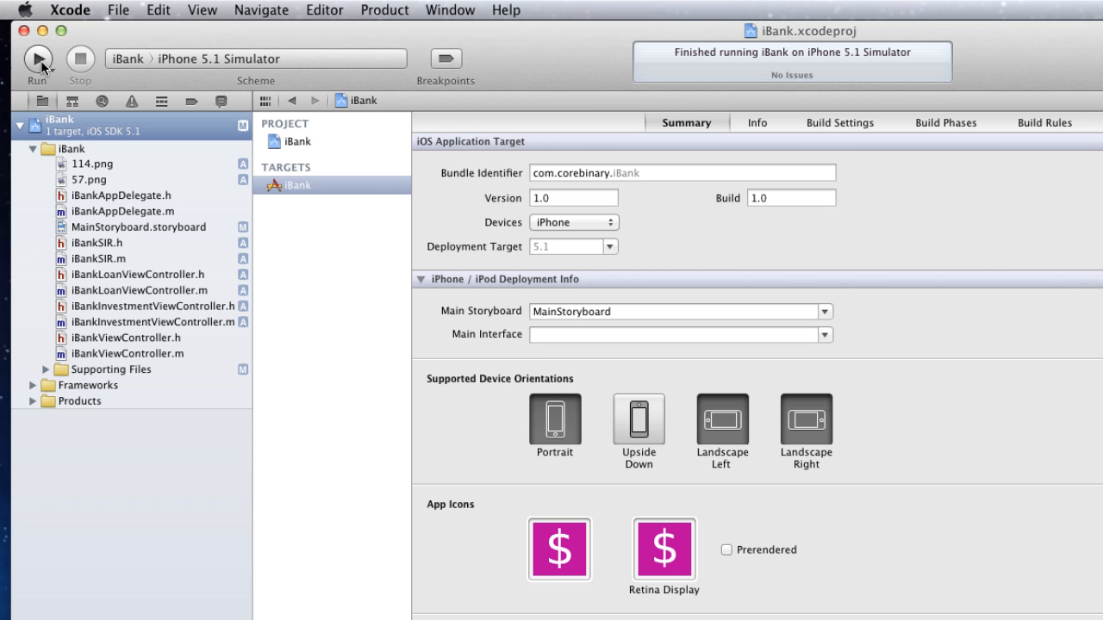
Step: Build and run iBank in the Simulator, launch it from the home screen, then return Home
click(37, 61)
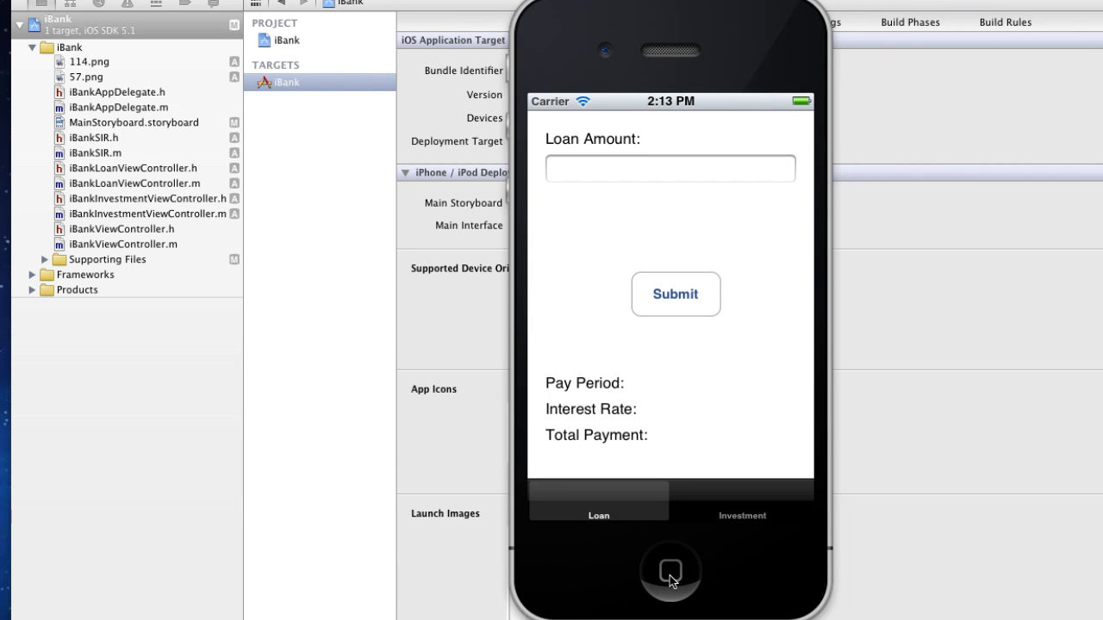
click(670, 572)
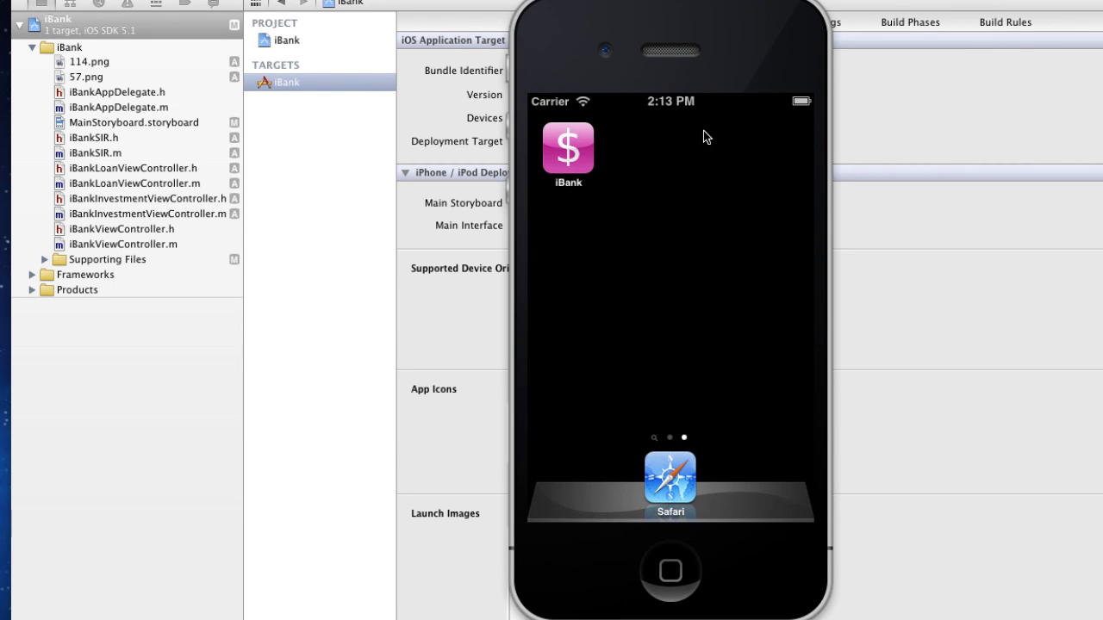
mouse_move(675, 118)
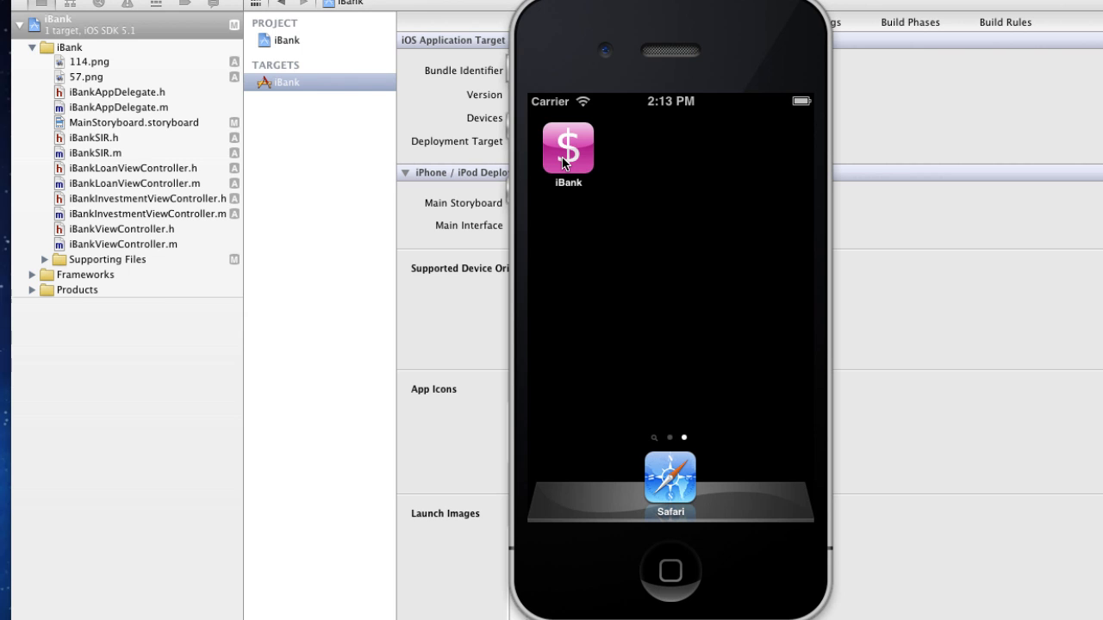
click(567, 149)
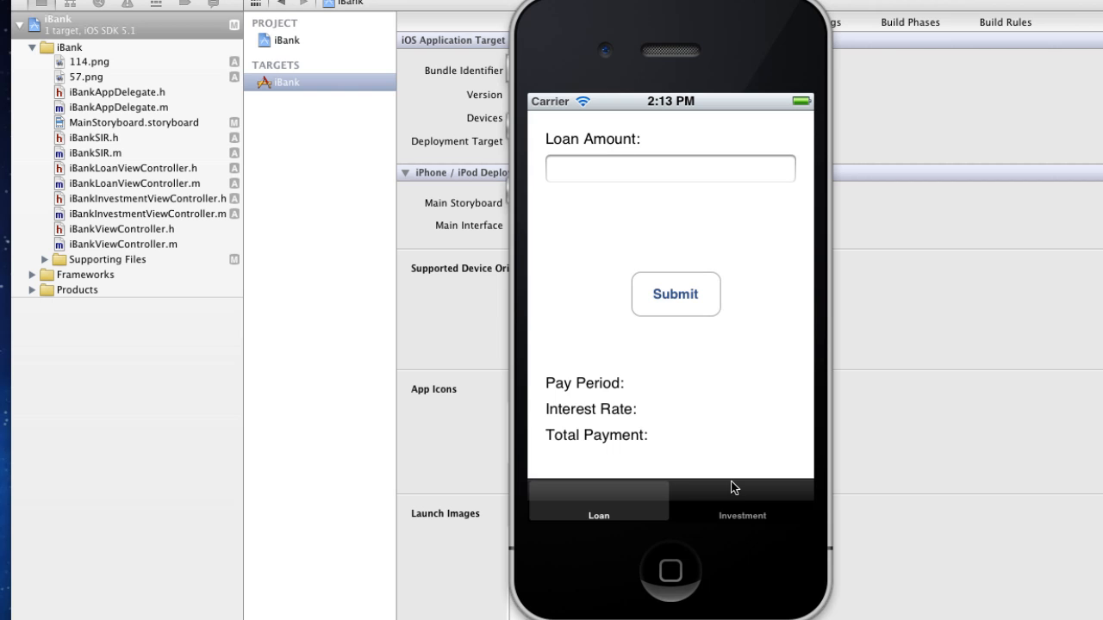
click(741, 501)
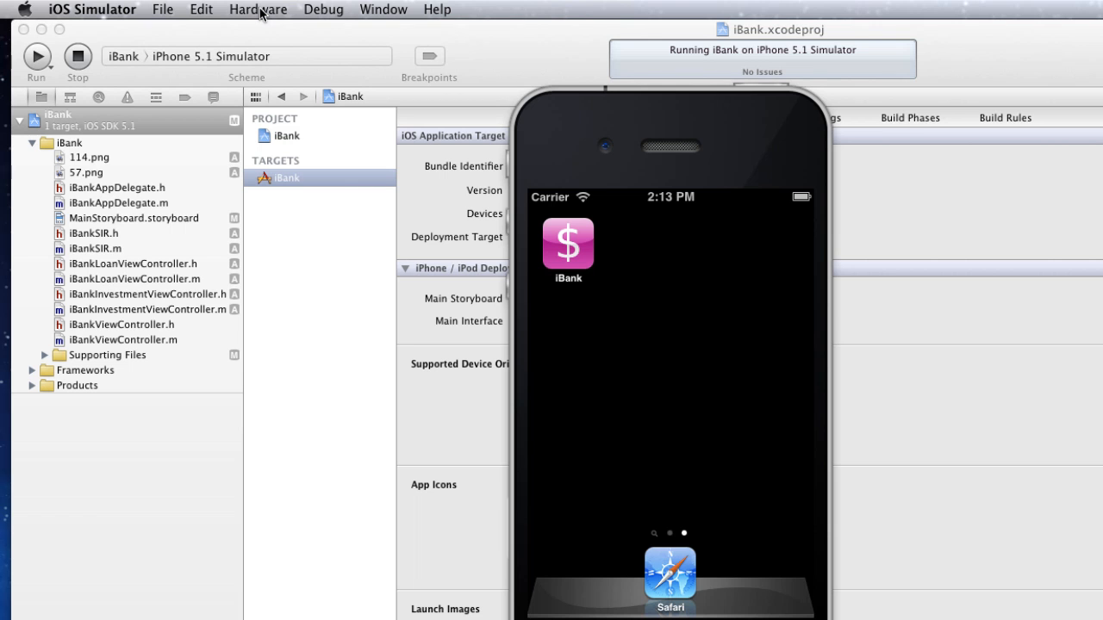
Step: Switch the Simulator to iPhone (Retina), open iBank there, then quit the Simulator
click(258, 10)
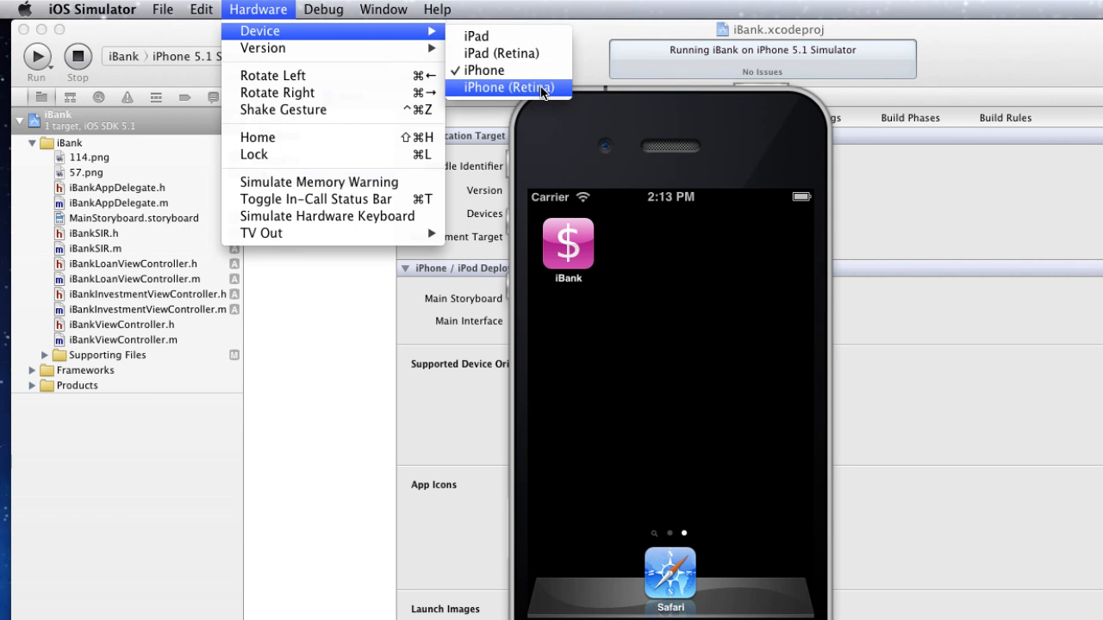
click(506, 87)
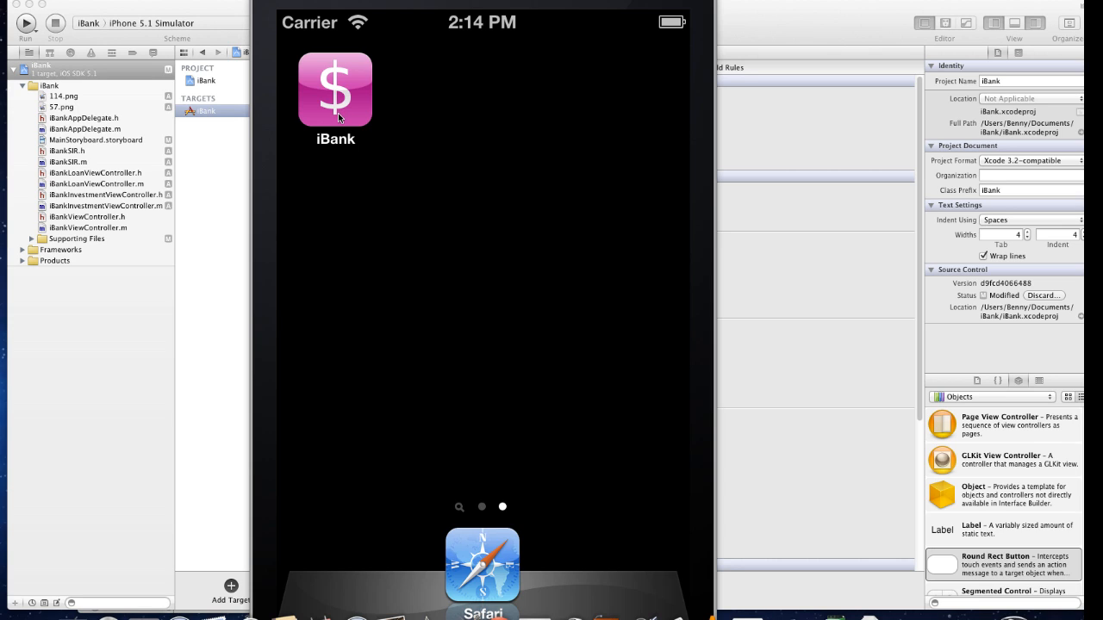
mouse_move(332, 112)
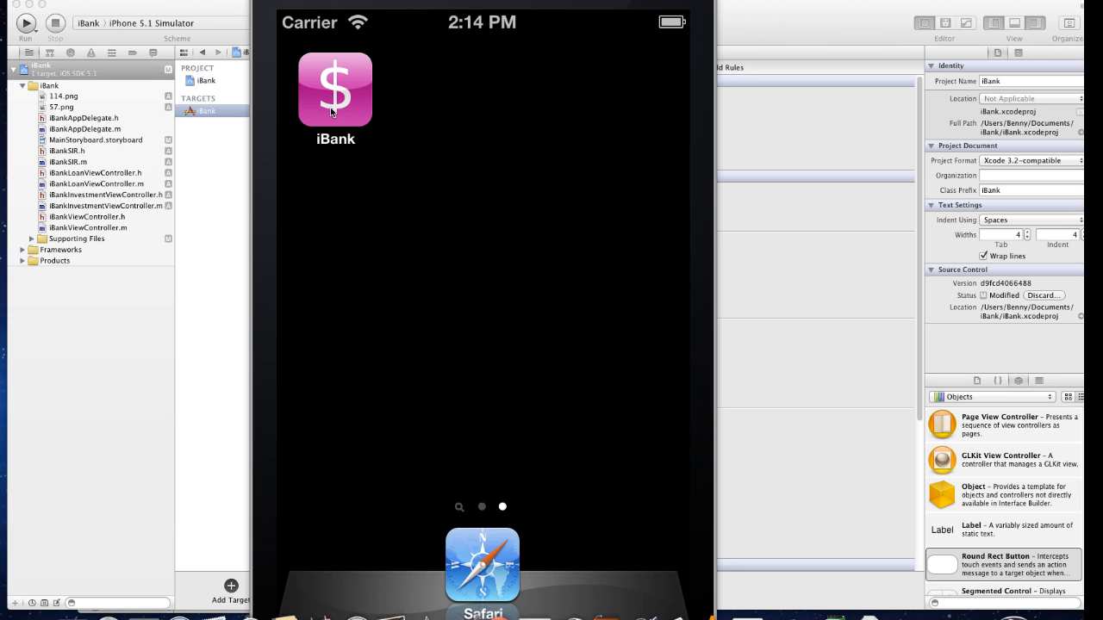
click(335, 88)
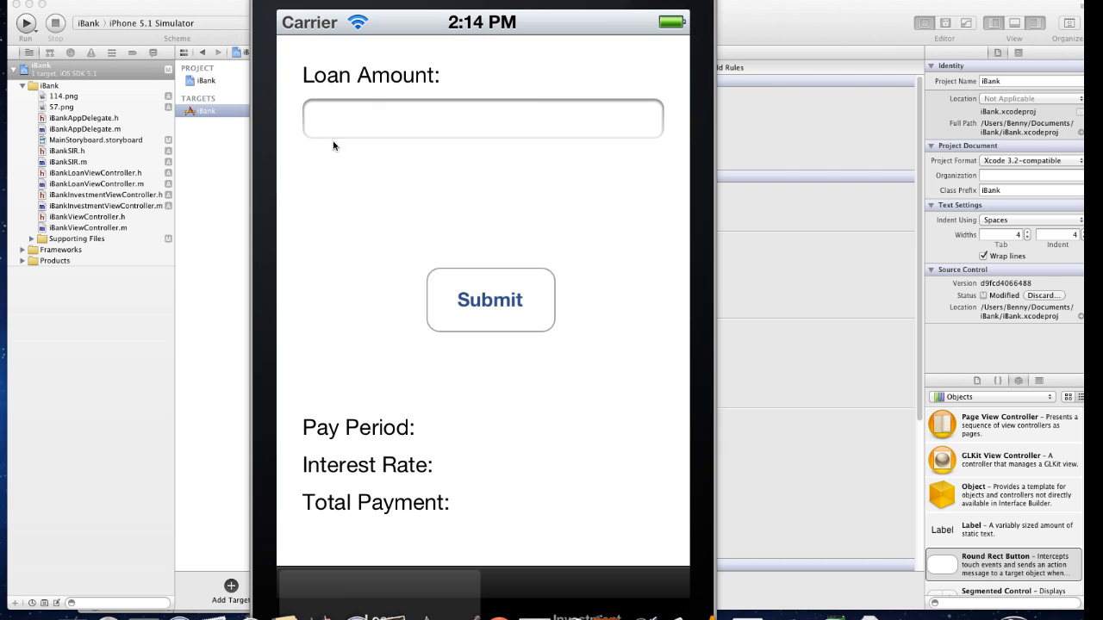
mouse_move(511, 572)
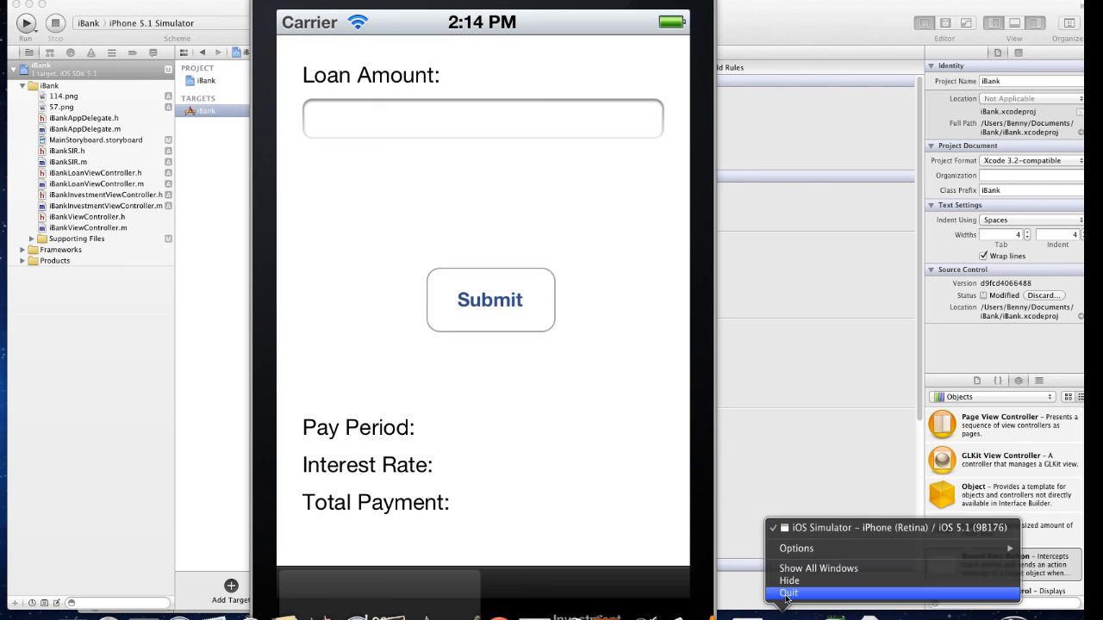
click(788, 593)
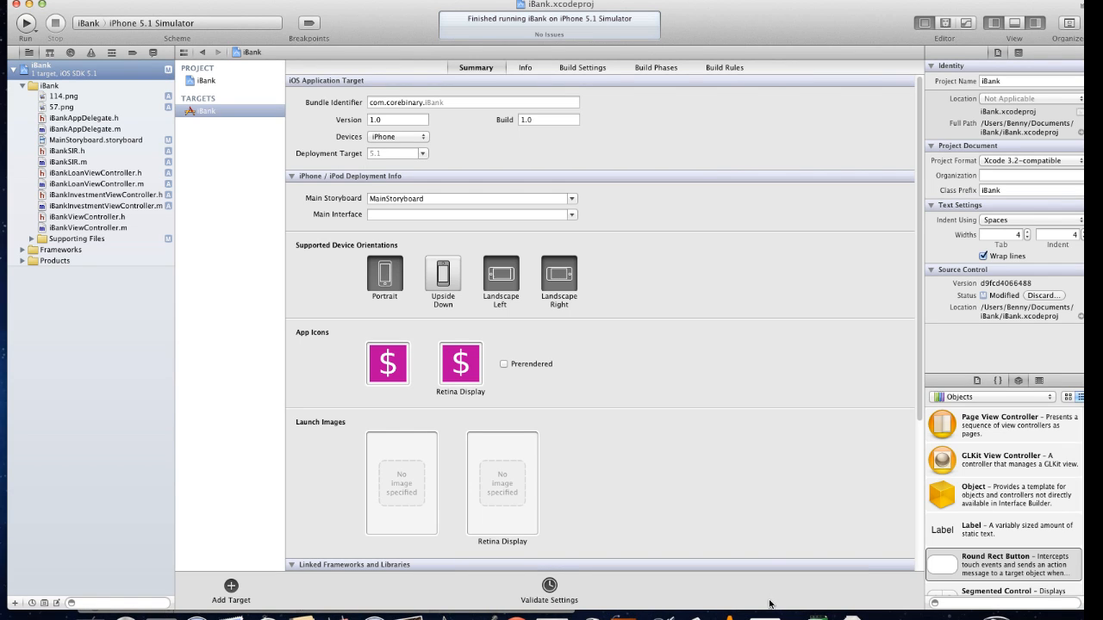
mouse_move(757, 601)
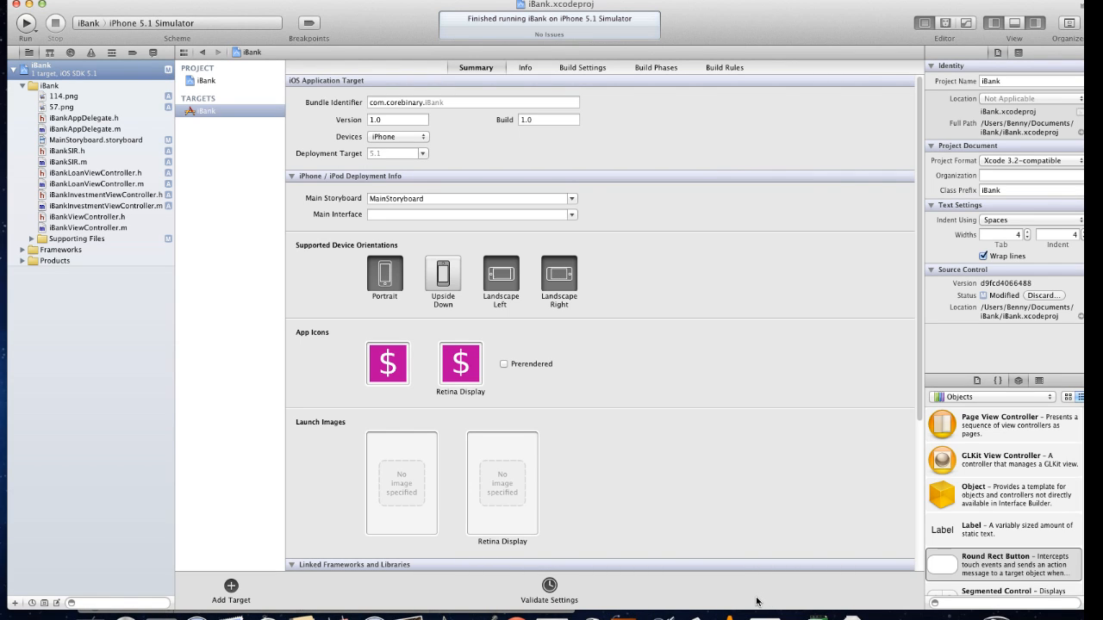
mouse_move(764, 588)
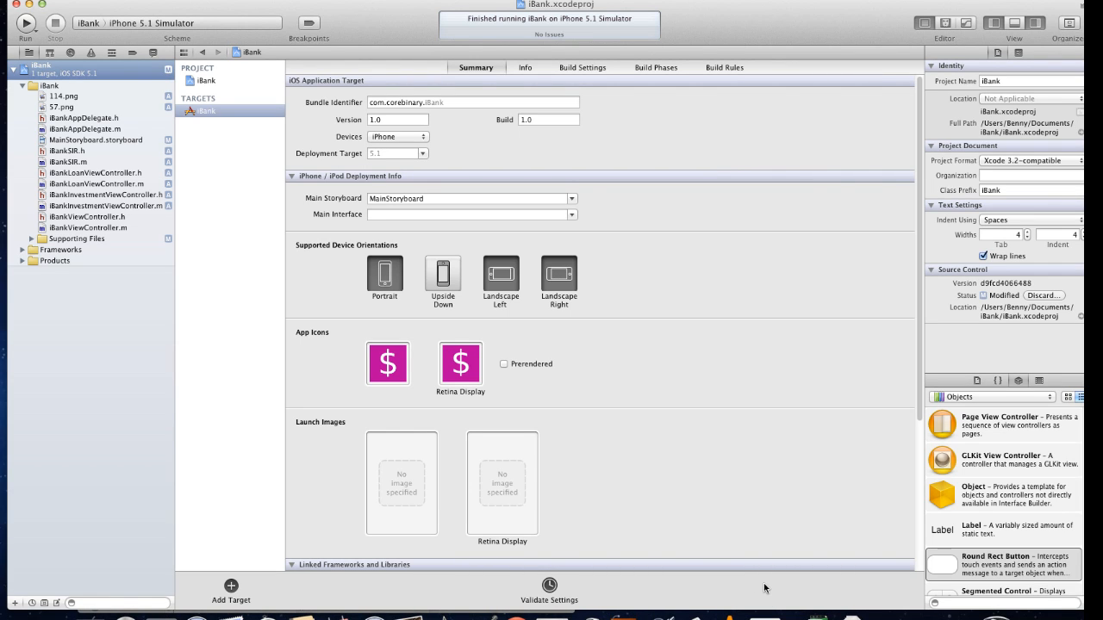